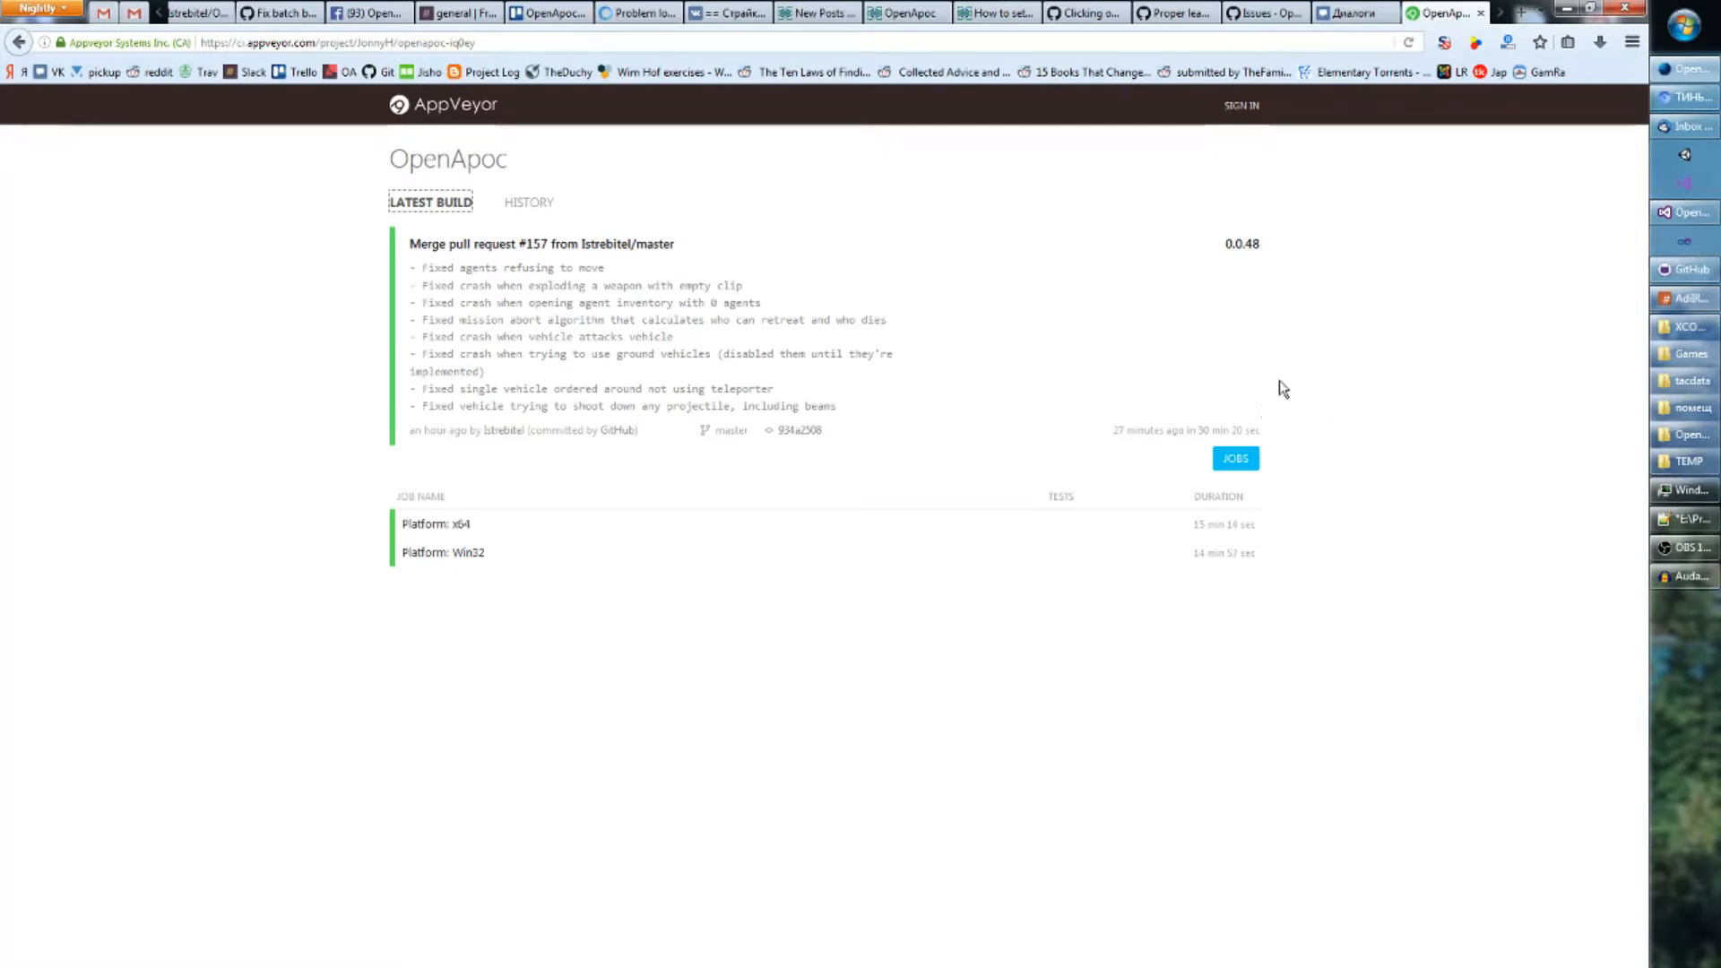
mouse_move(1307, 373)
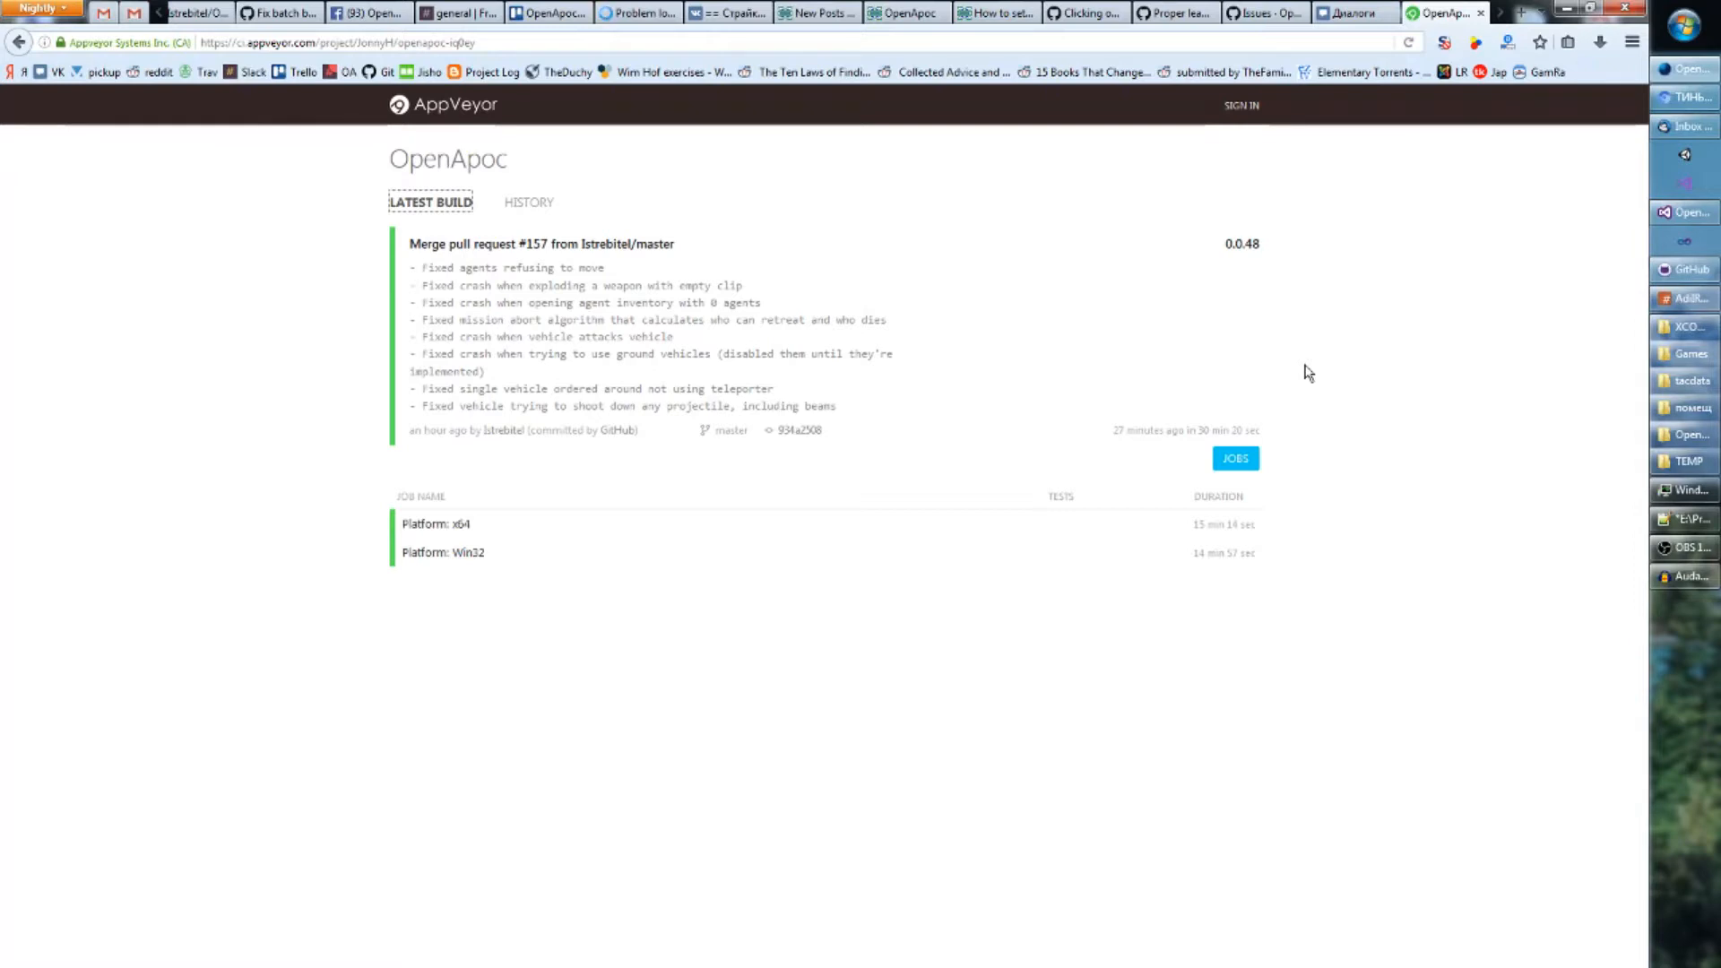
mouse_move(1333, 361)
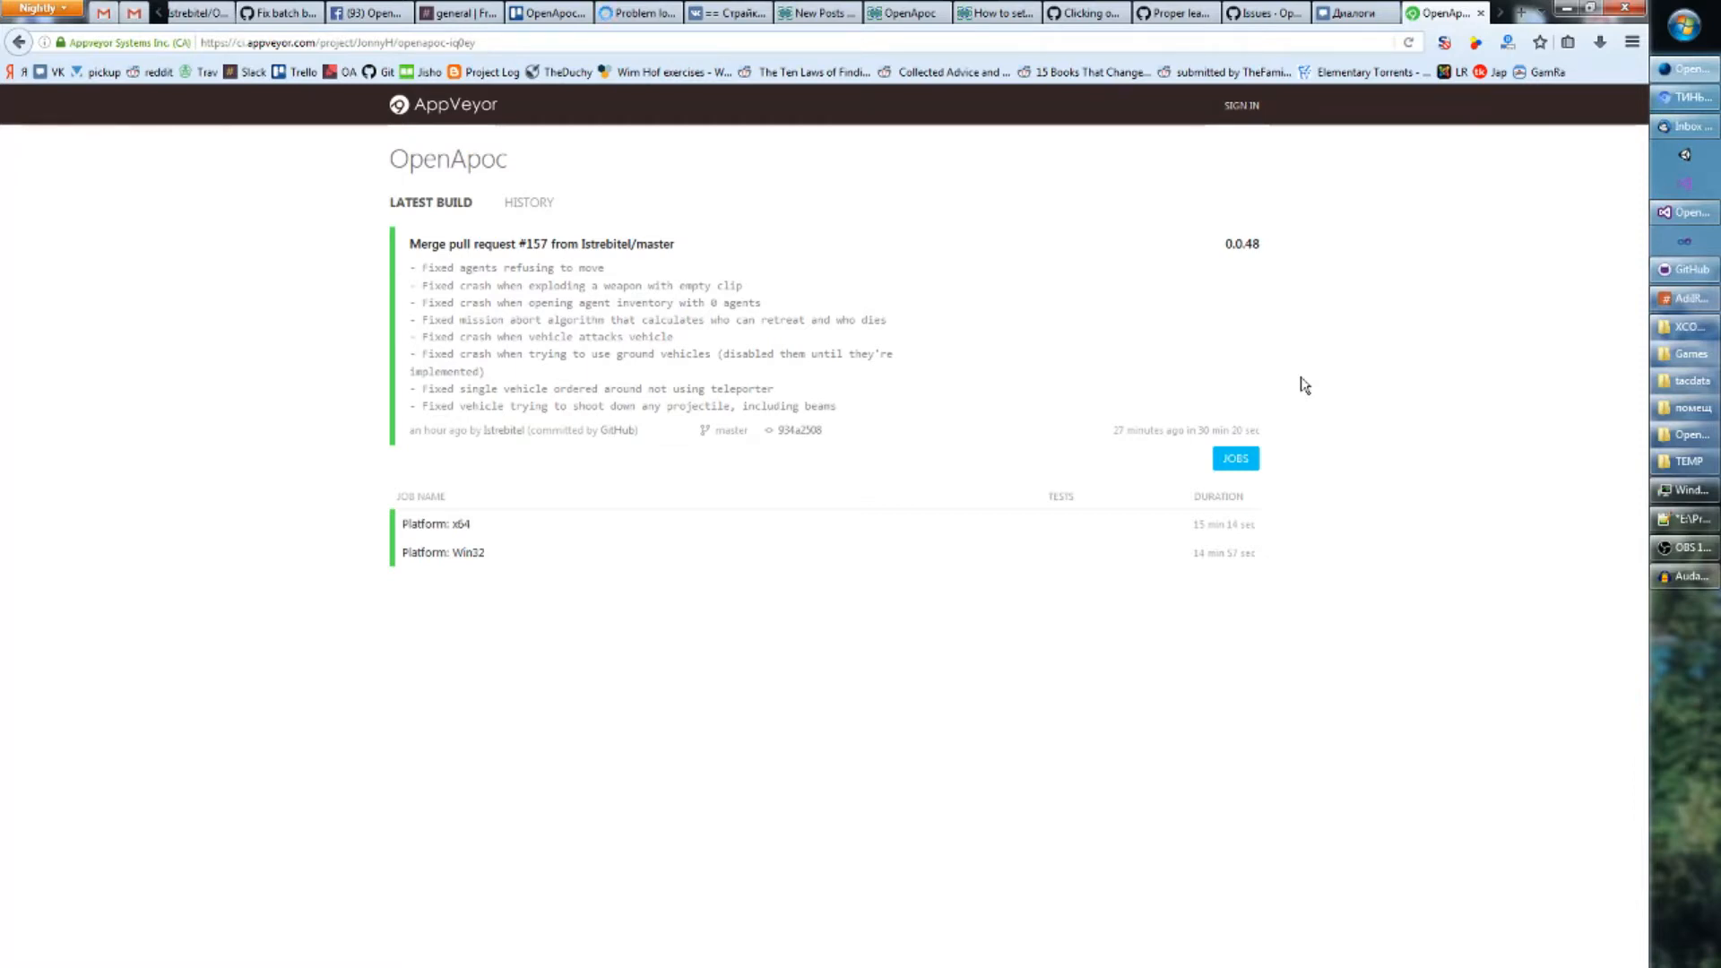
mouse_move(951, 350)
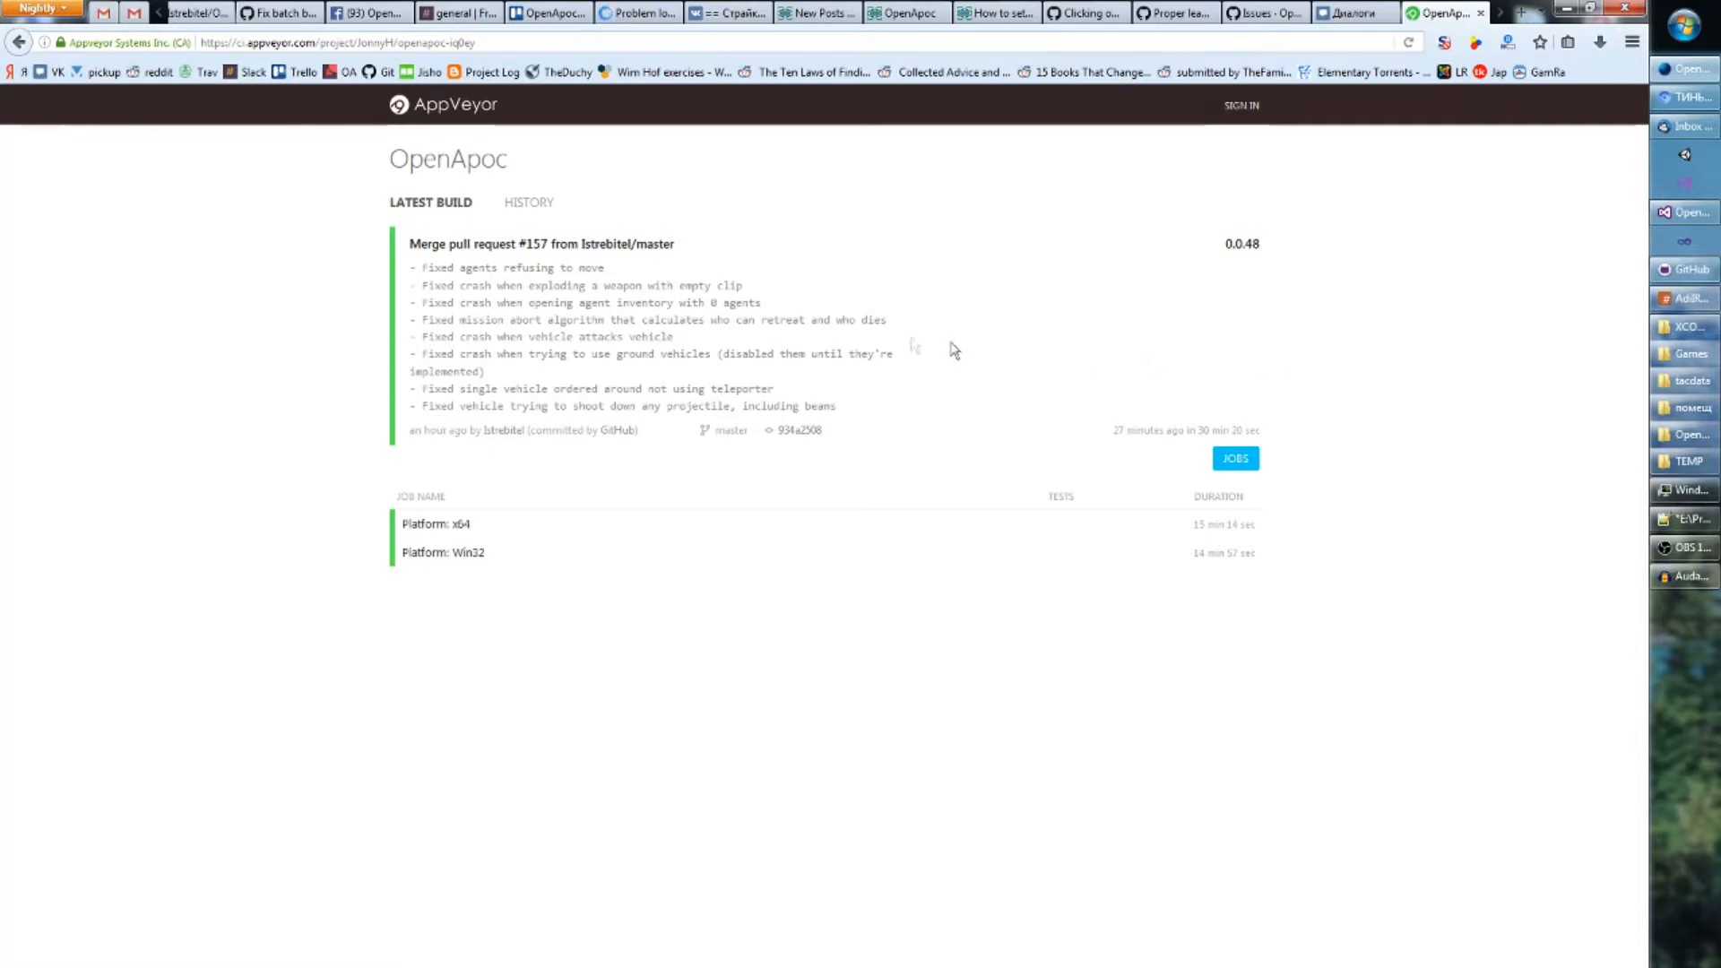
mouse_move(711, 337)
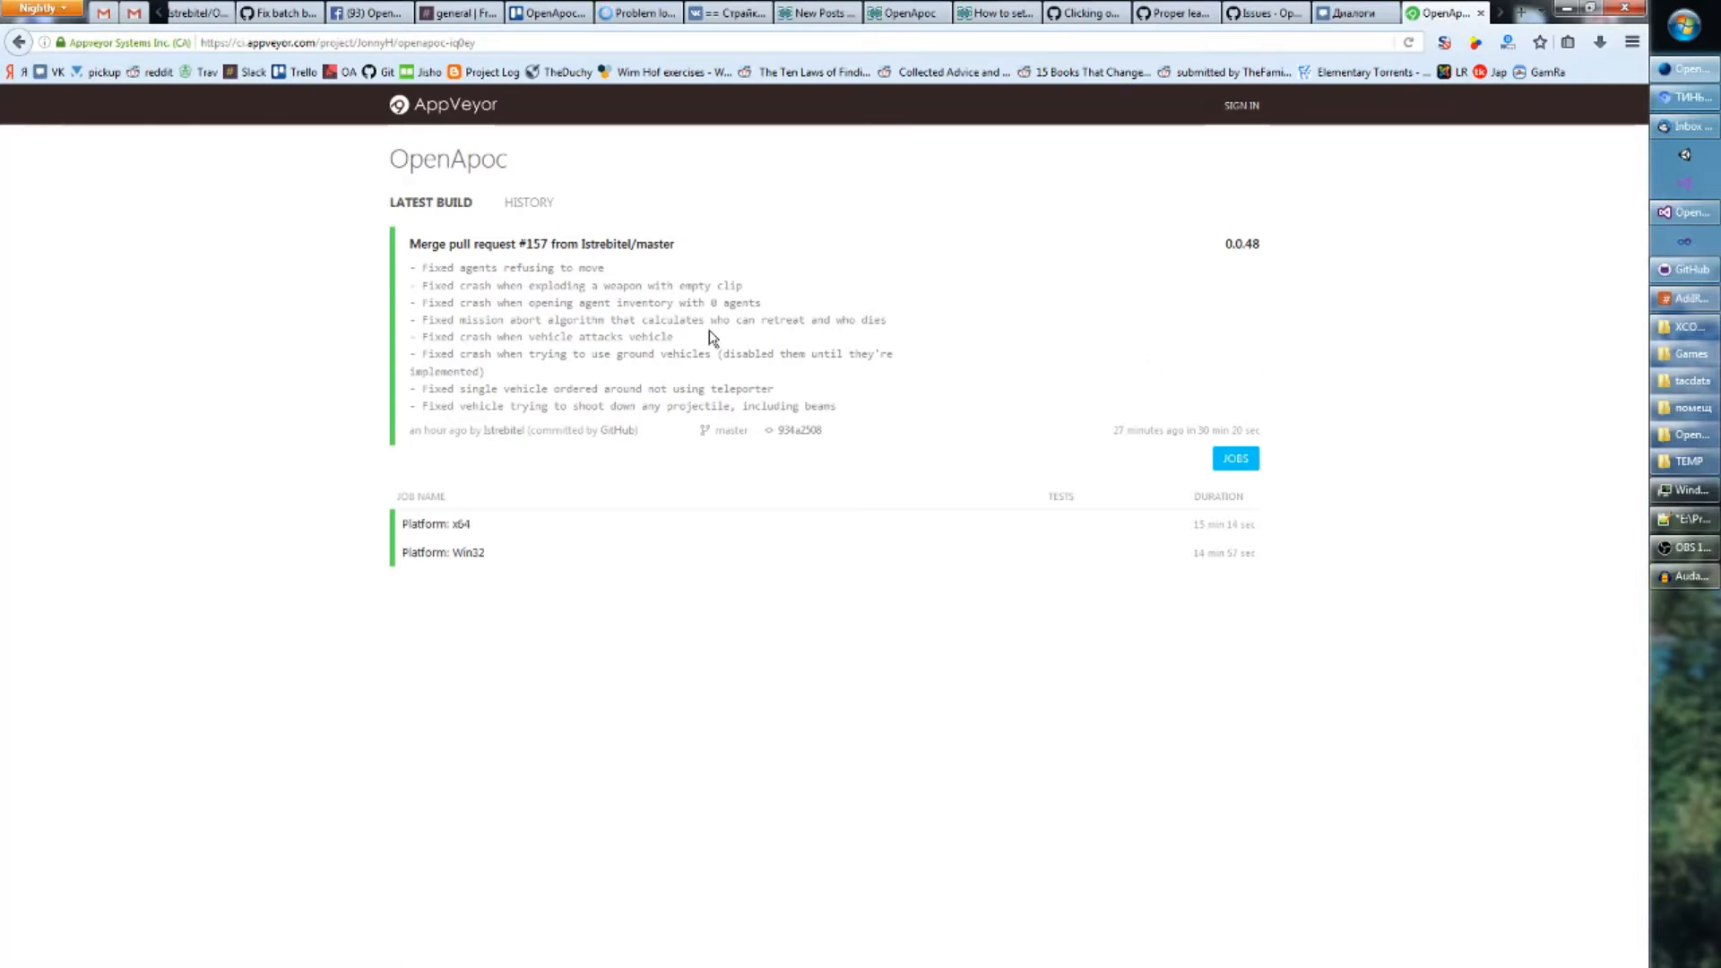
mouse_move(706, 333)
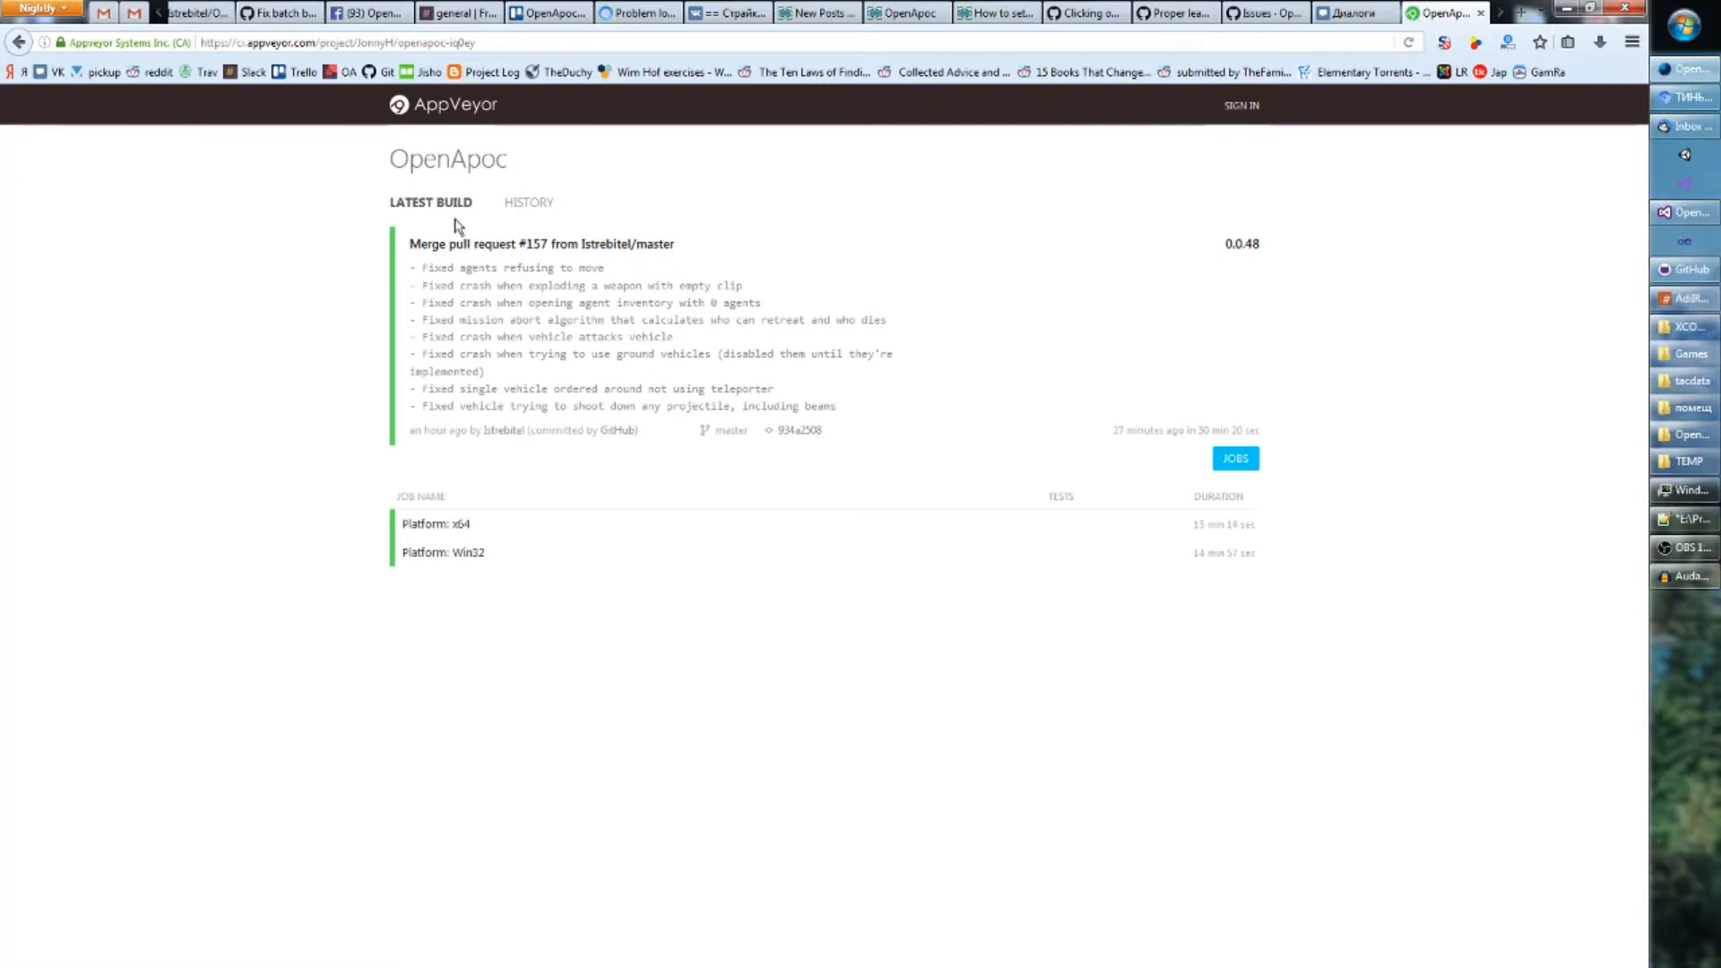
mouse_move(1258, 255)
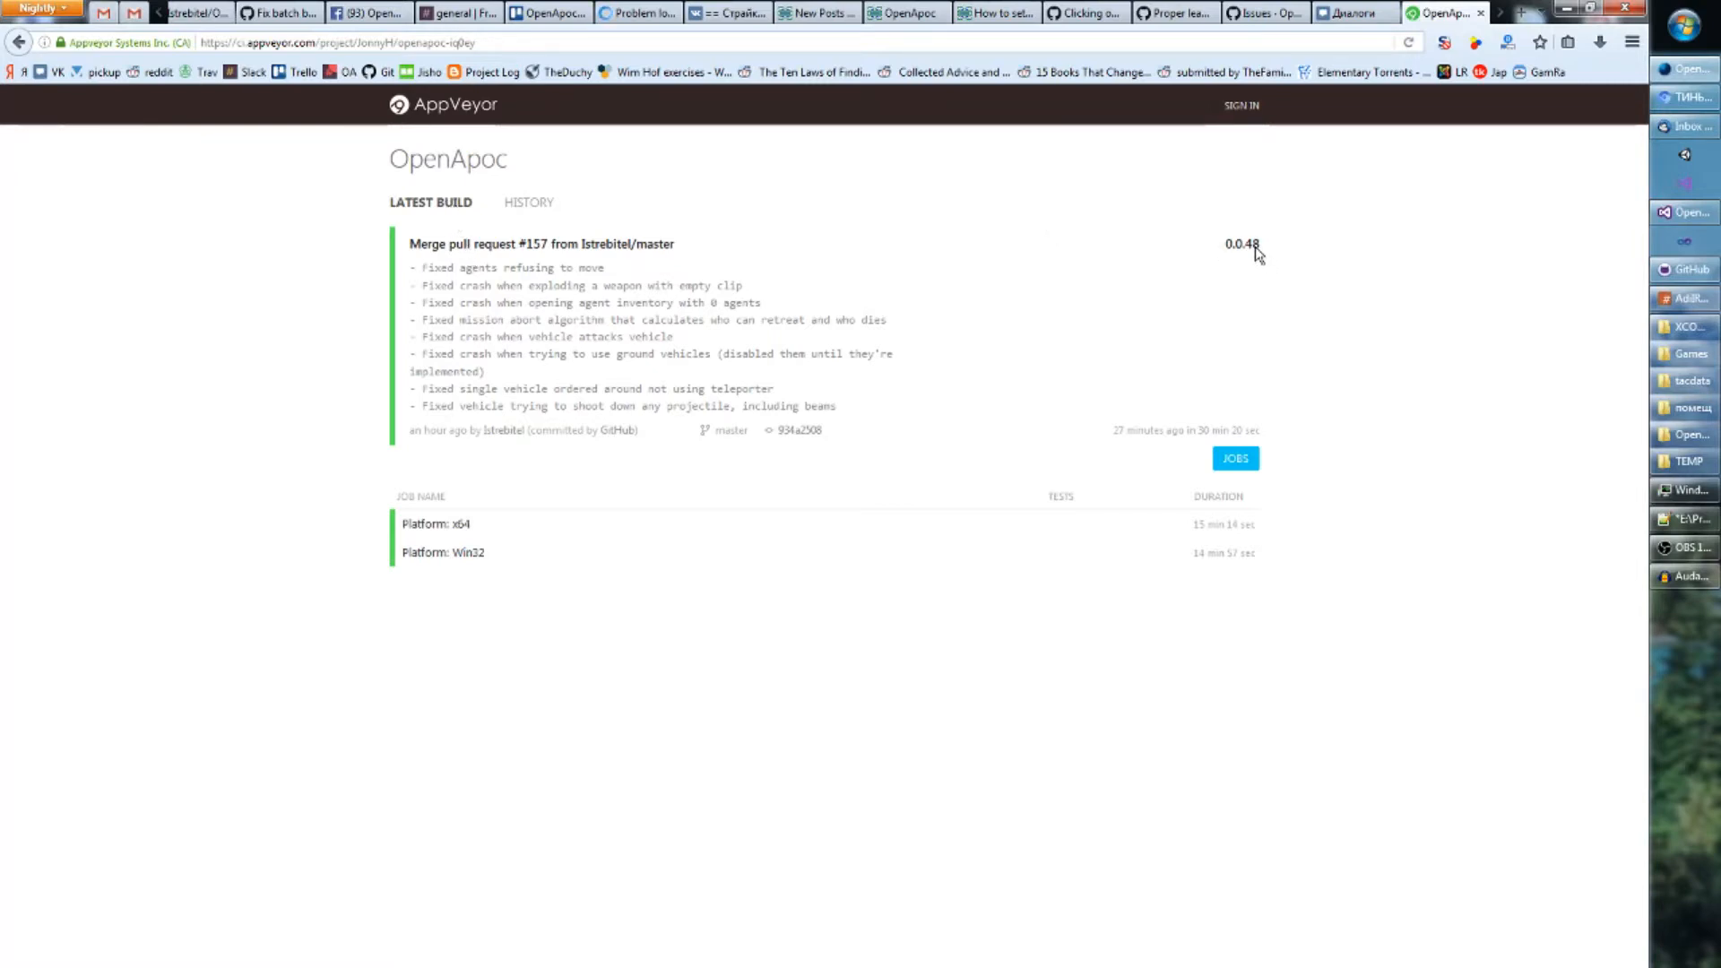
mouse_move(501, 253)
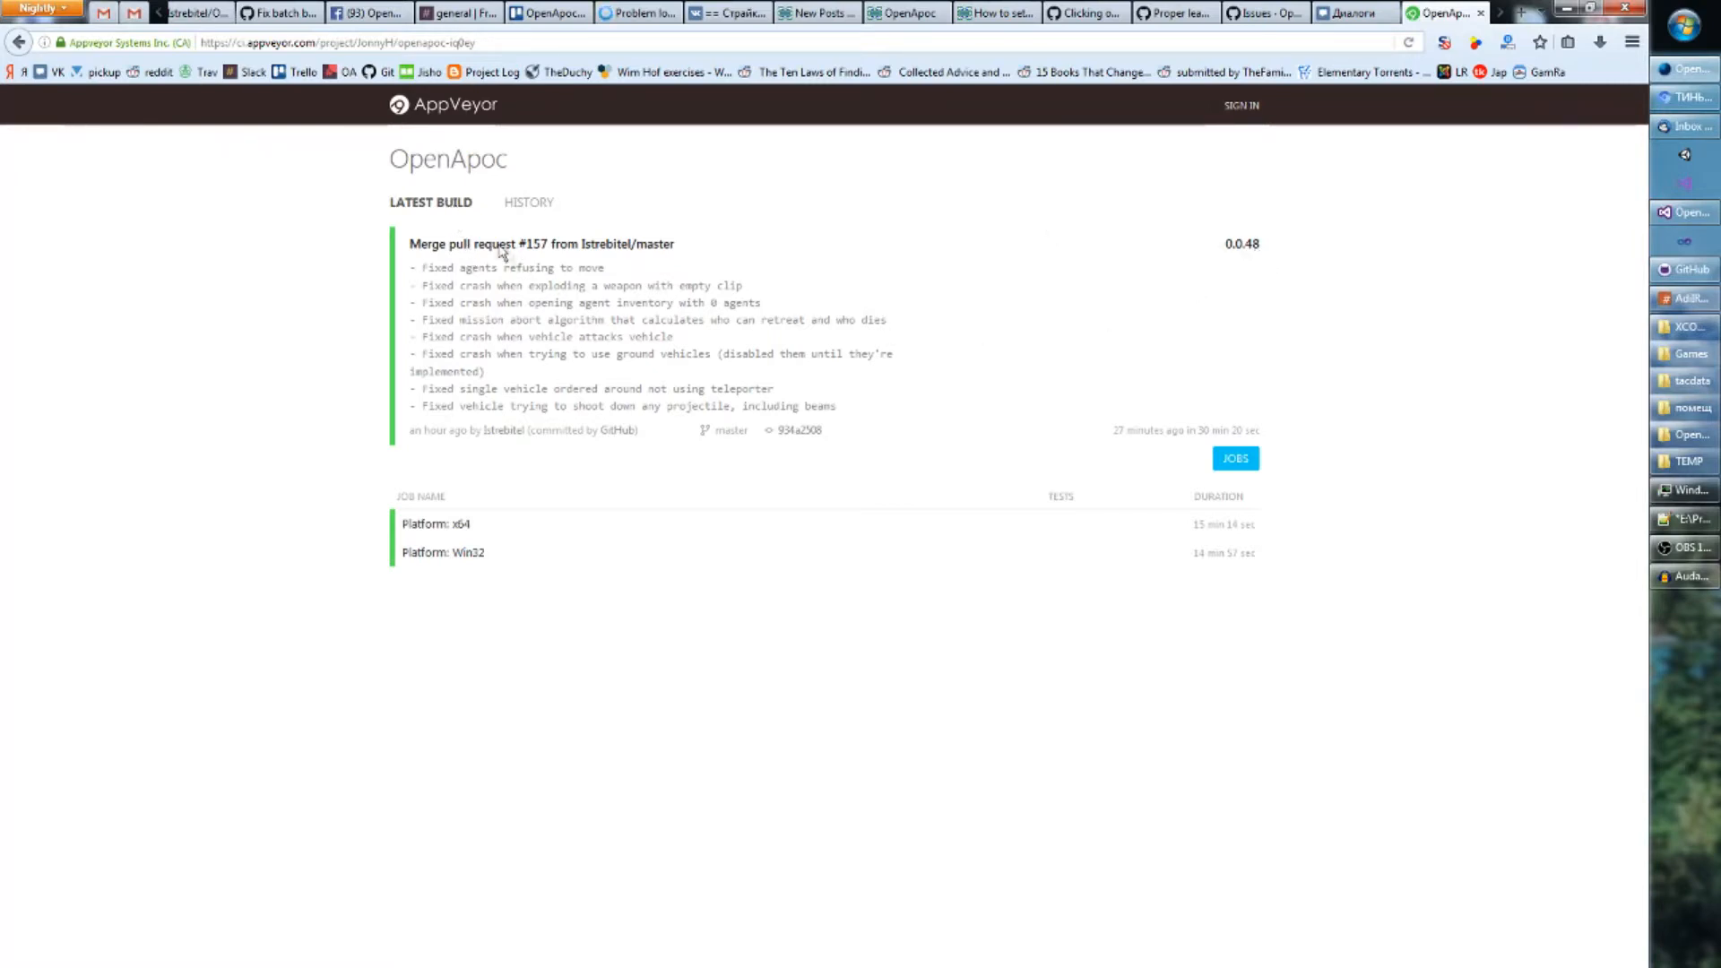
mouse_move(878, 423)
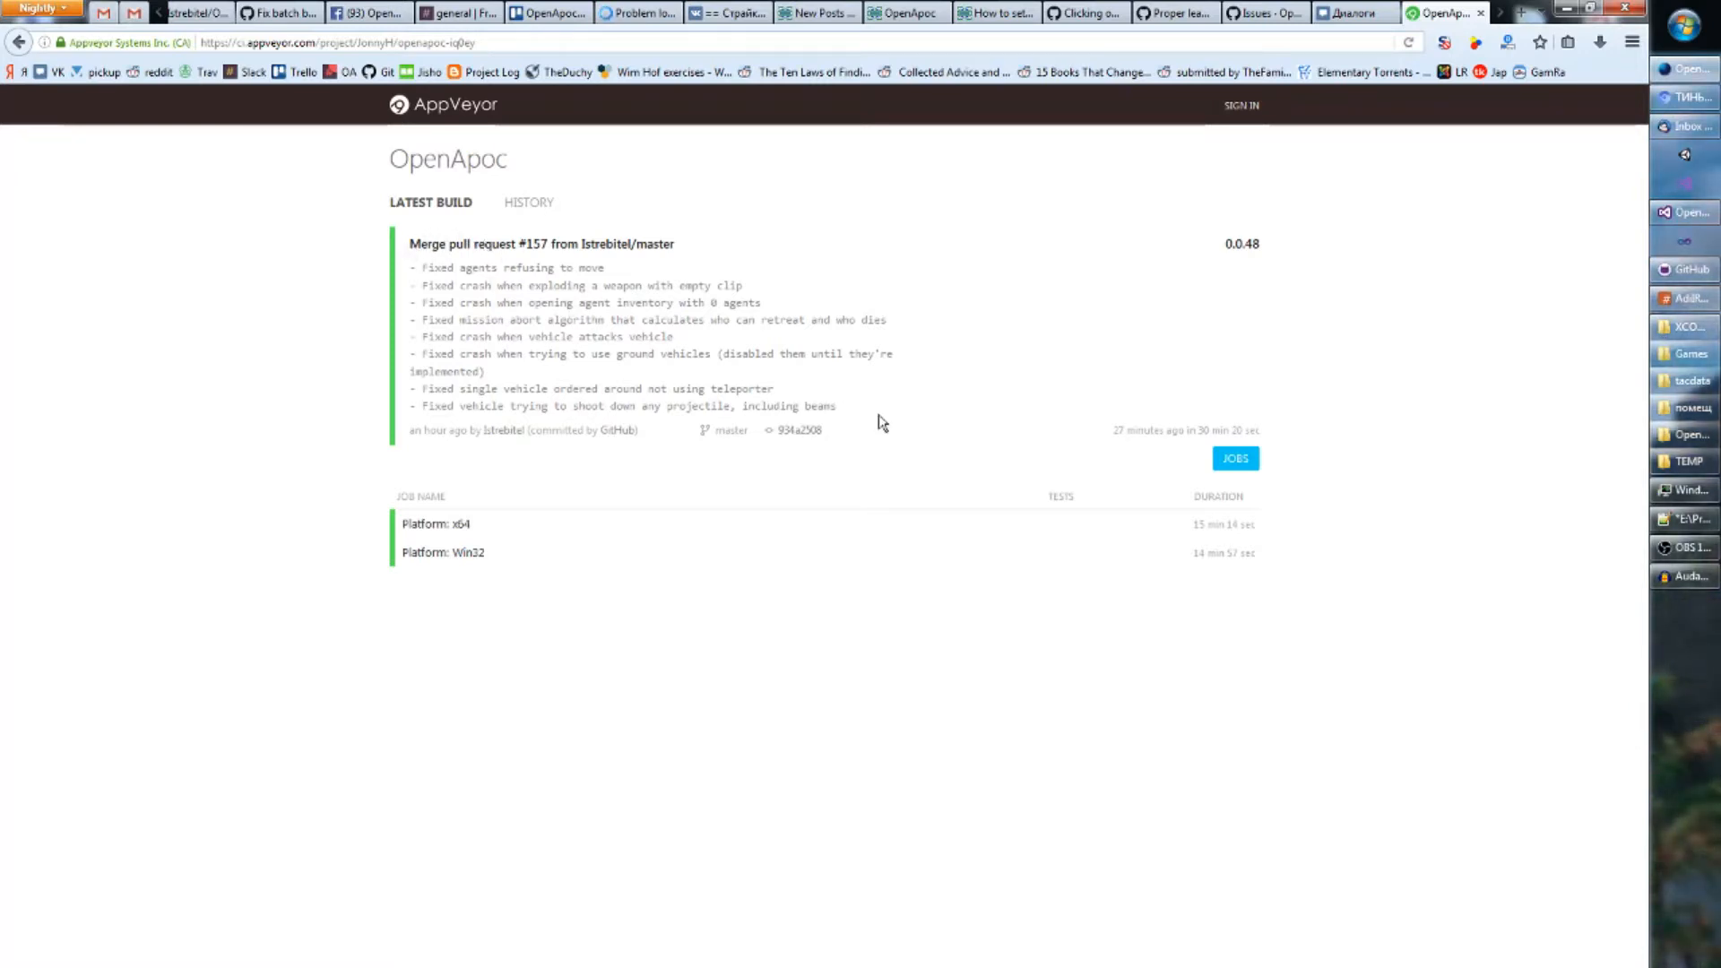
mouse_move(516, 267)
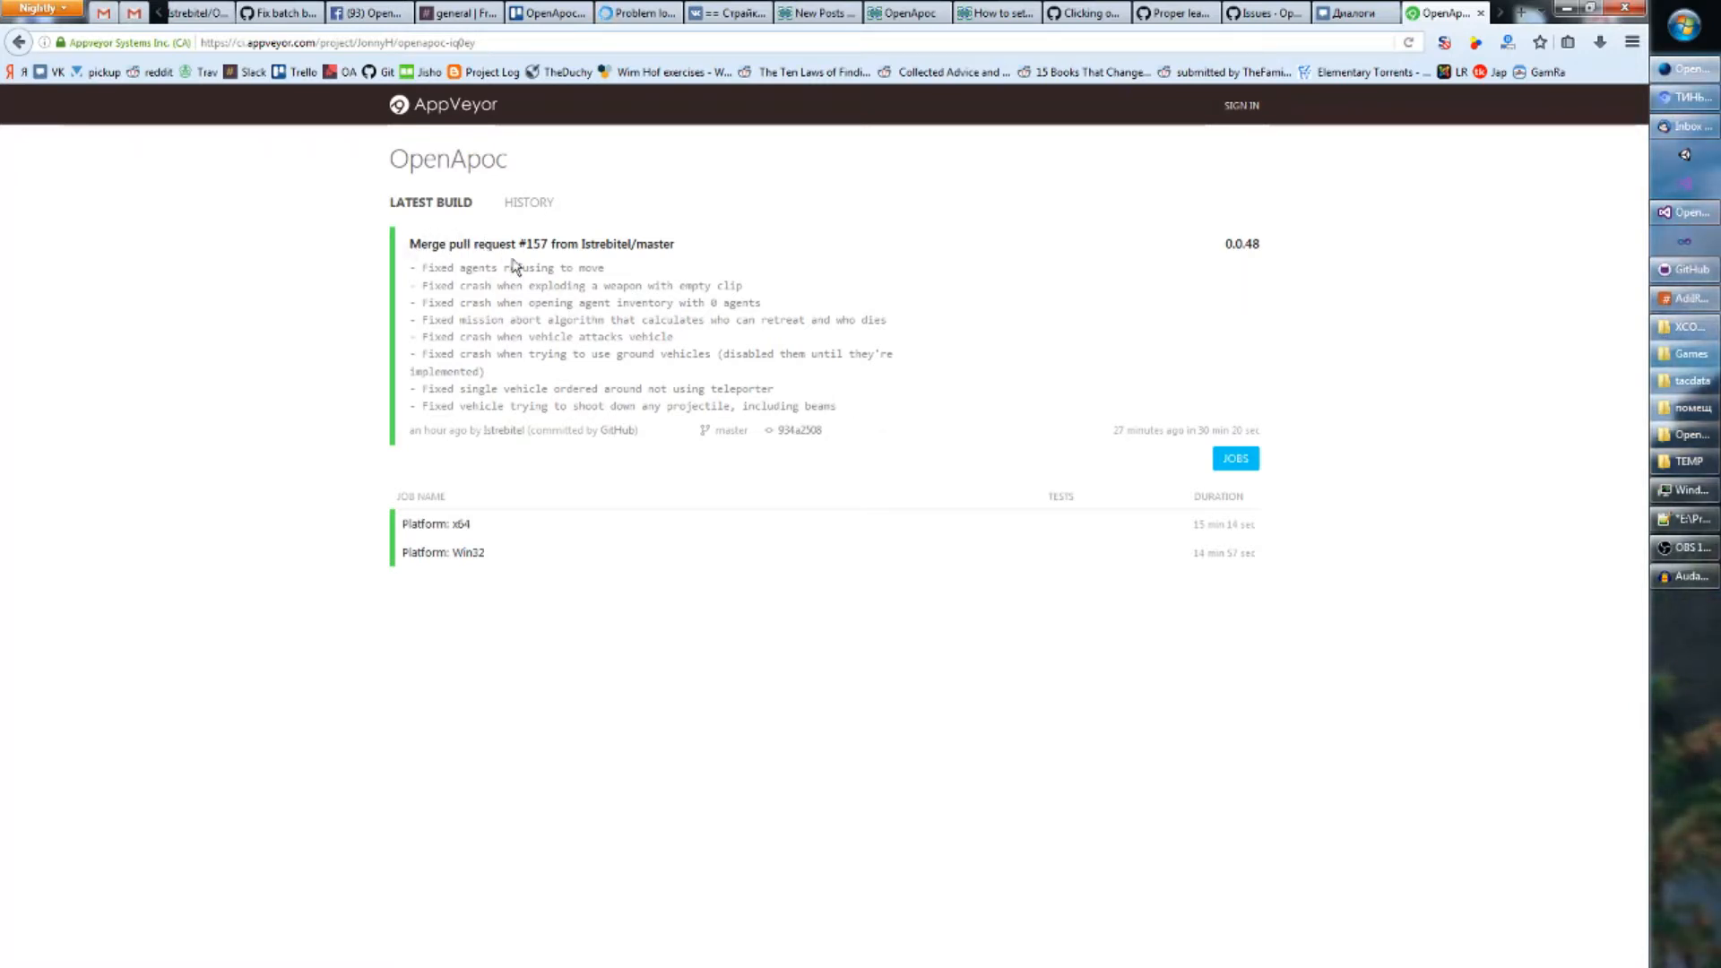
- Review OpenApoc's build history and build 0.0.48 details, then its latest build summary
click(529, 202)
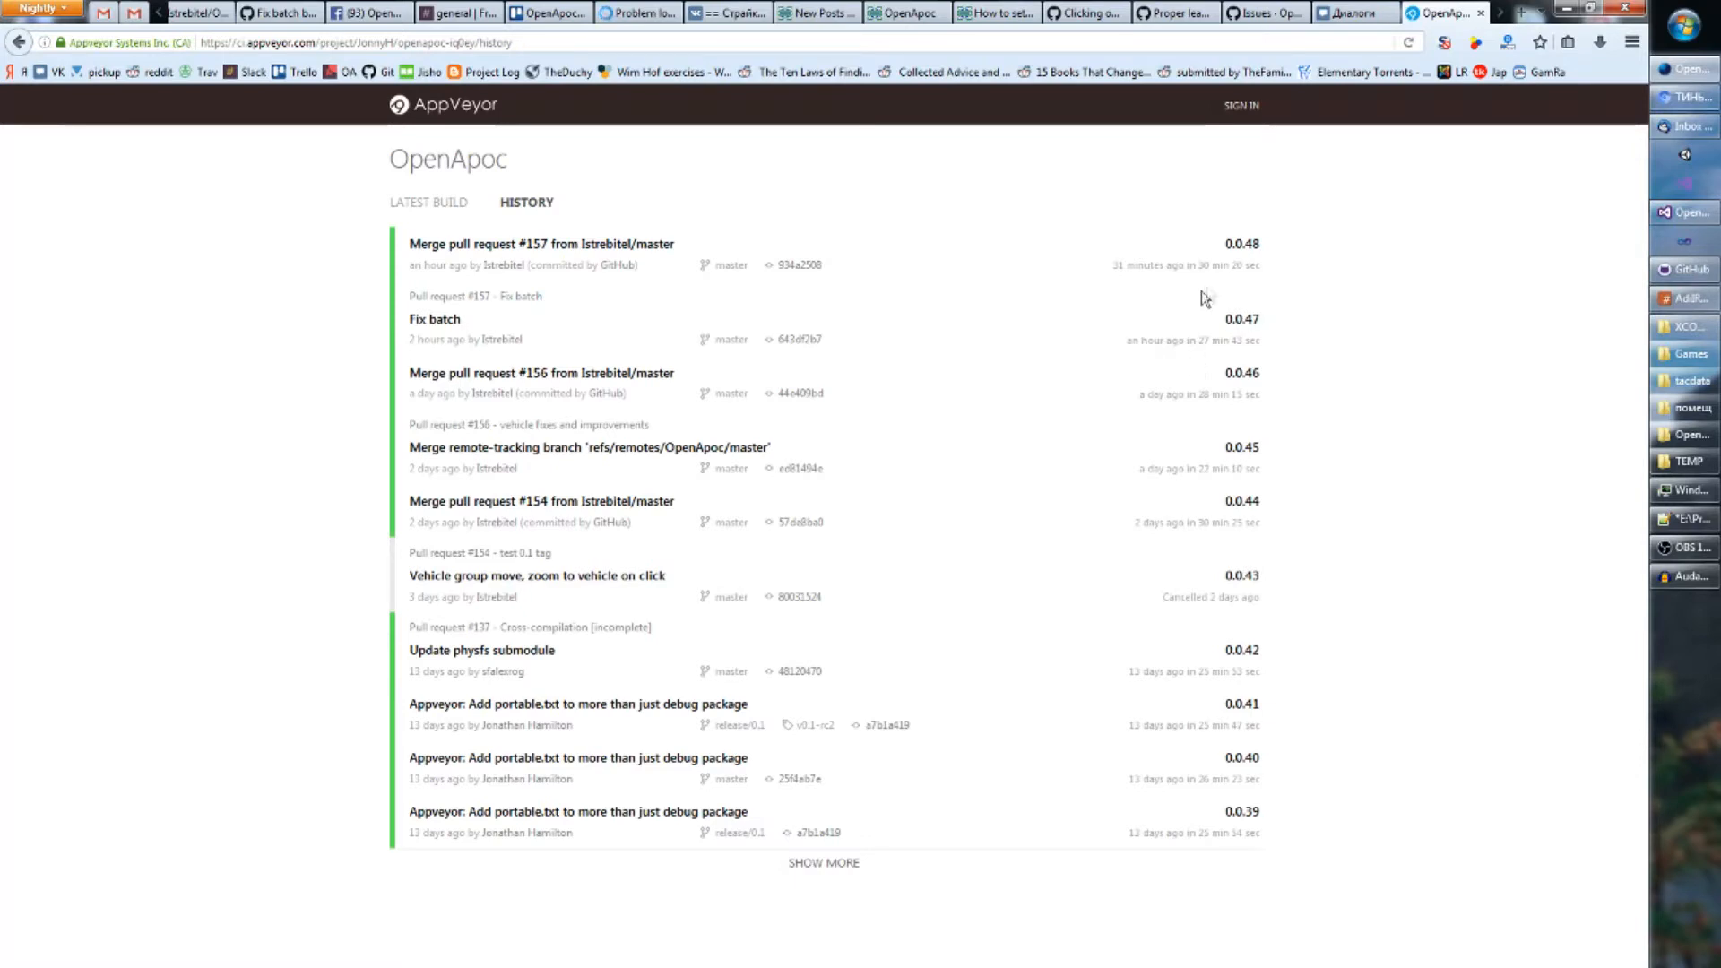
mouse_move(1167, 535)
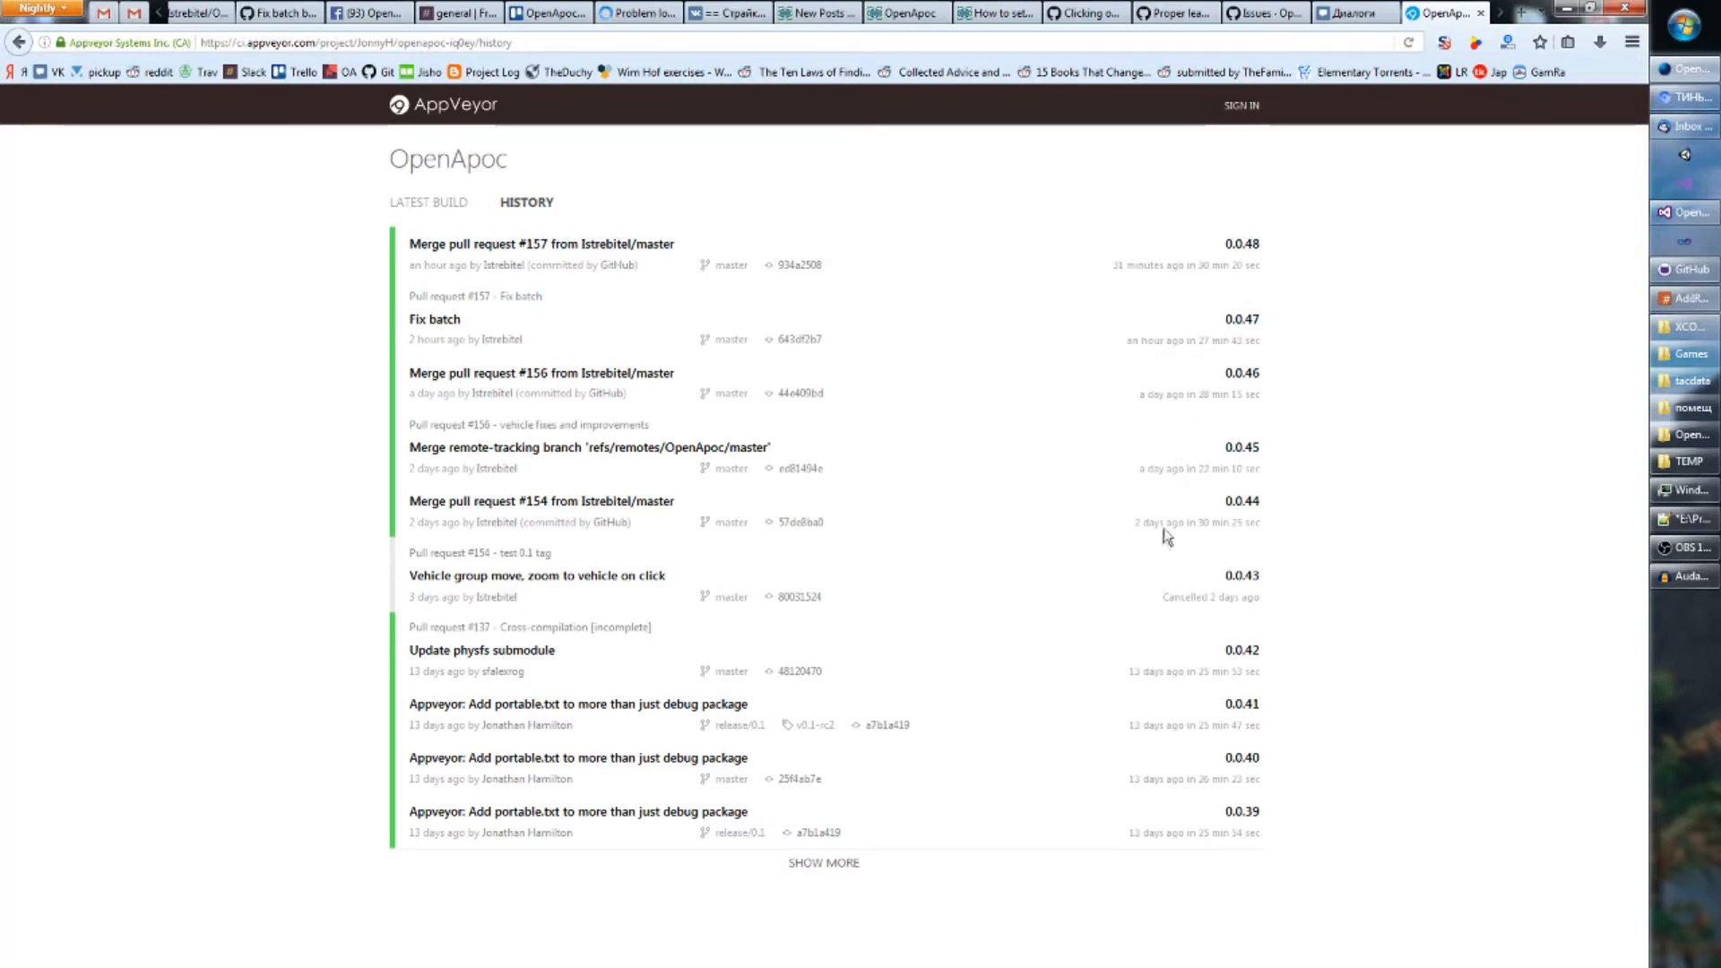
mouse_move(1163, 532)
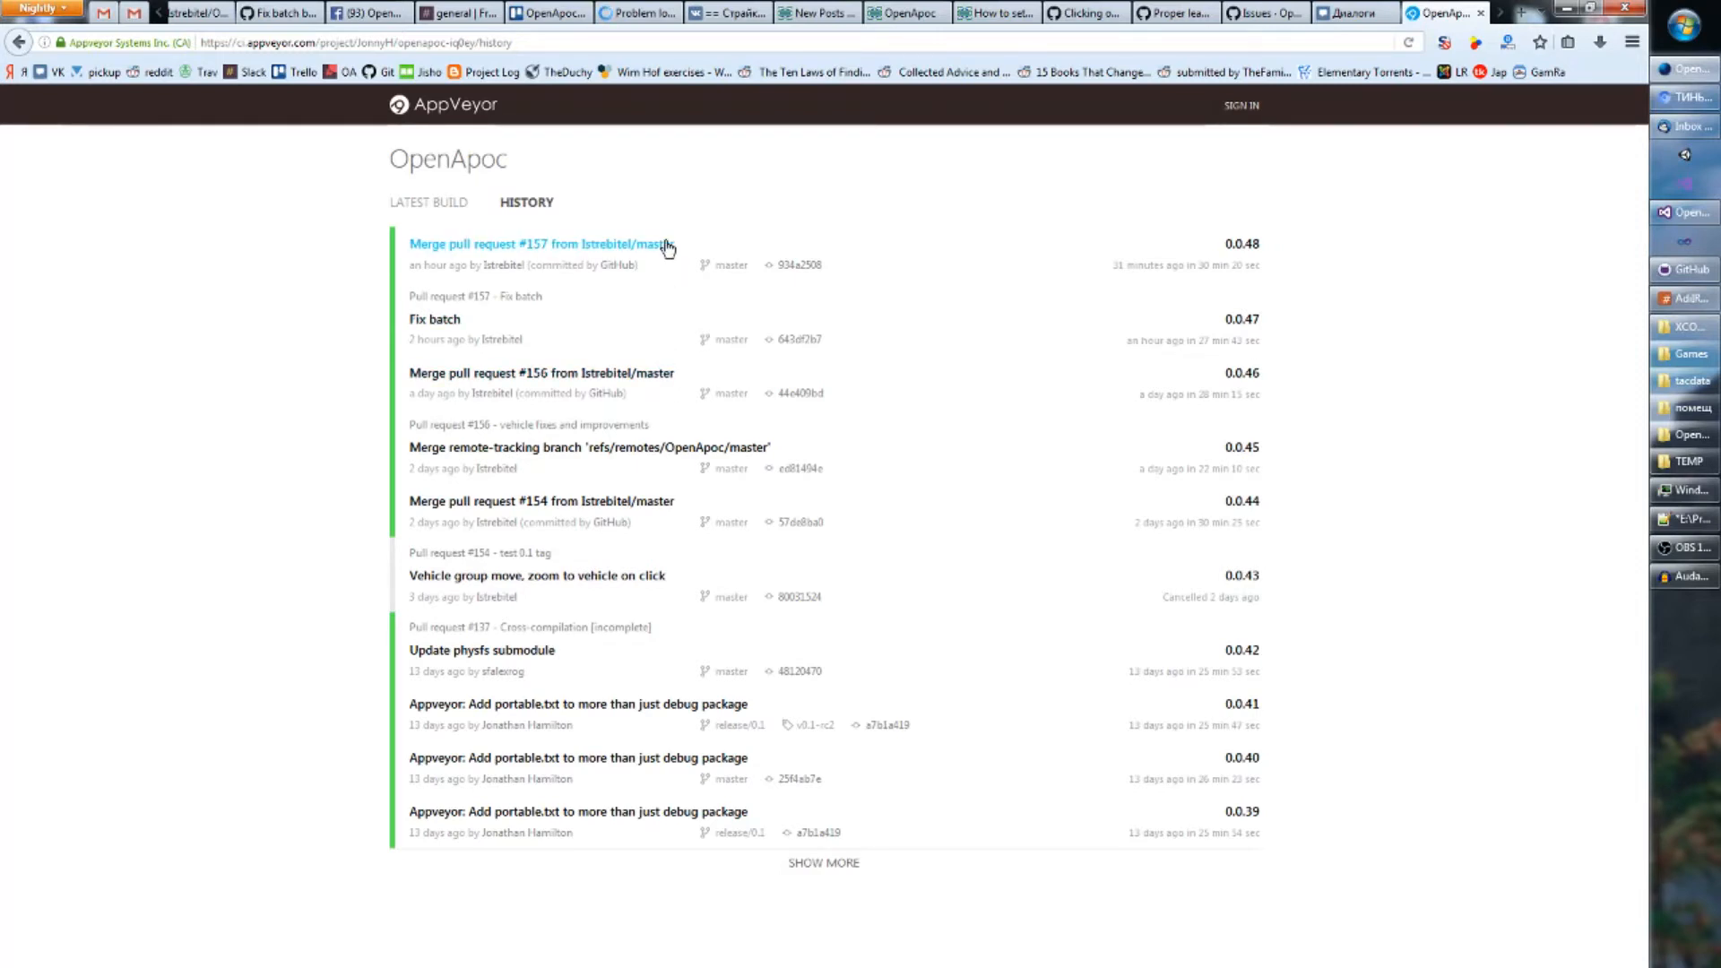
click(539, 242)
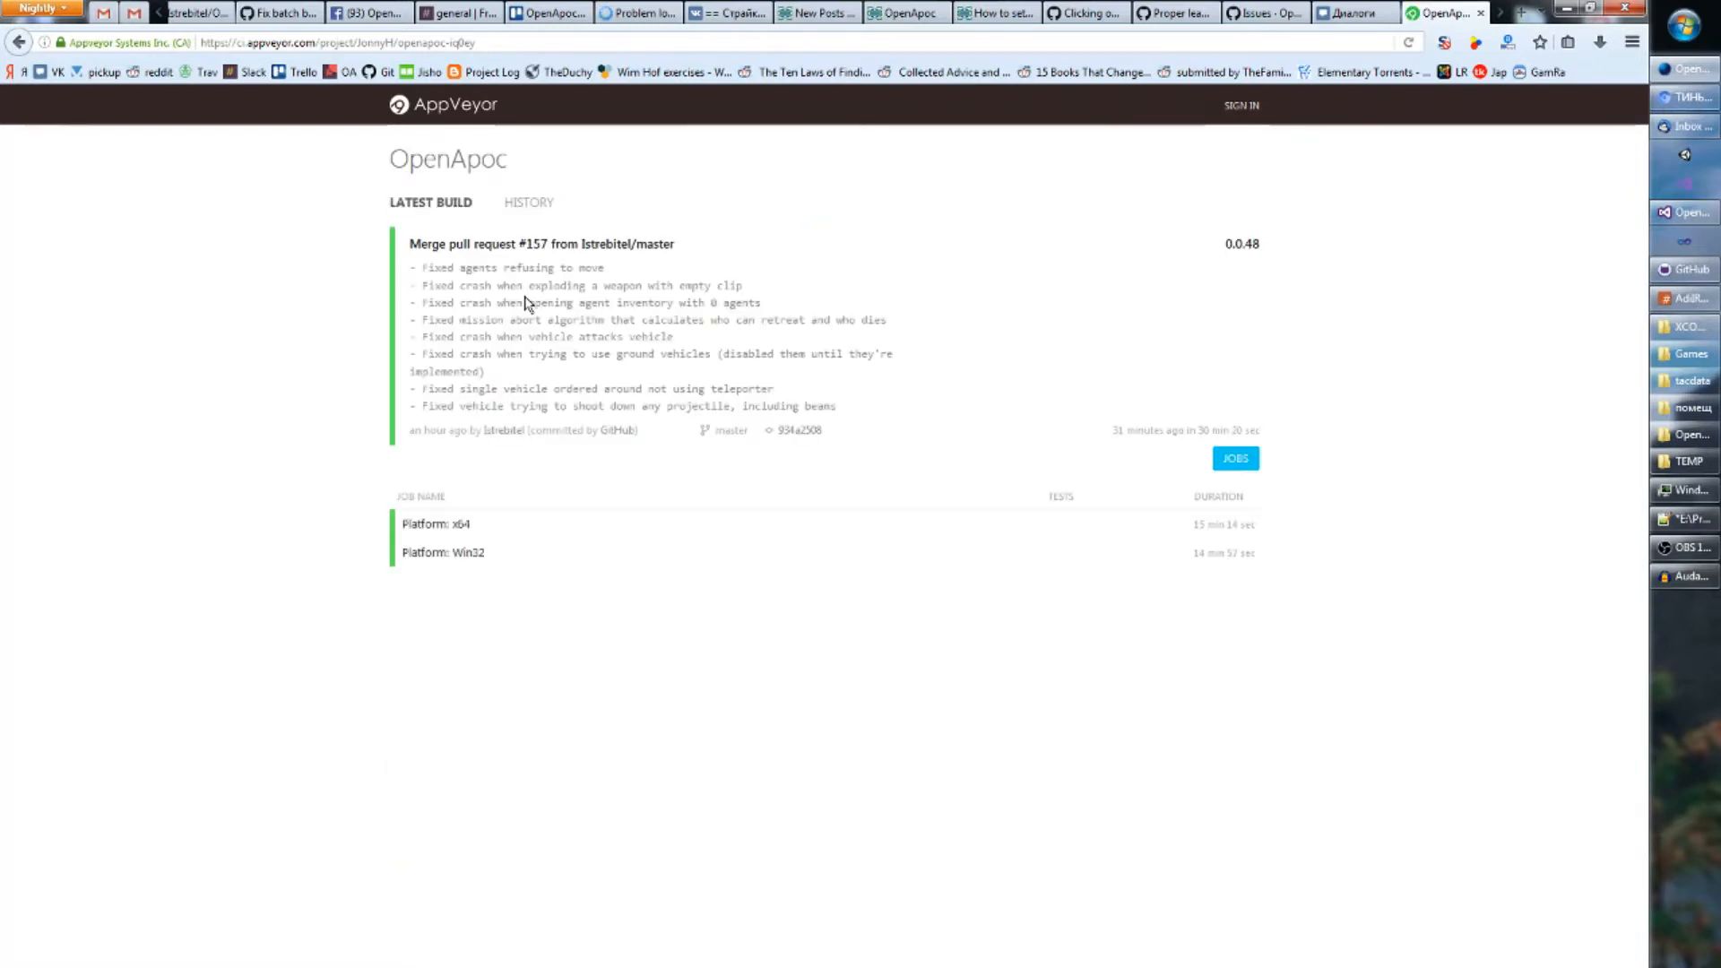
mouse_move(529, 208)
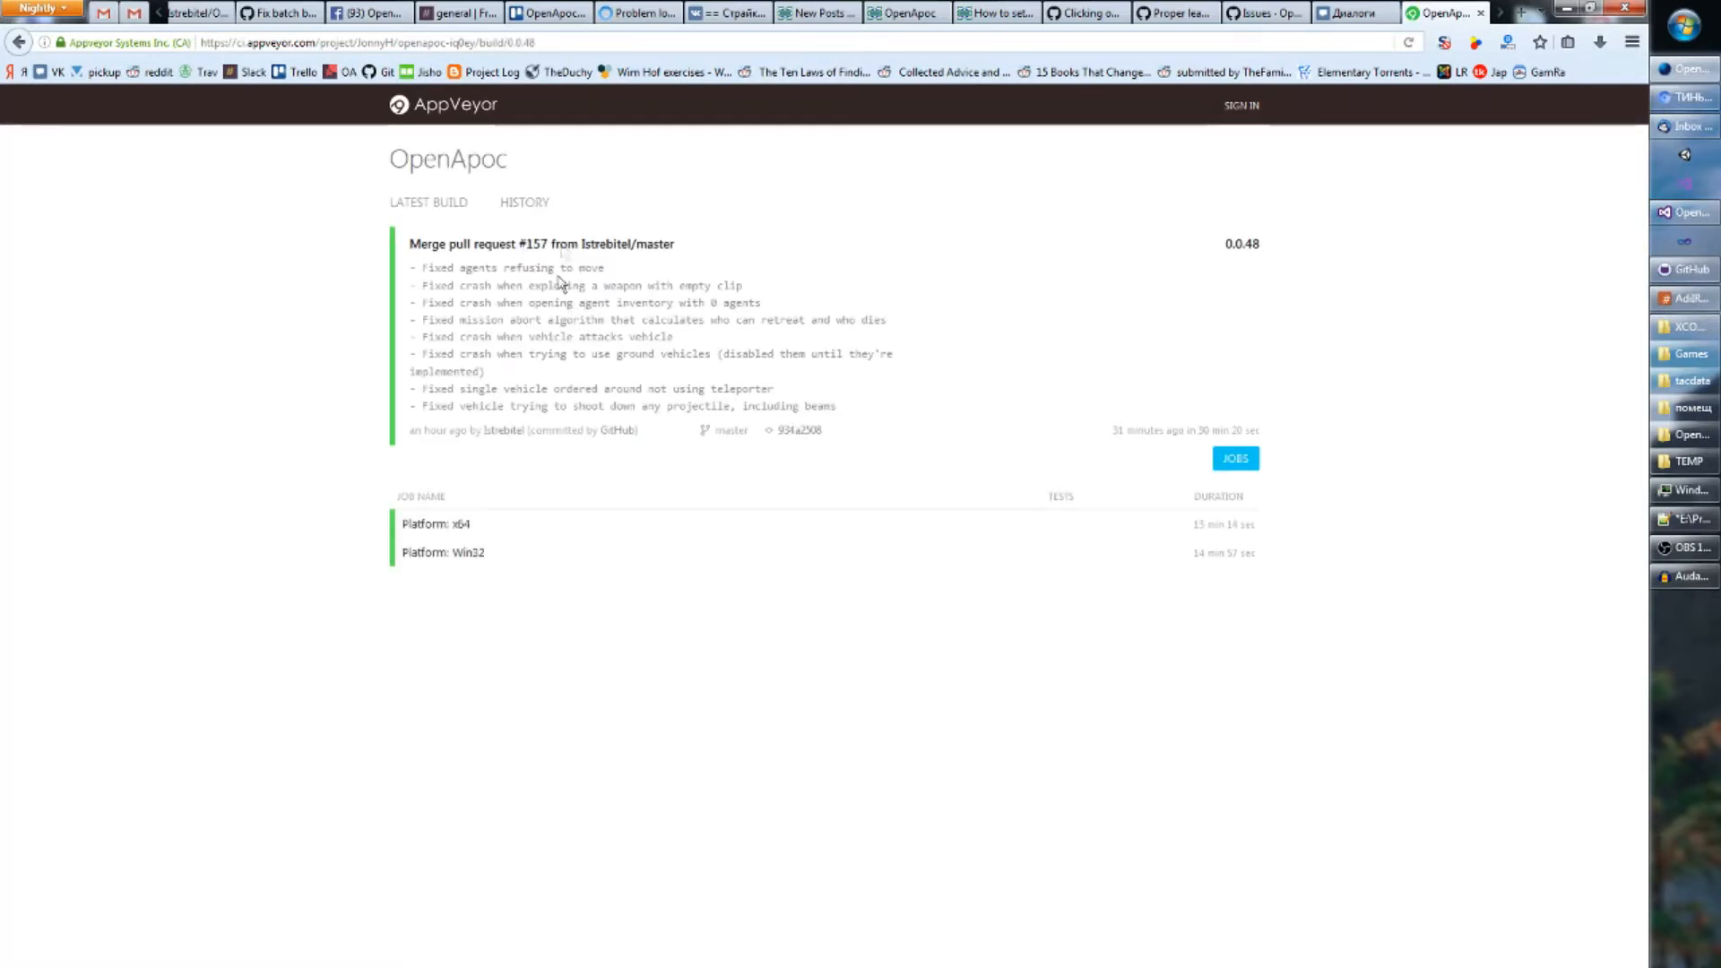
click(525, 202)
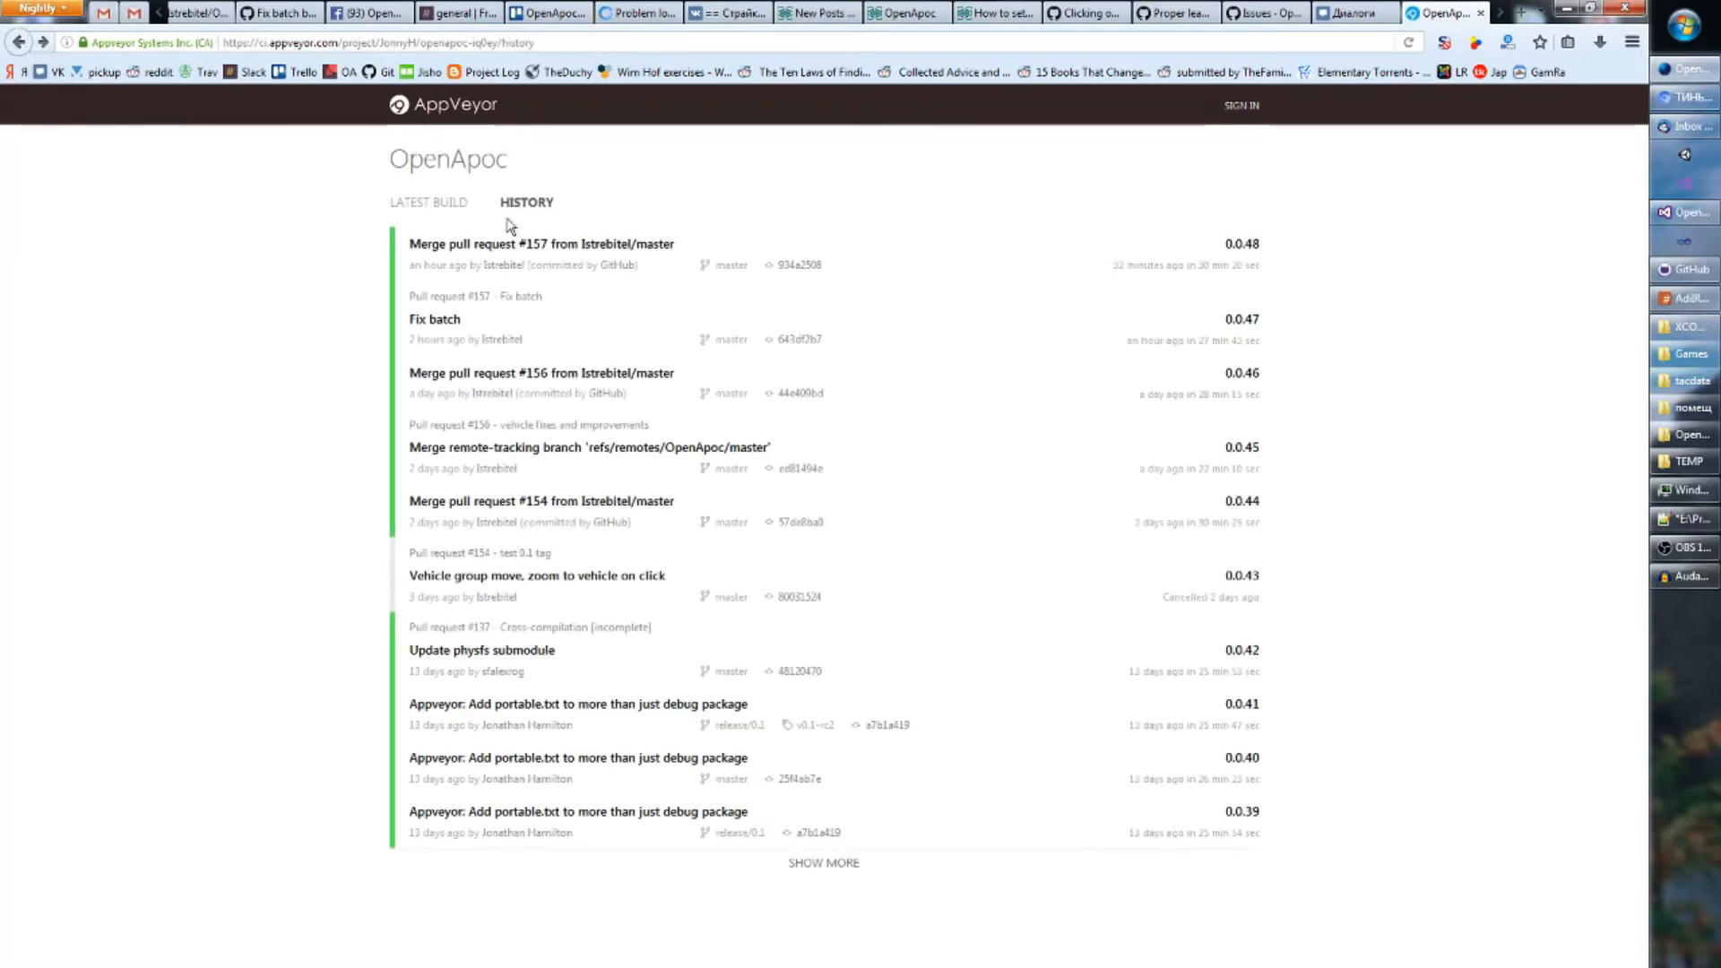
click(430, 203)
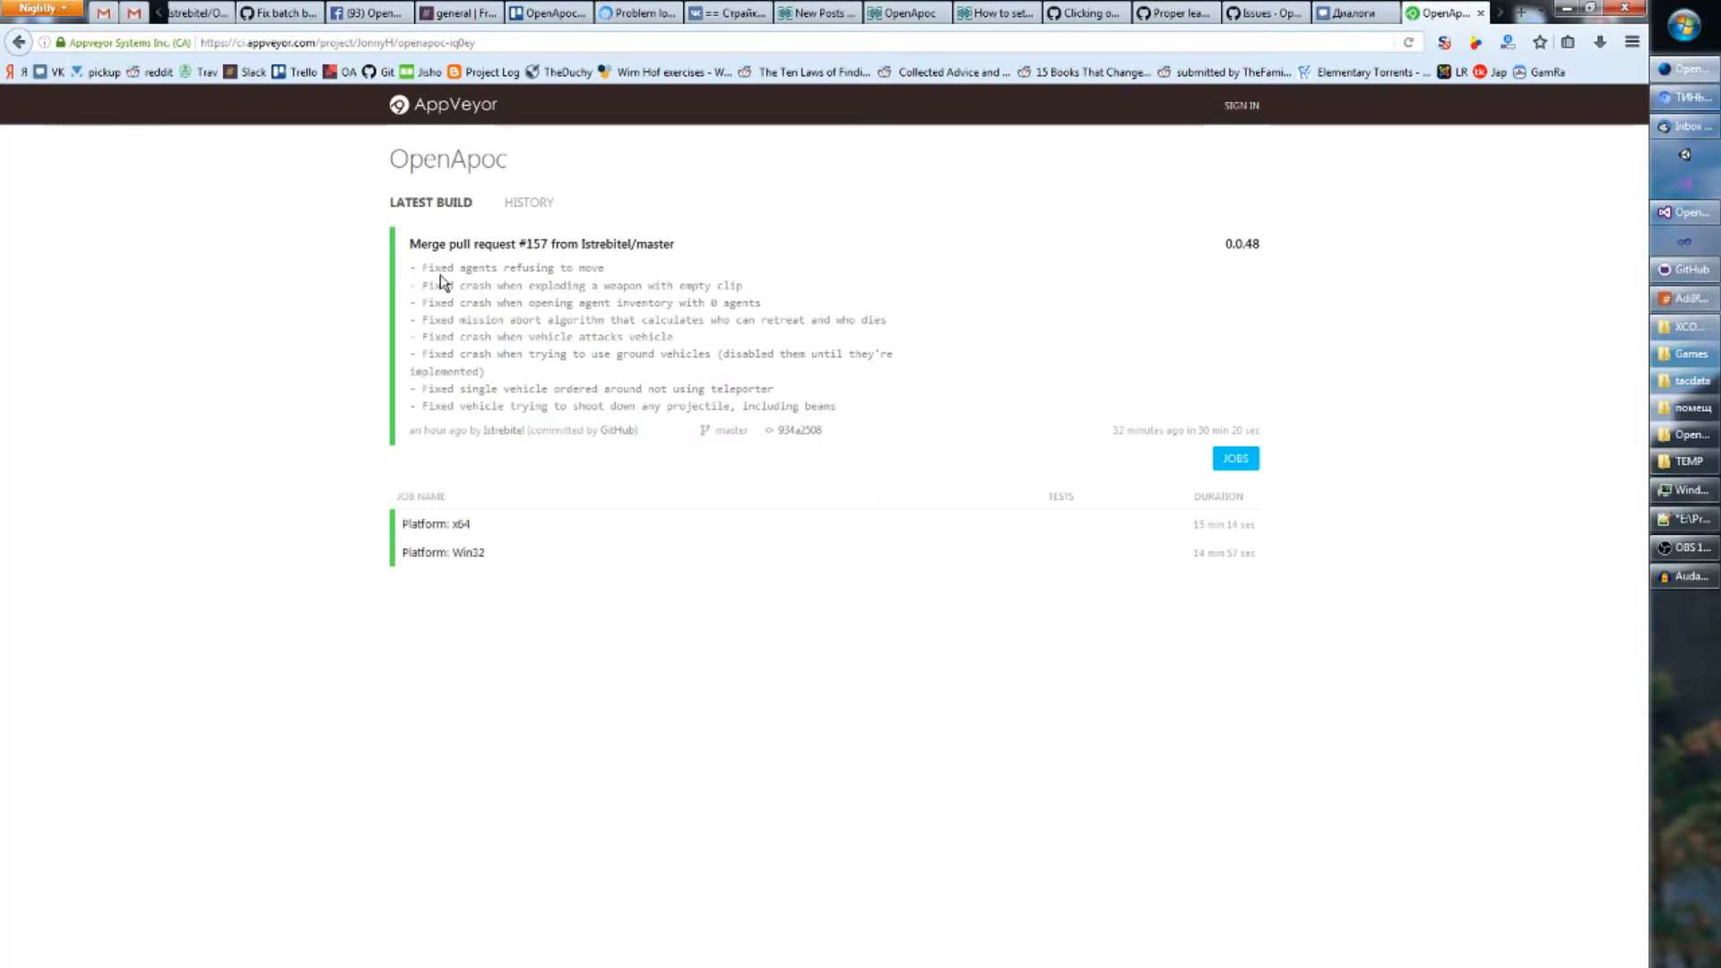
mouse_move(507, 281)
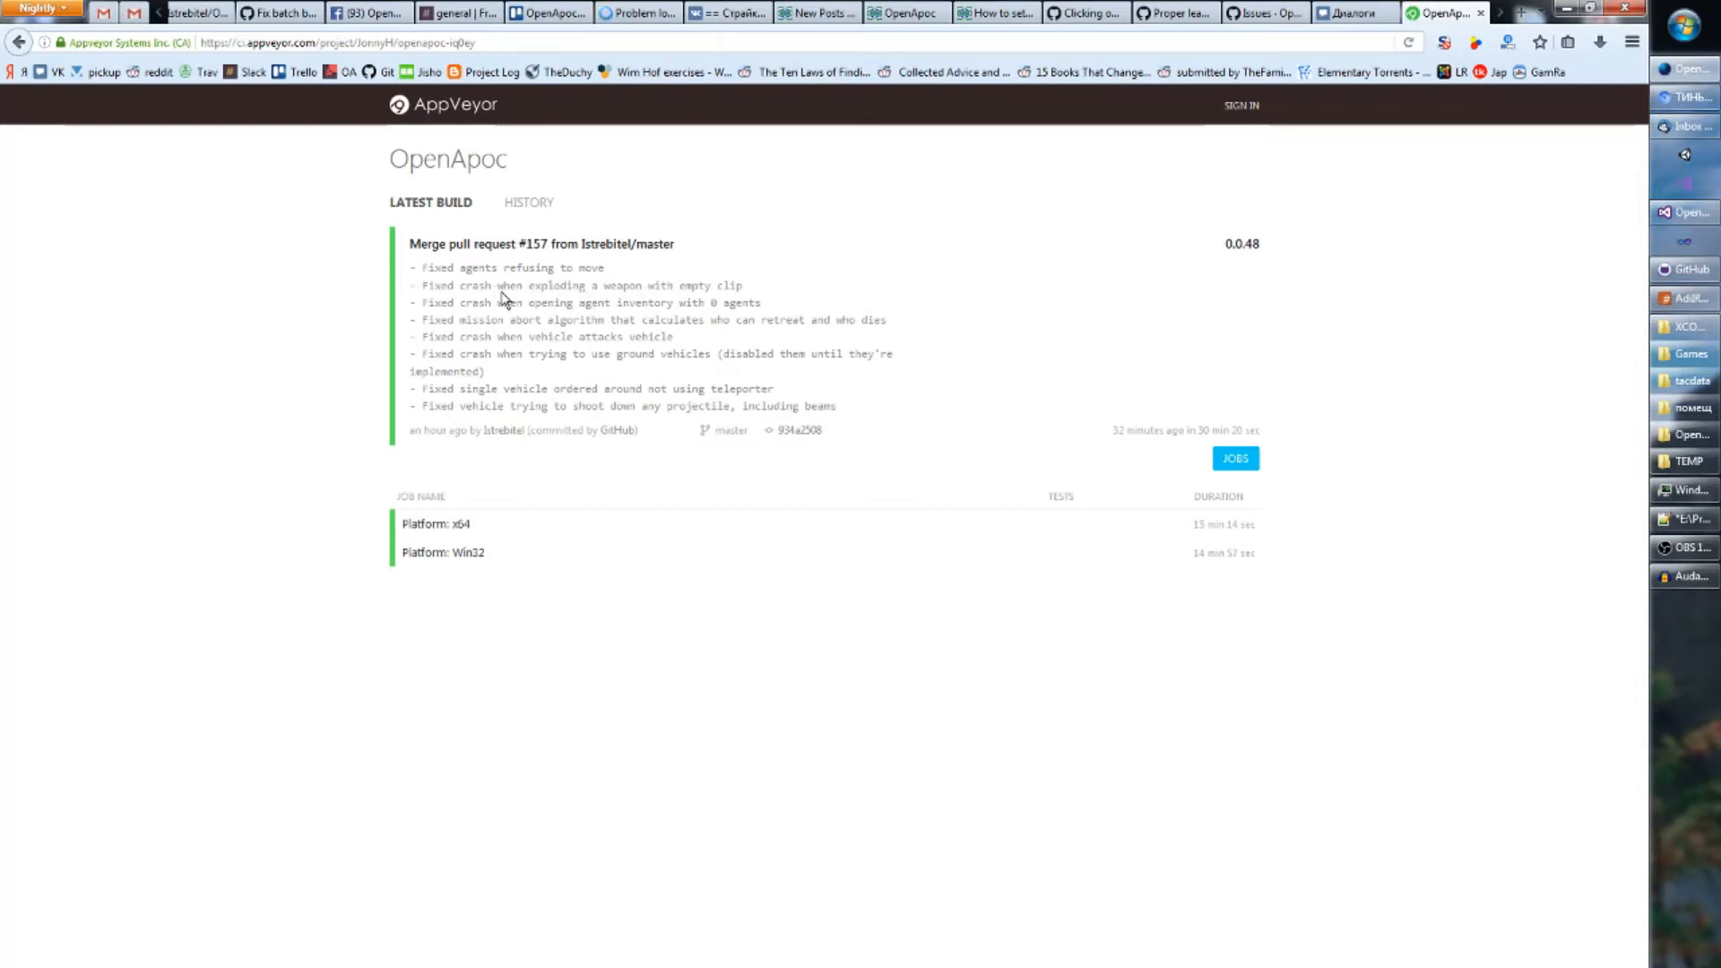
mouse_move(640, 300)
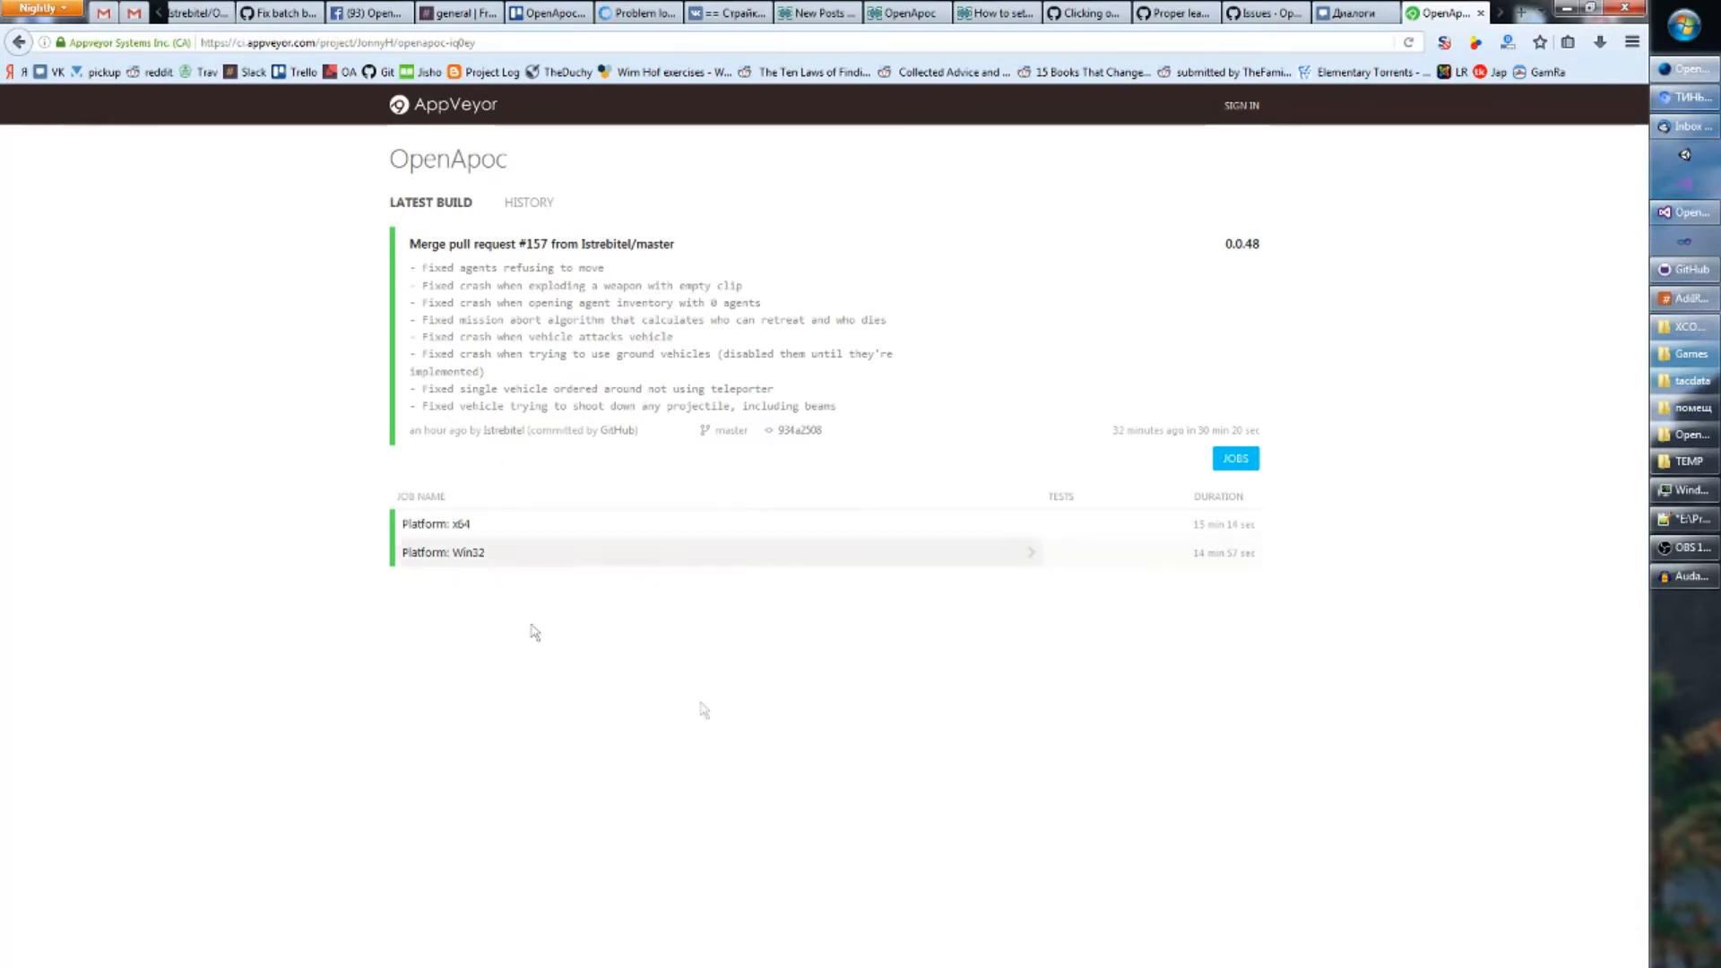
mouse_move(941, 699)
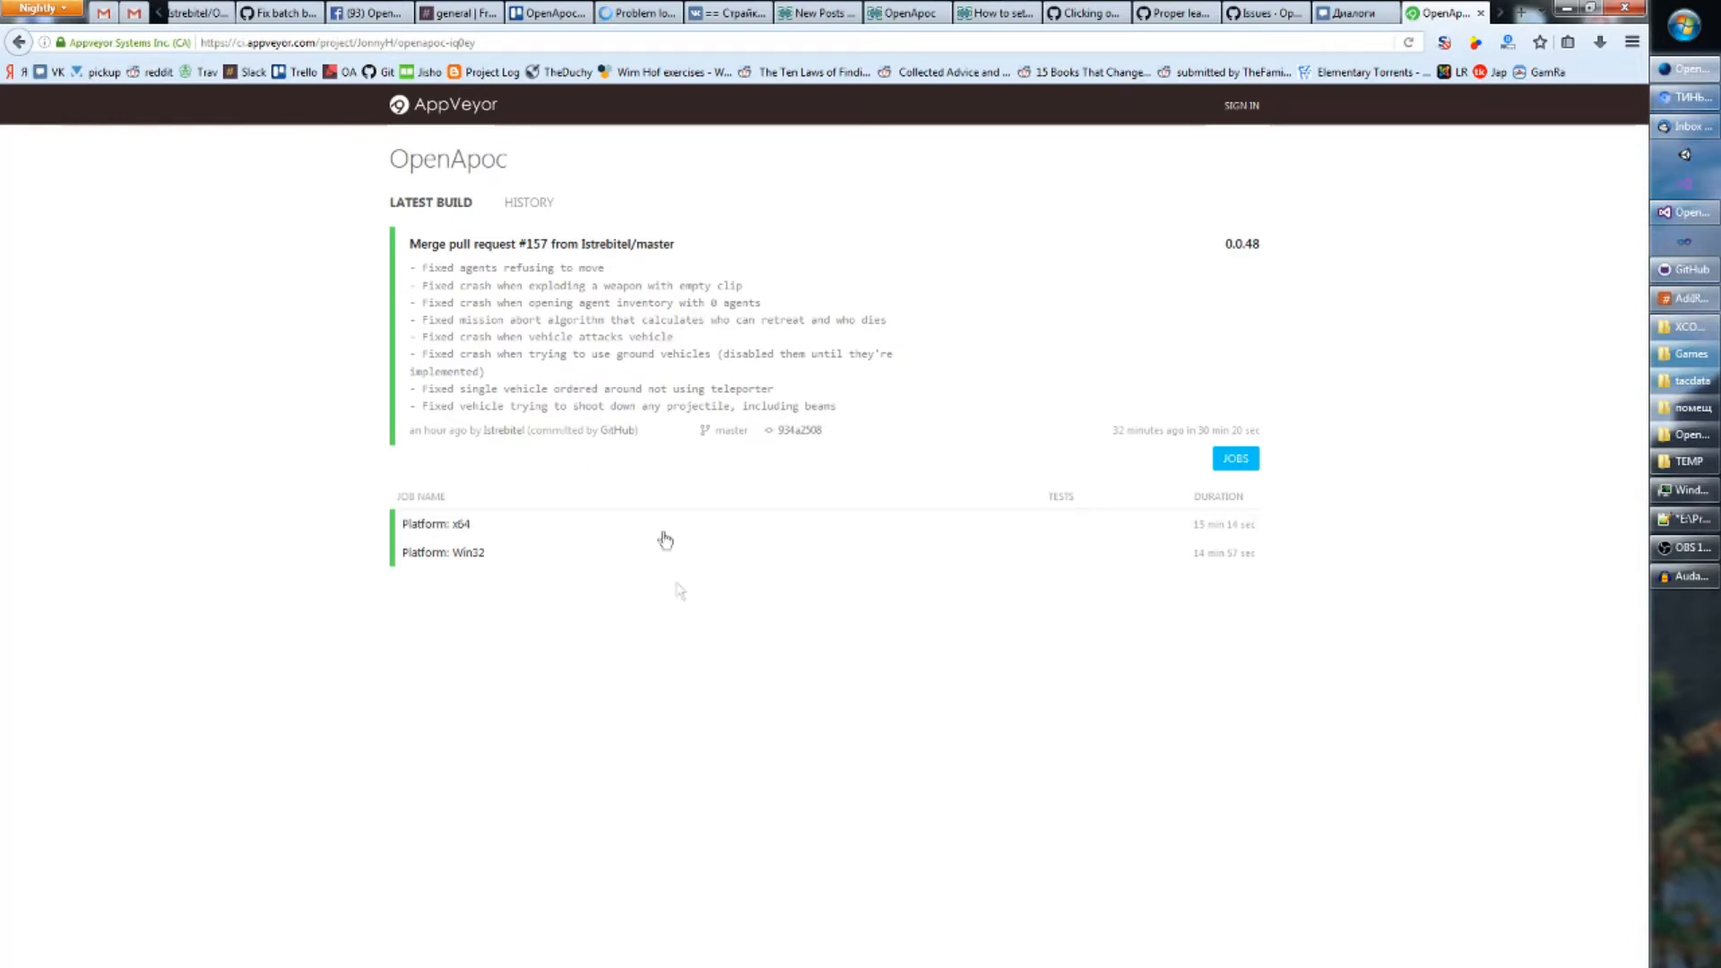
mouse_move(638, 374)
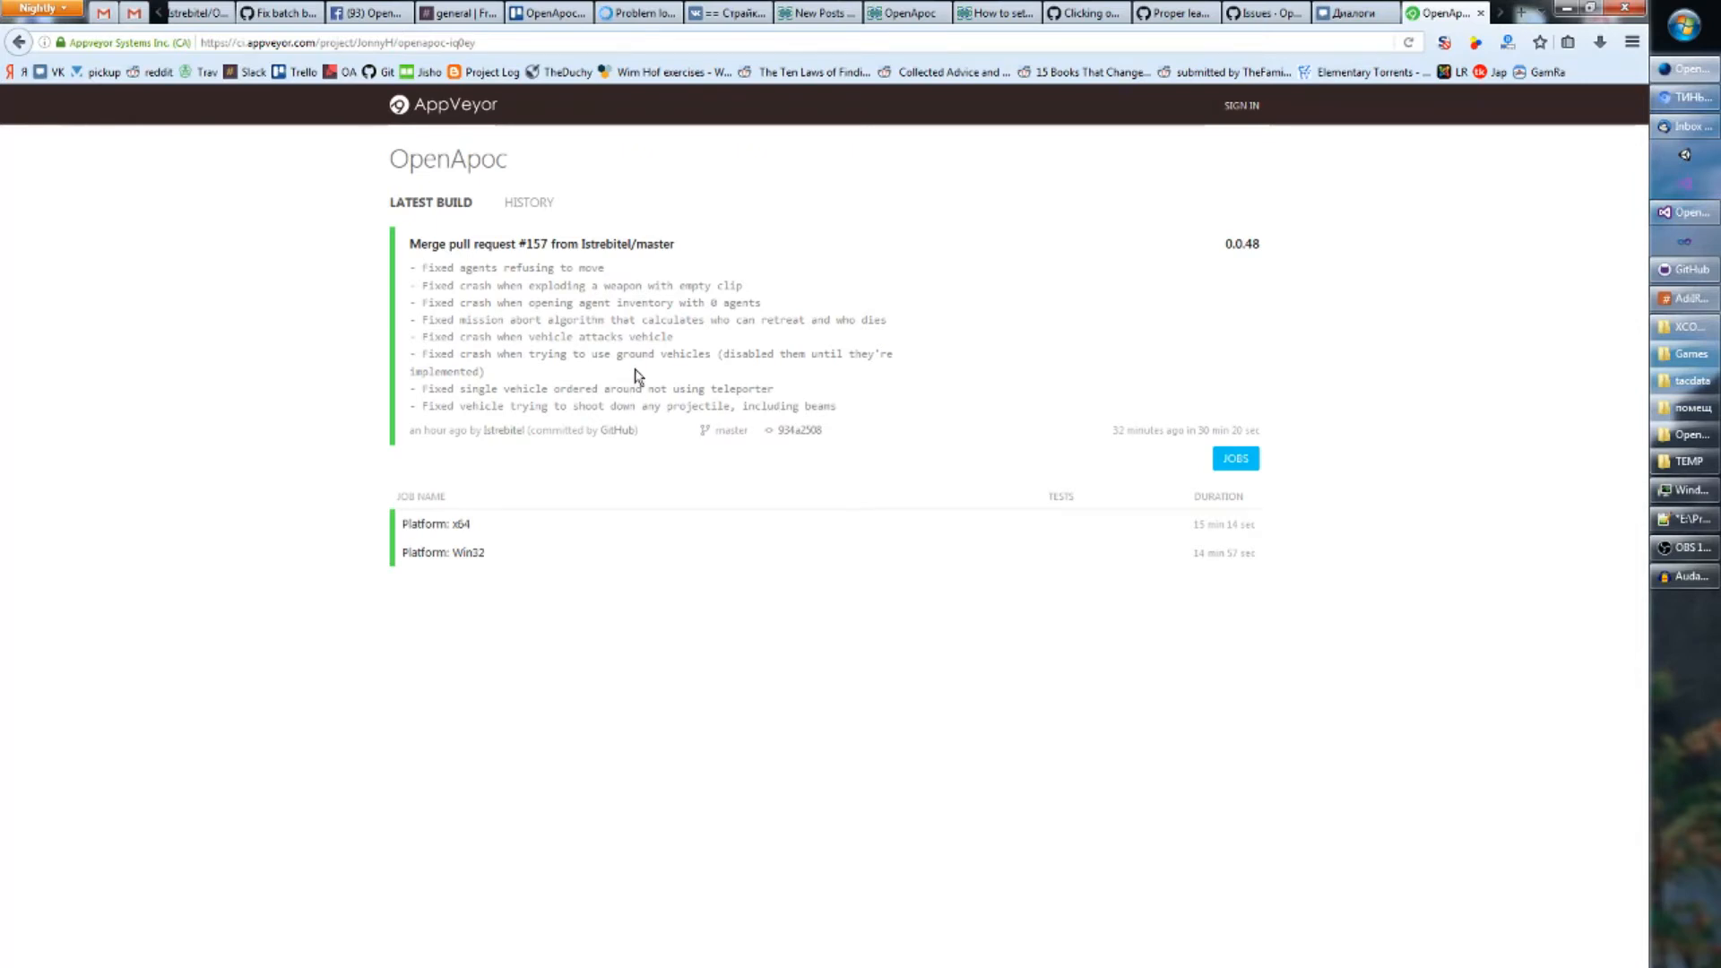
mouse_move(779, 658)
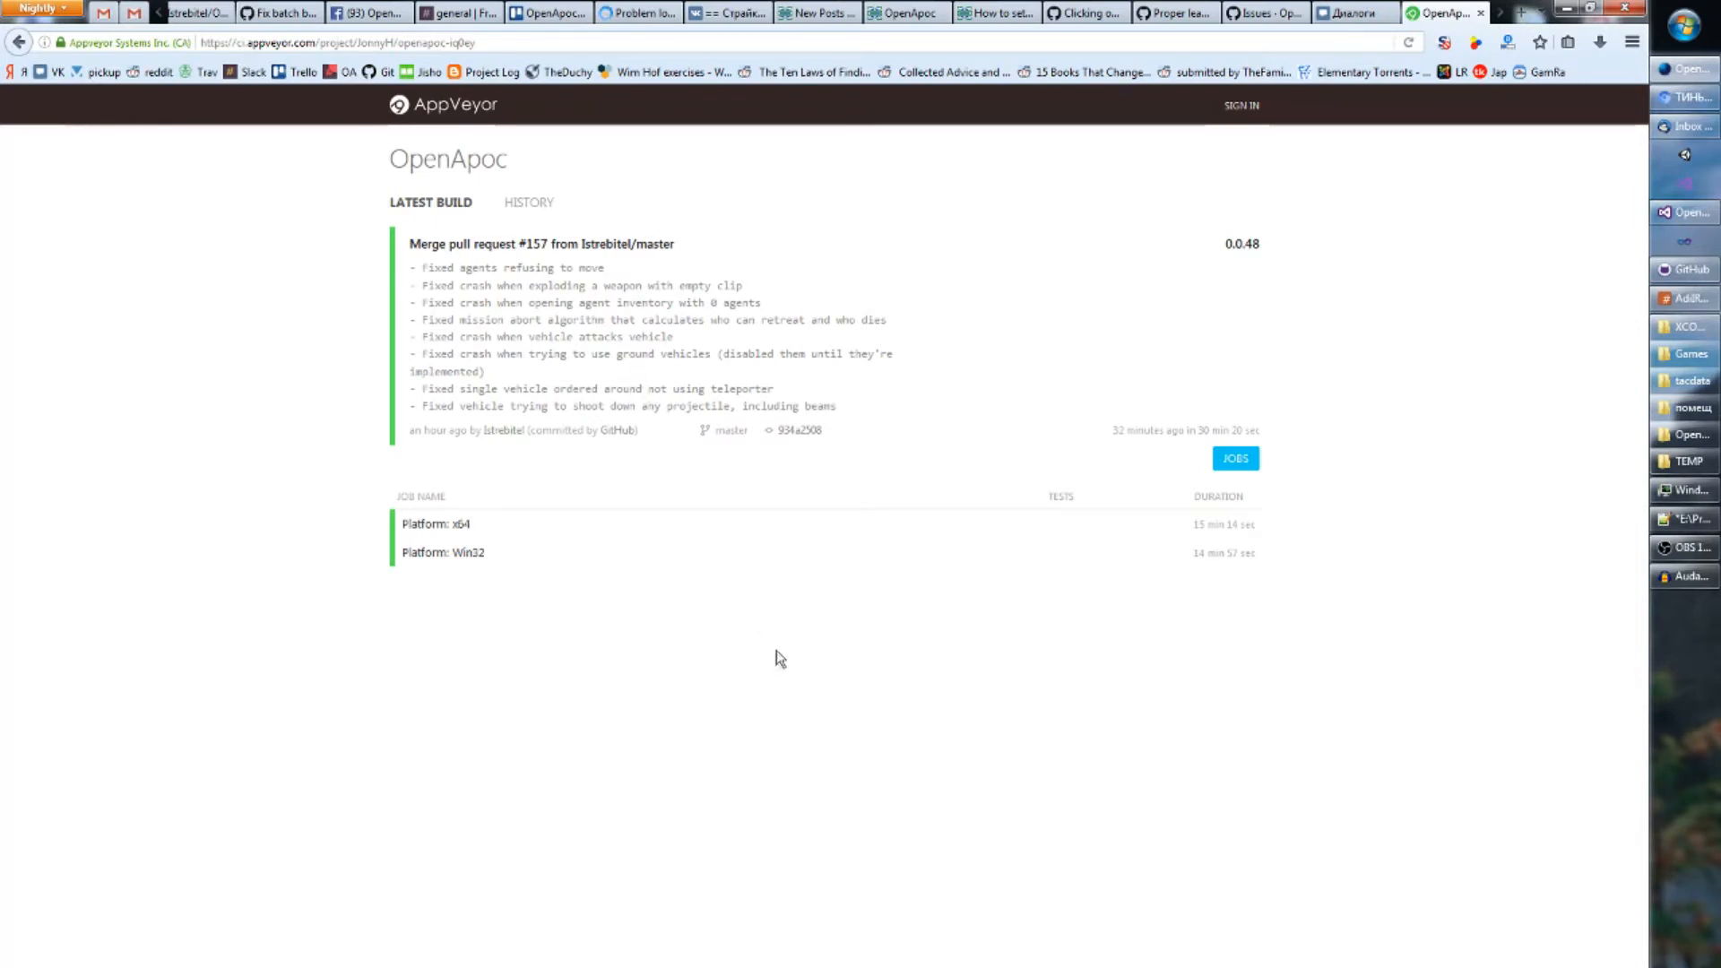
mouse_move(893, 604)
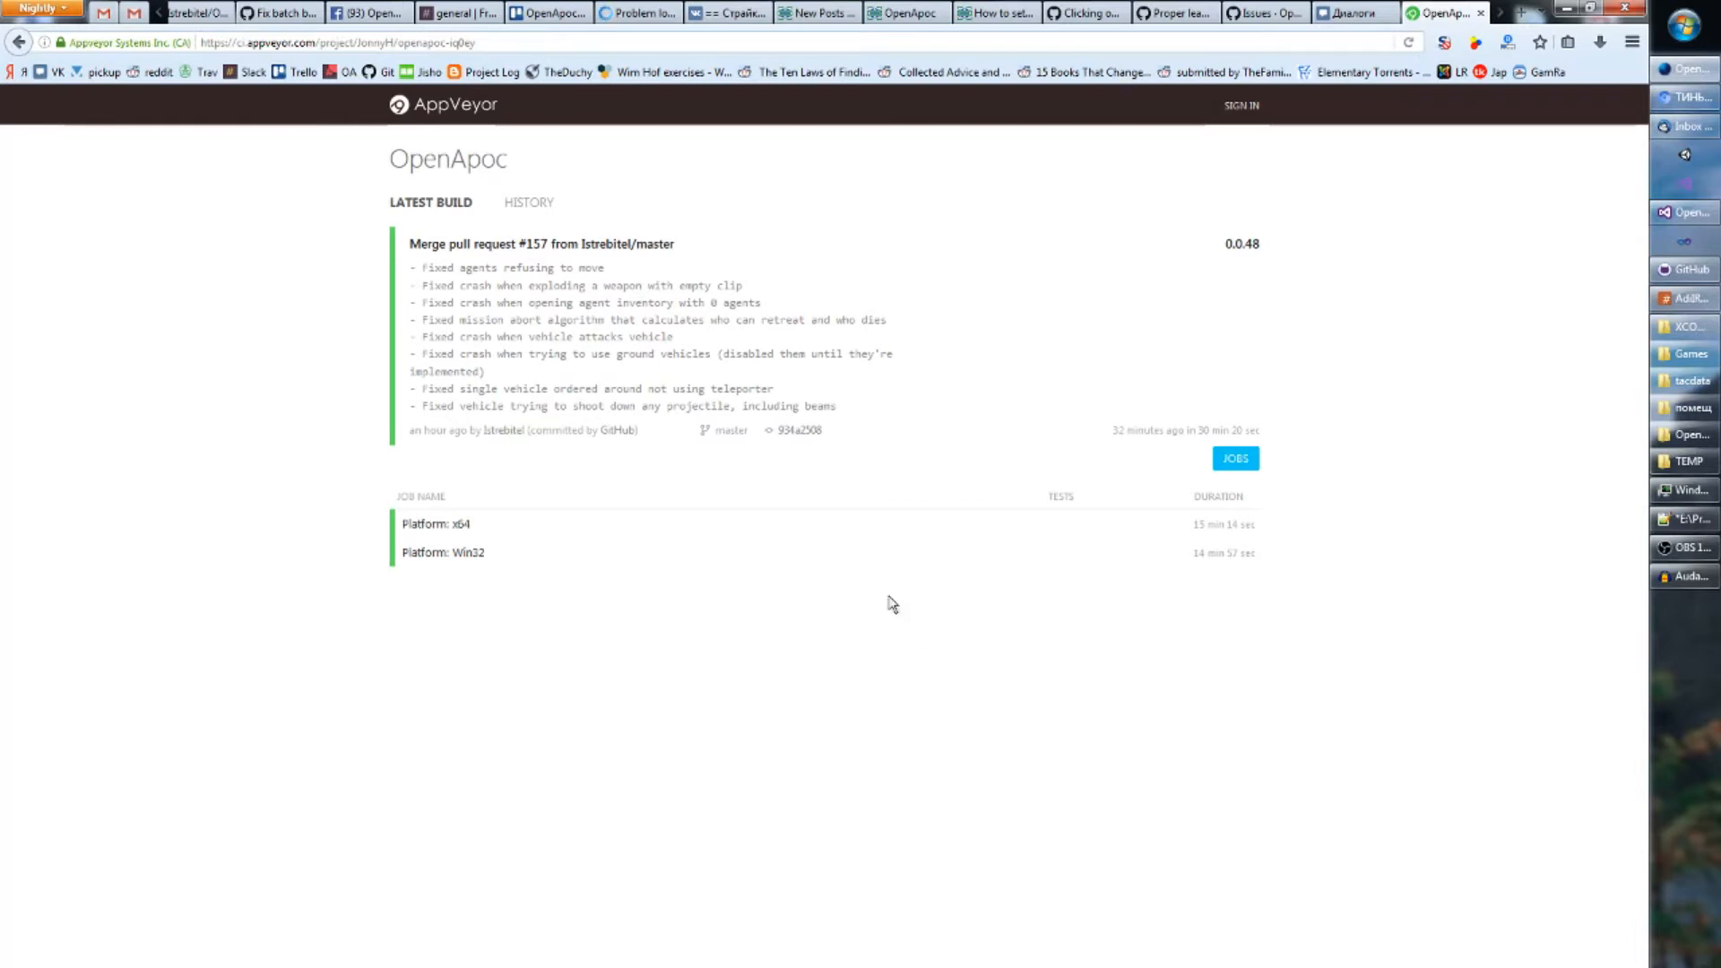
mouse_move(533, 226)
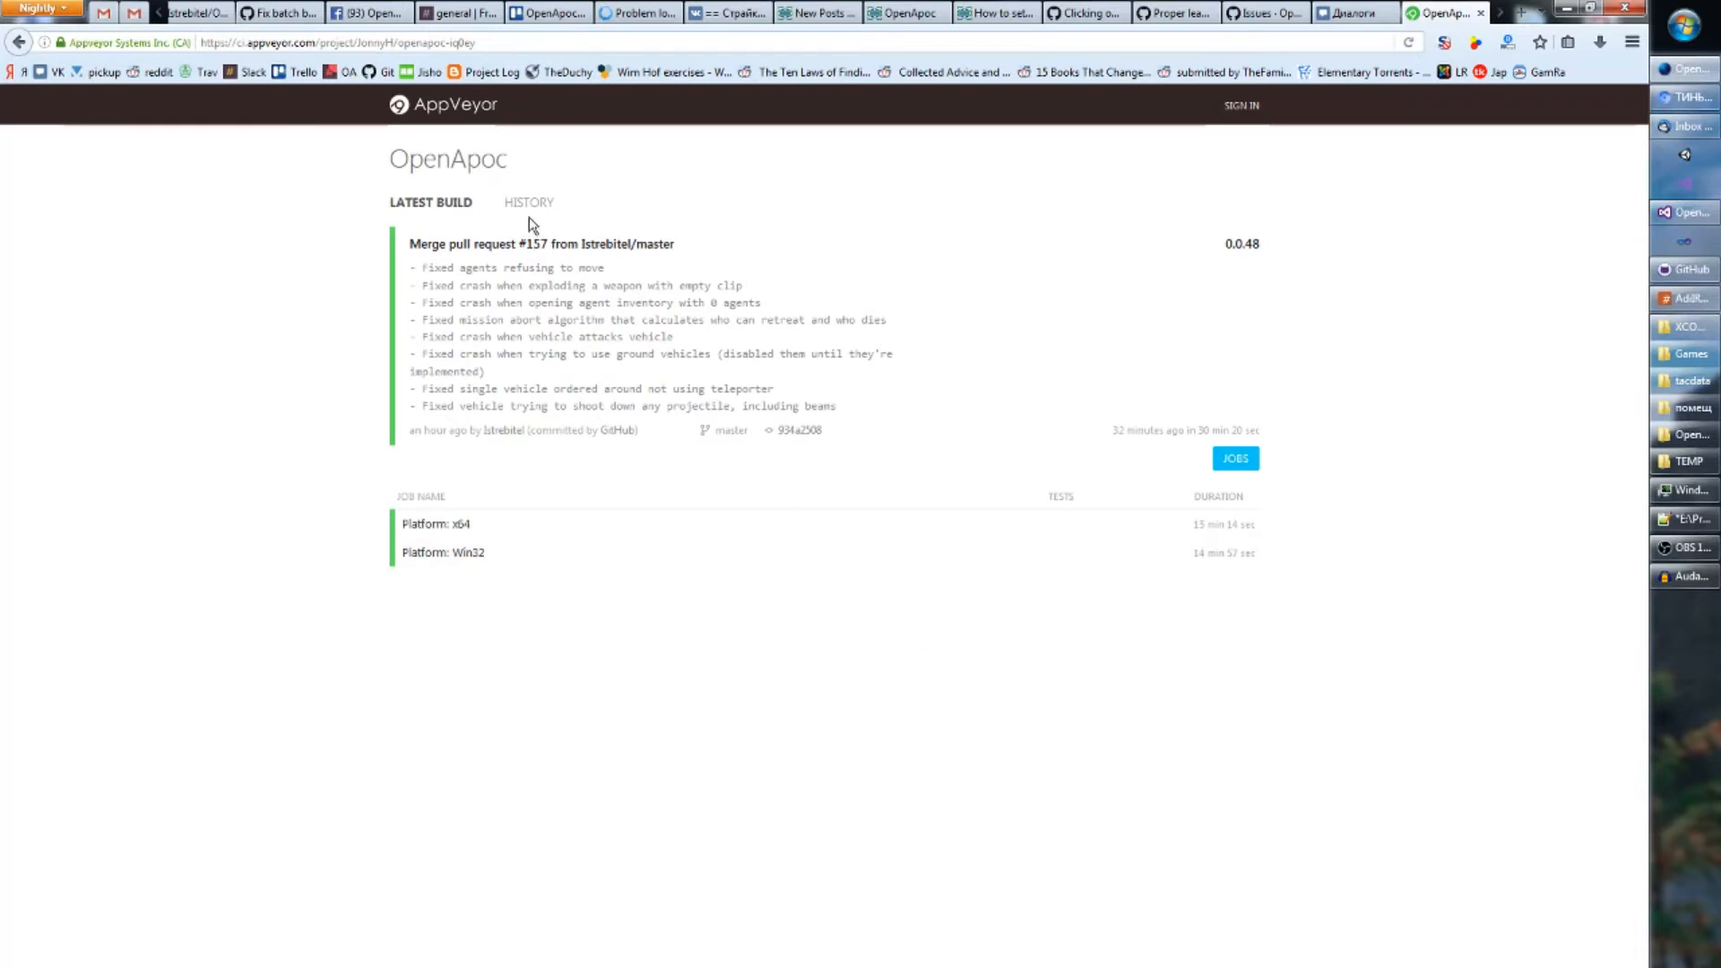
mouse_move(560, 310)
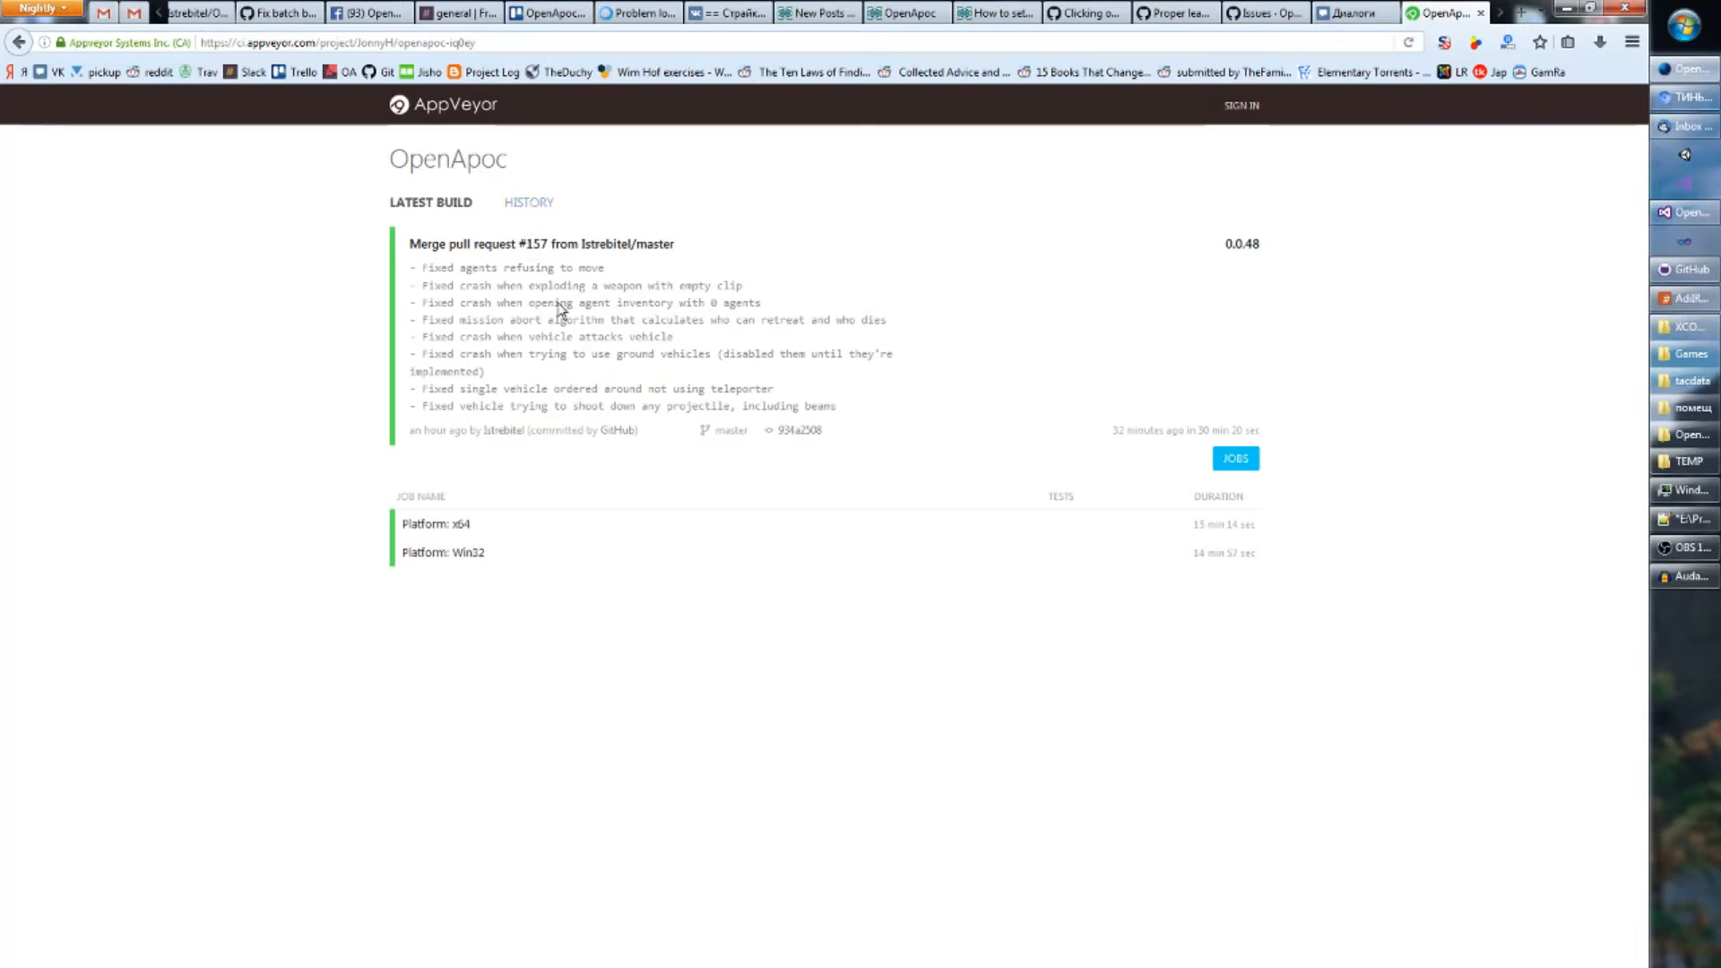
mouse_move(909, 419)
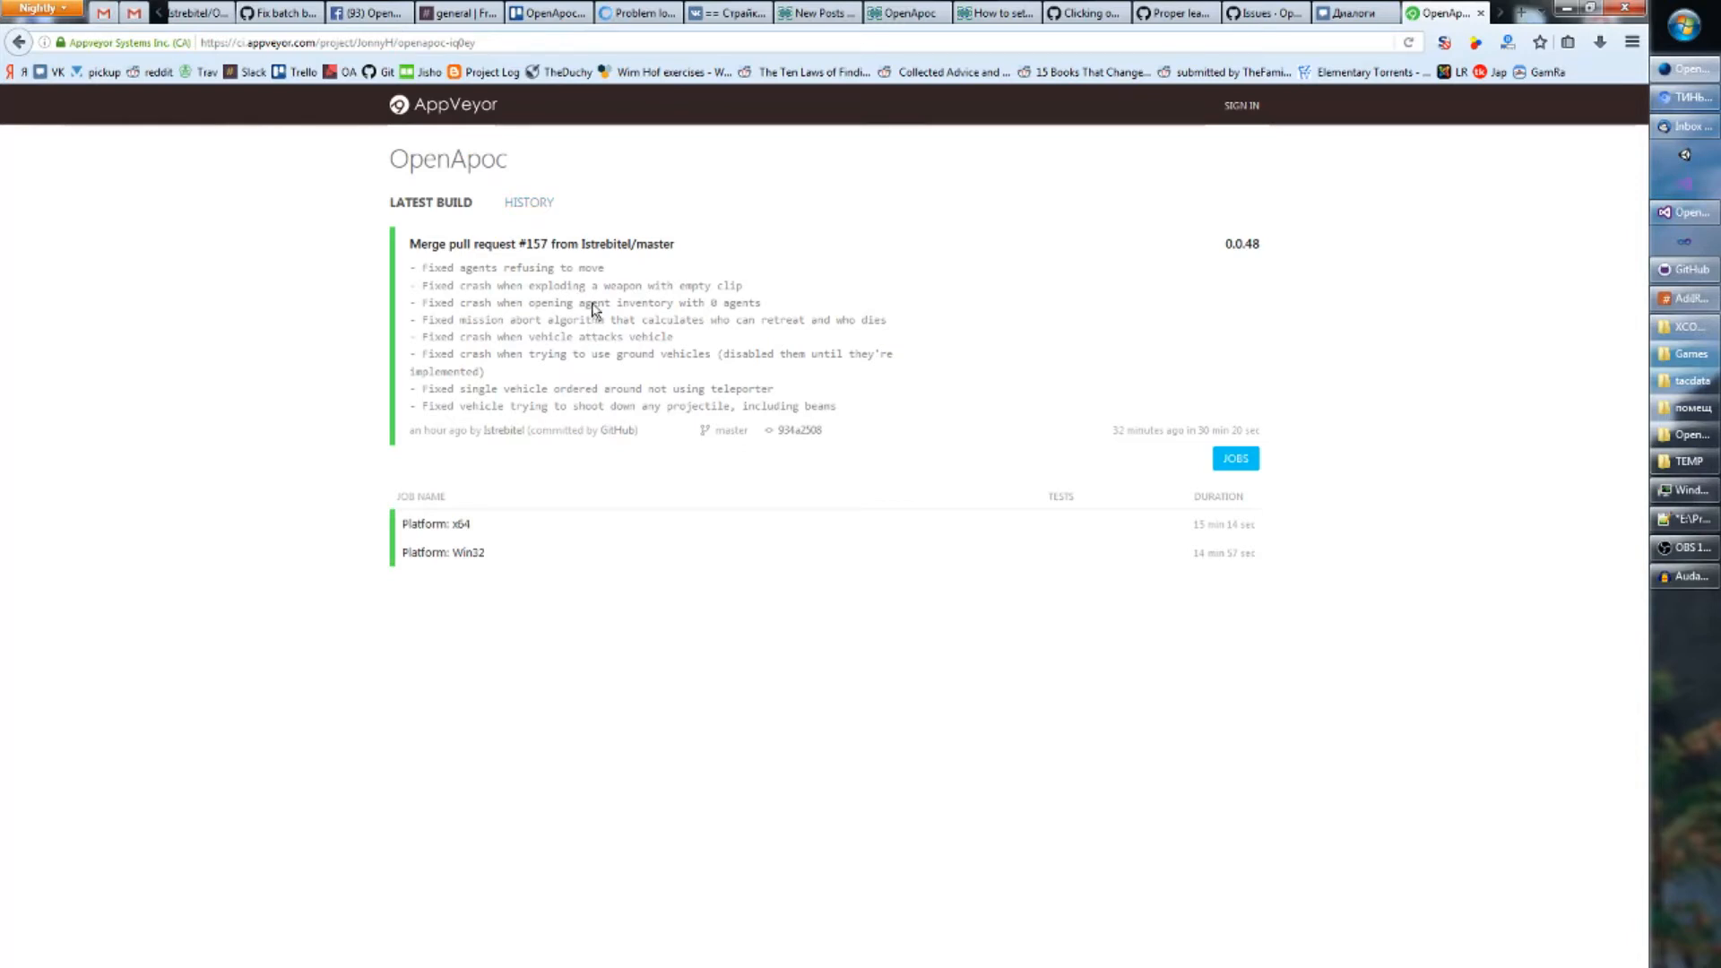
mouse_move(1106, 194)
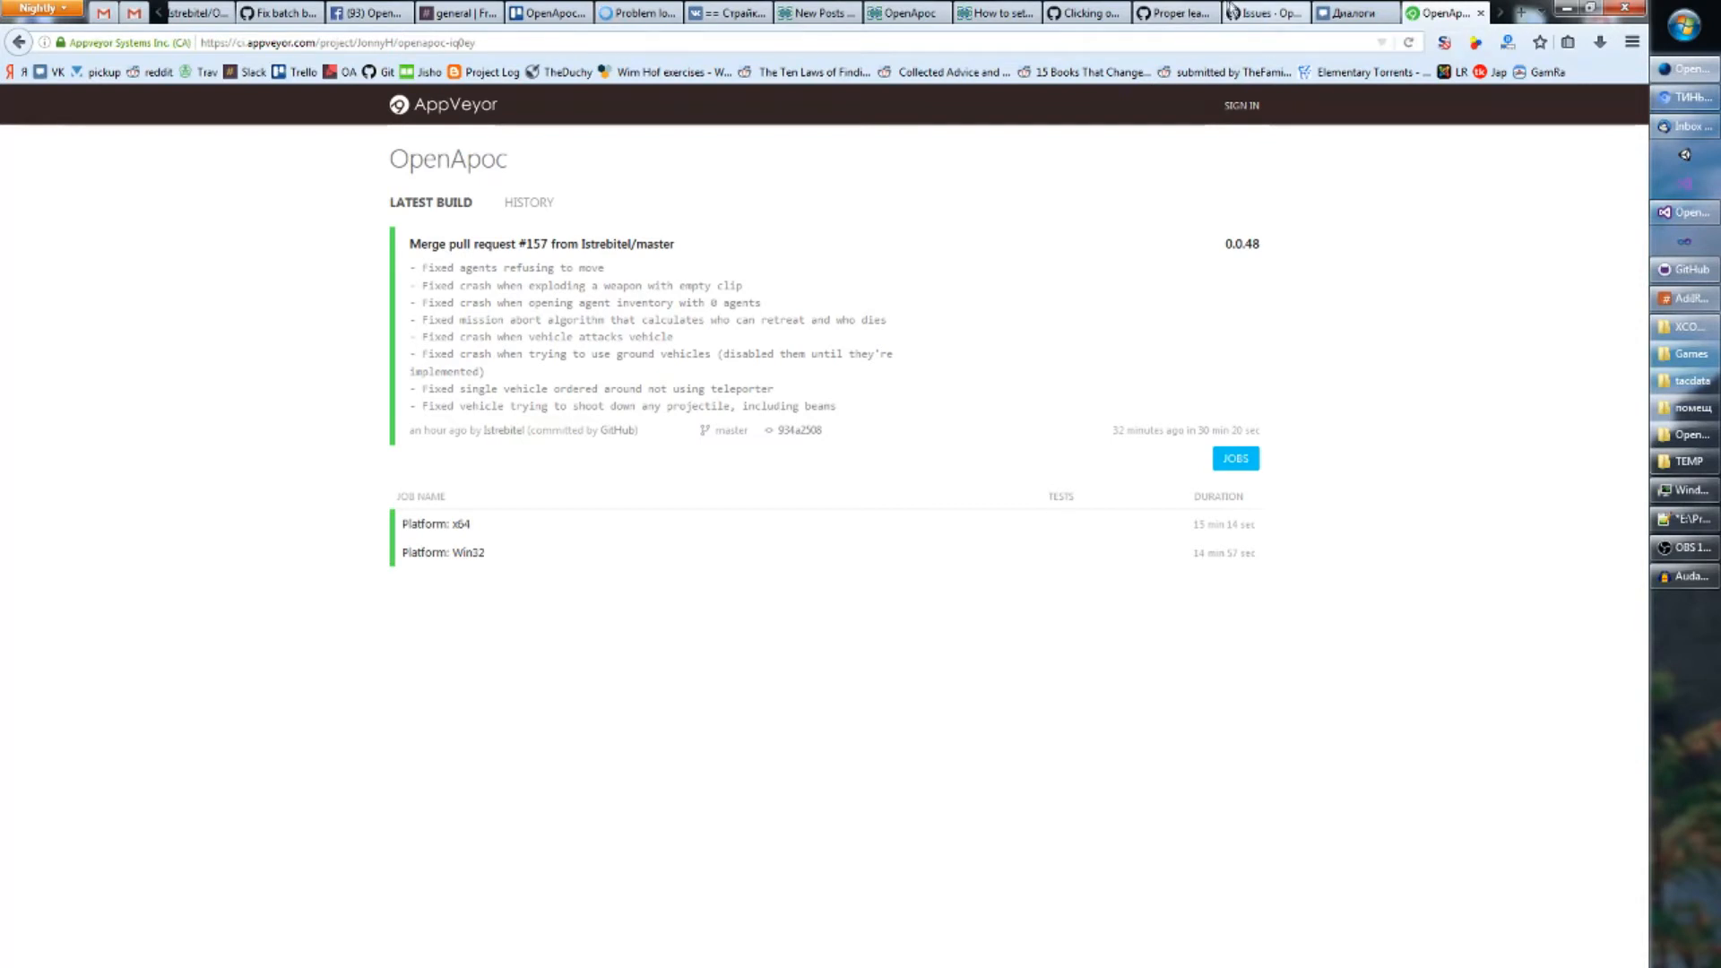
- Switch the browser to the OpenApoc GitHub issues list
click(1262, 13)
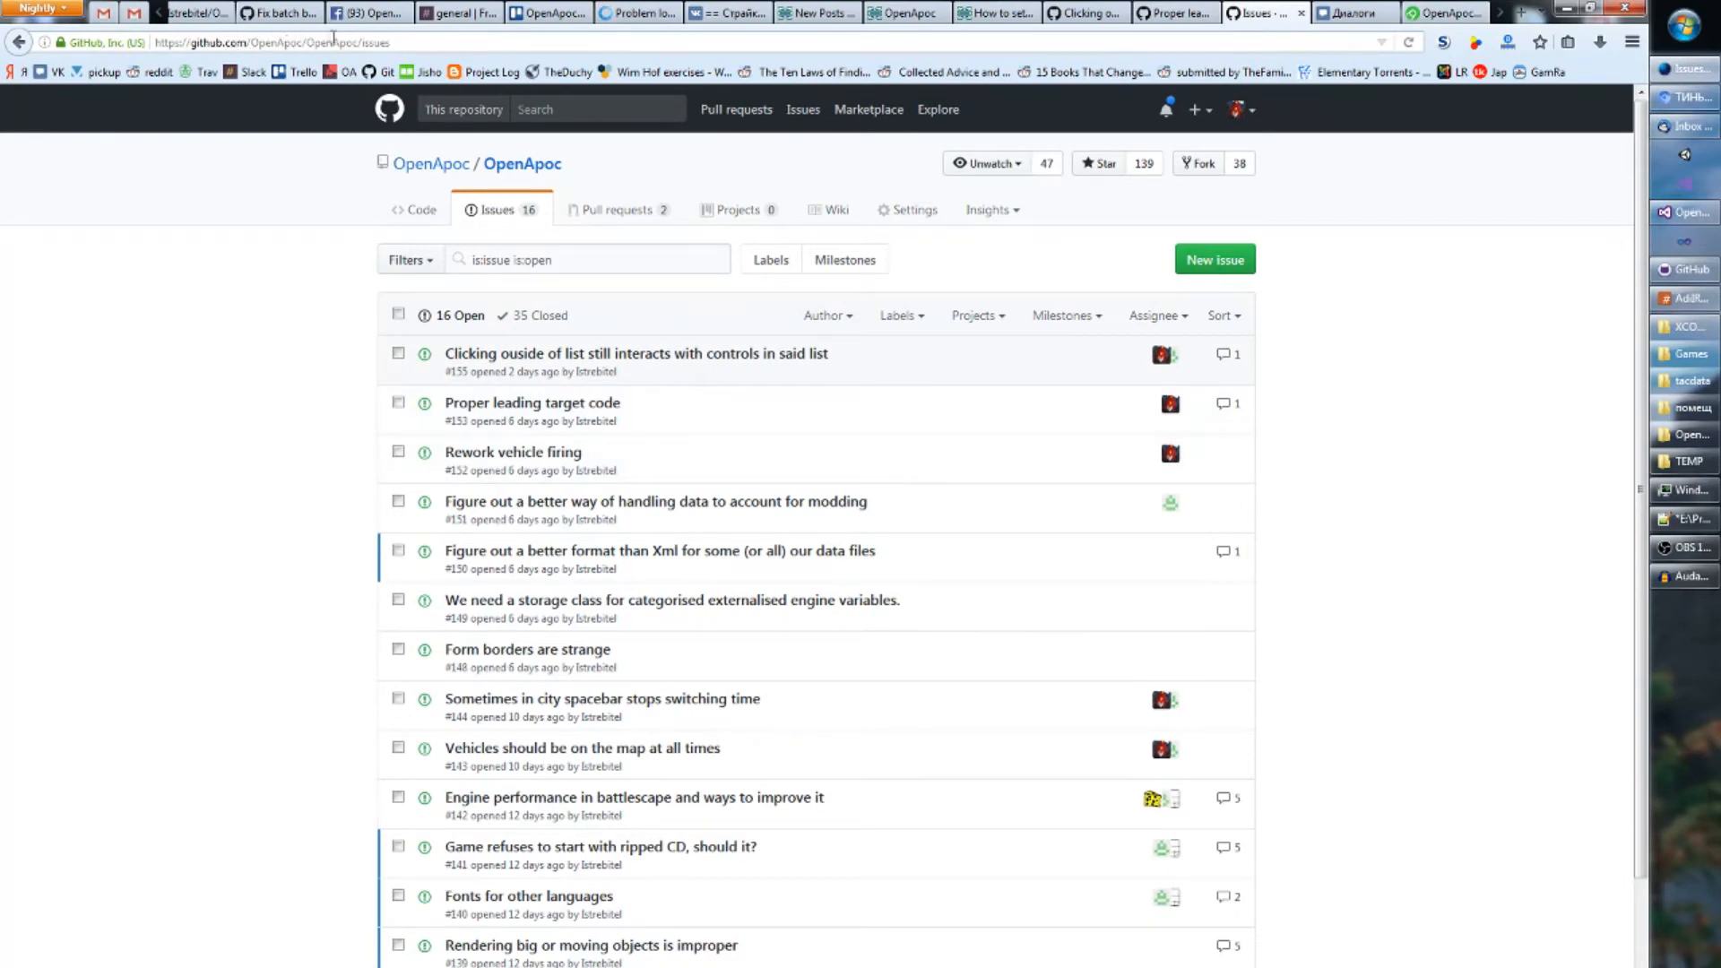
mouse_move(1057, 225)
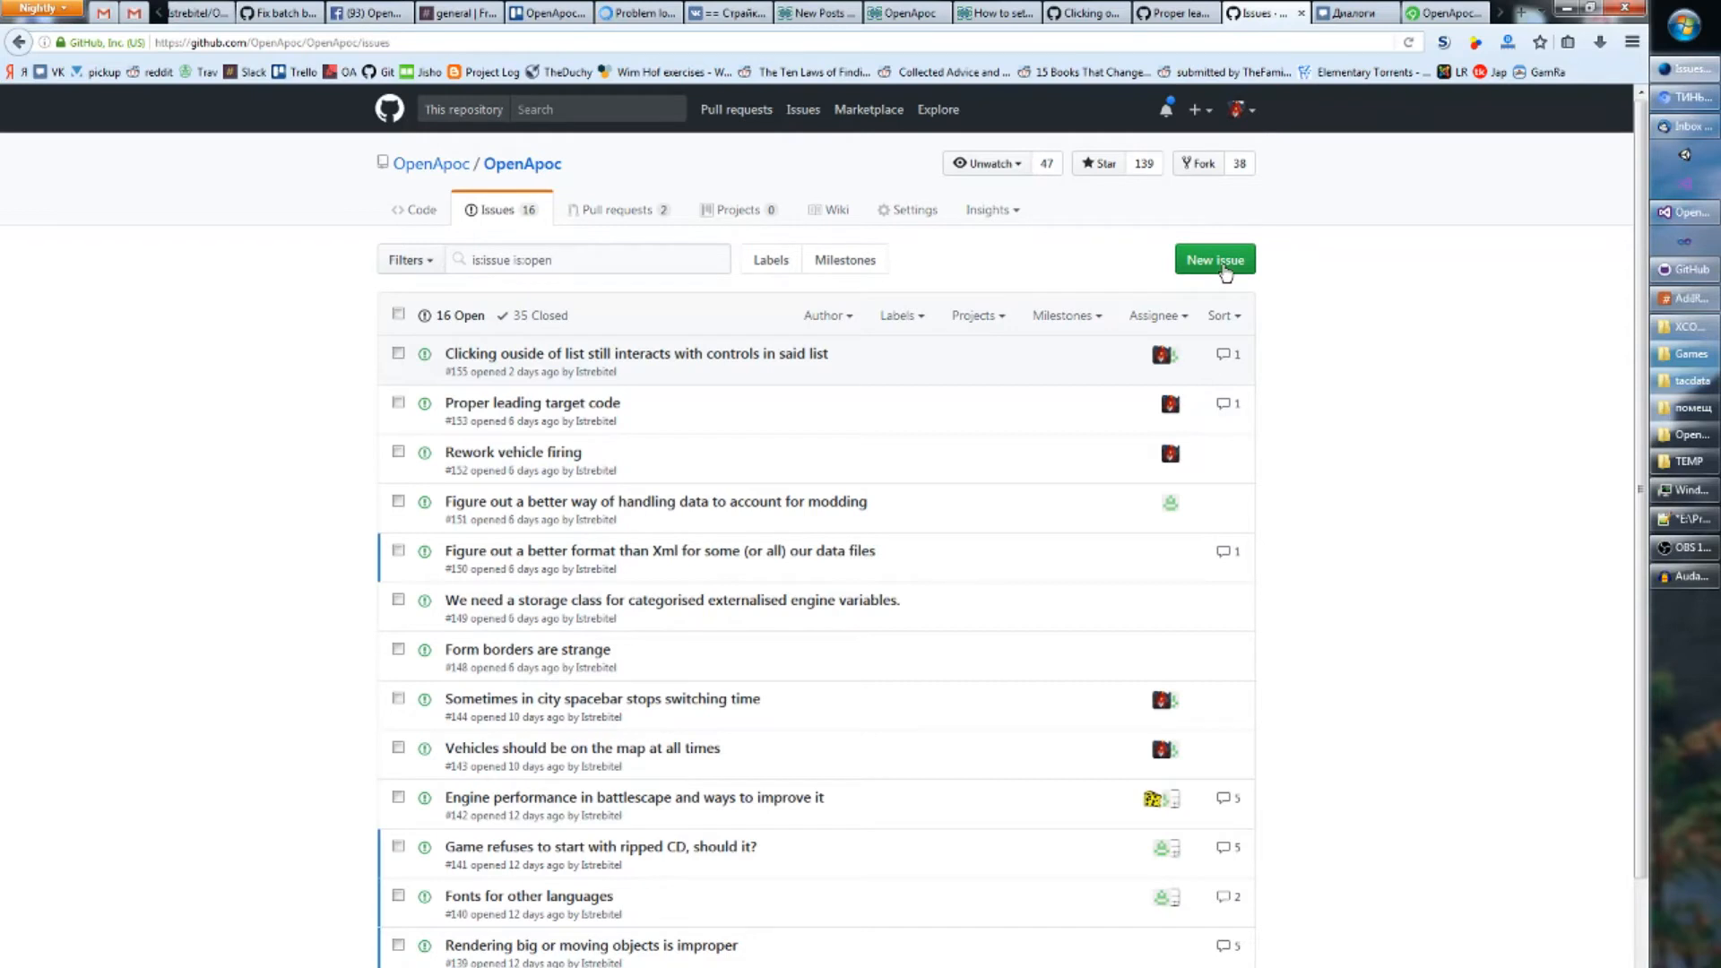
mouse_move(1468, 292)
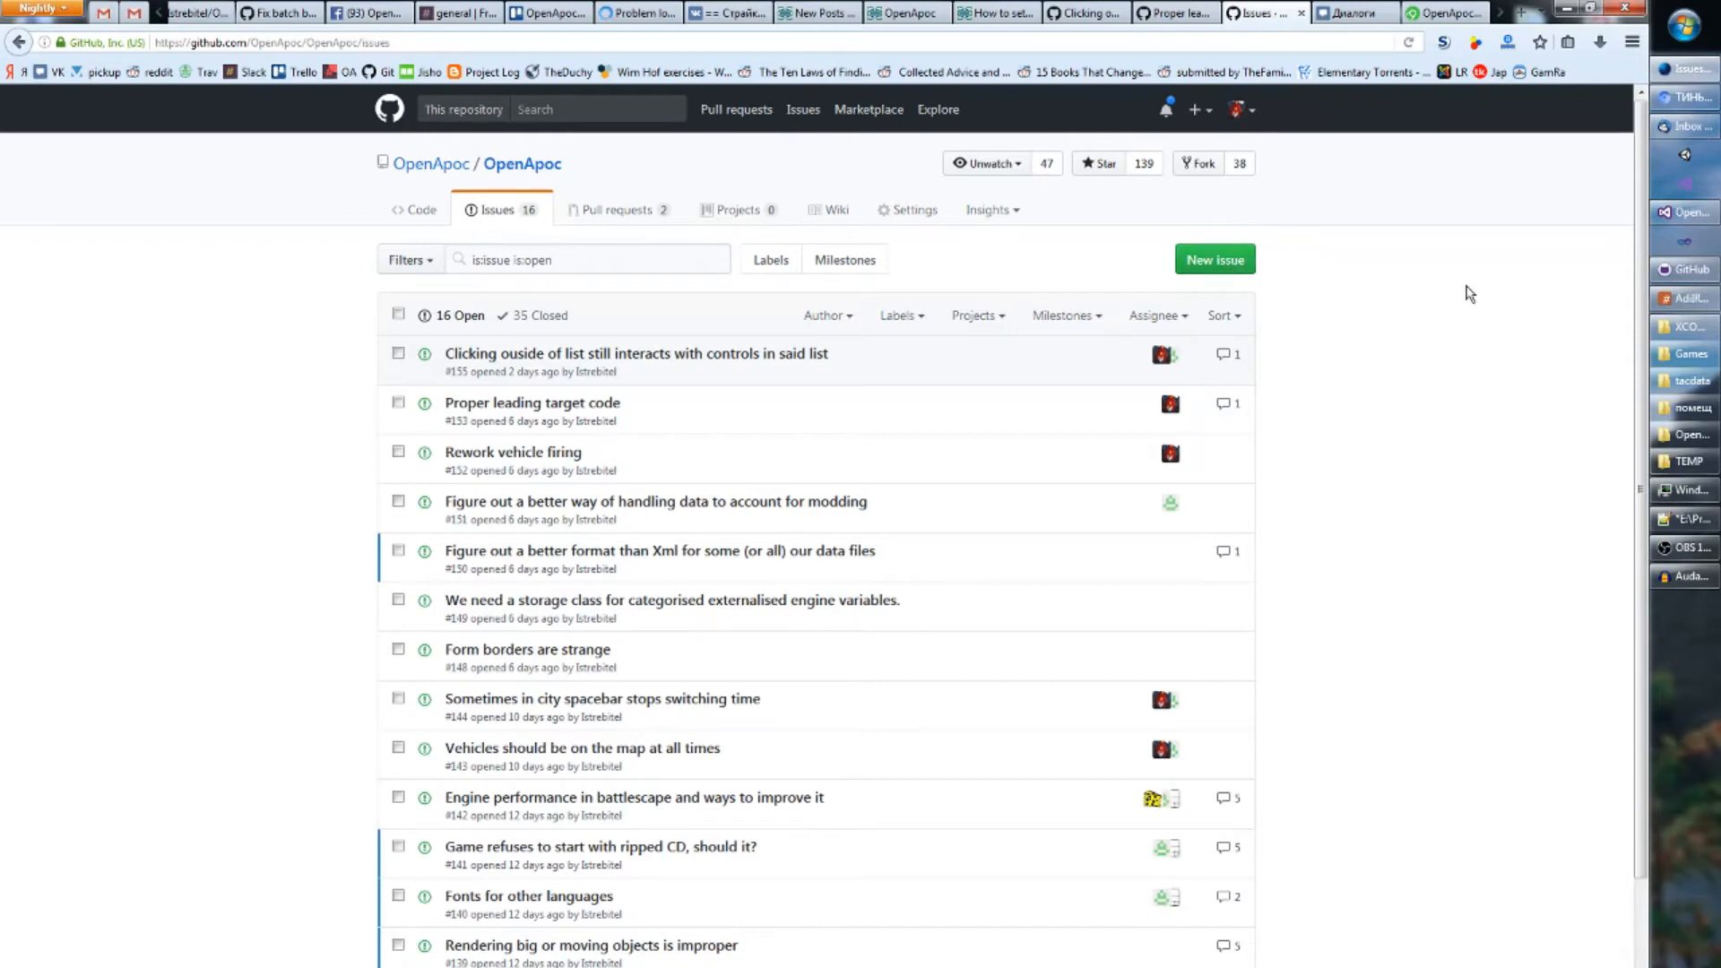
mouse_move(1092, 335)
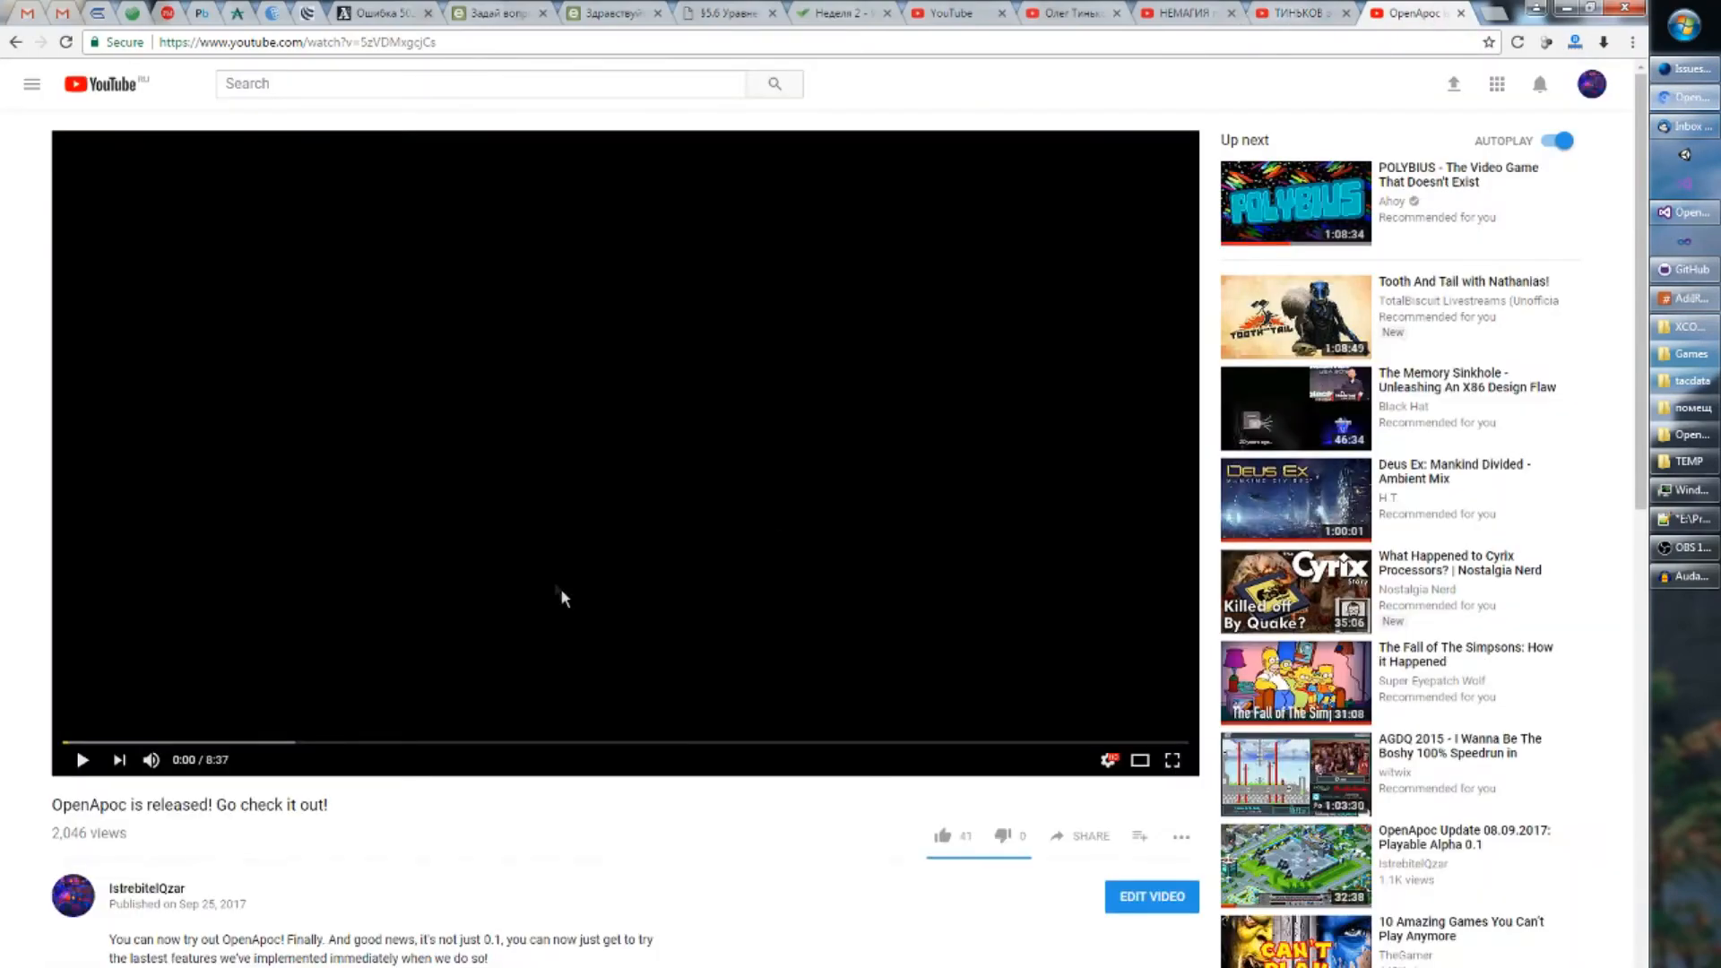
- Scroll through OpenApoc's open issues list on GitHub
scroll(down, 3)
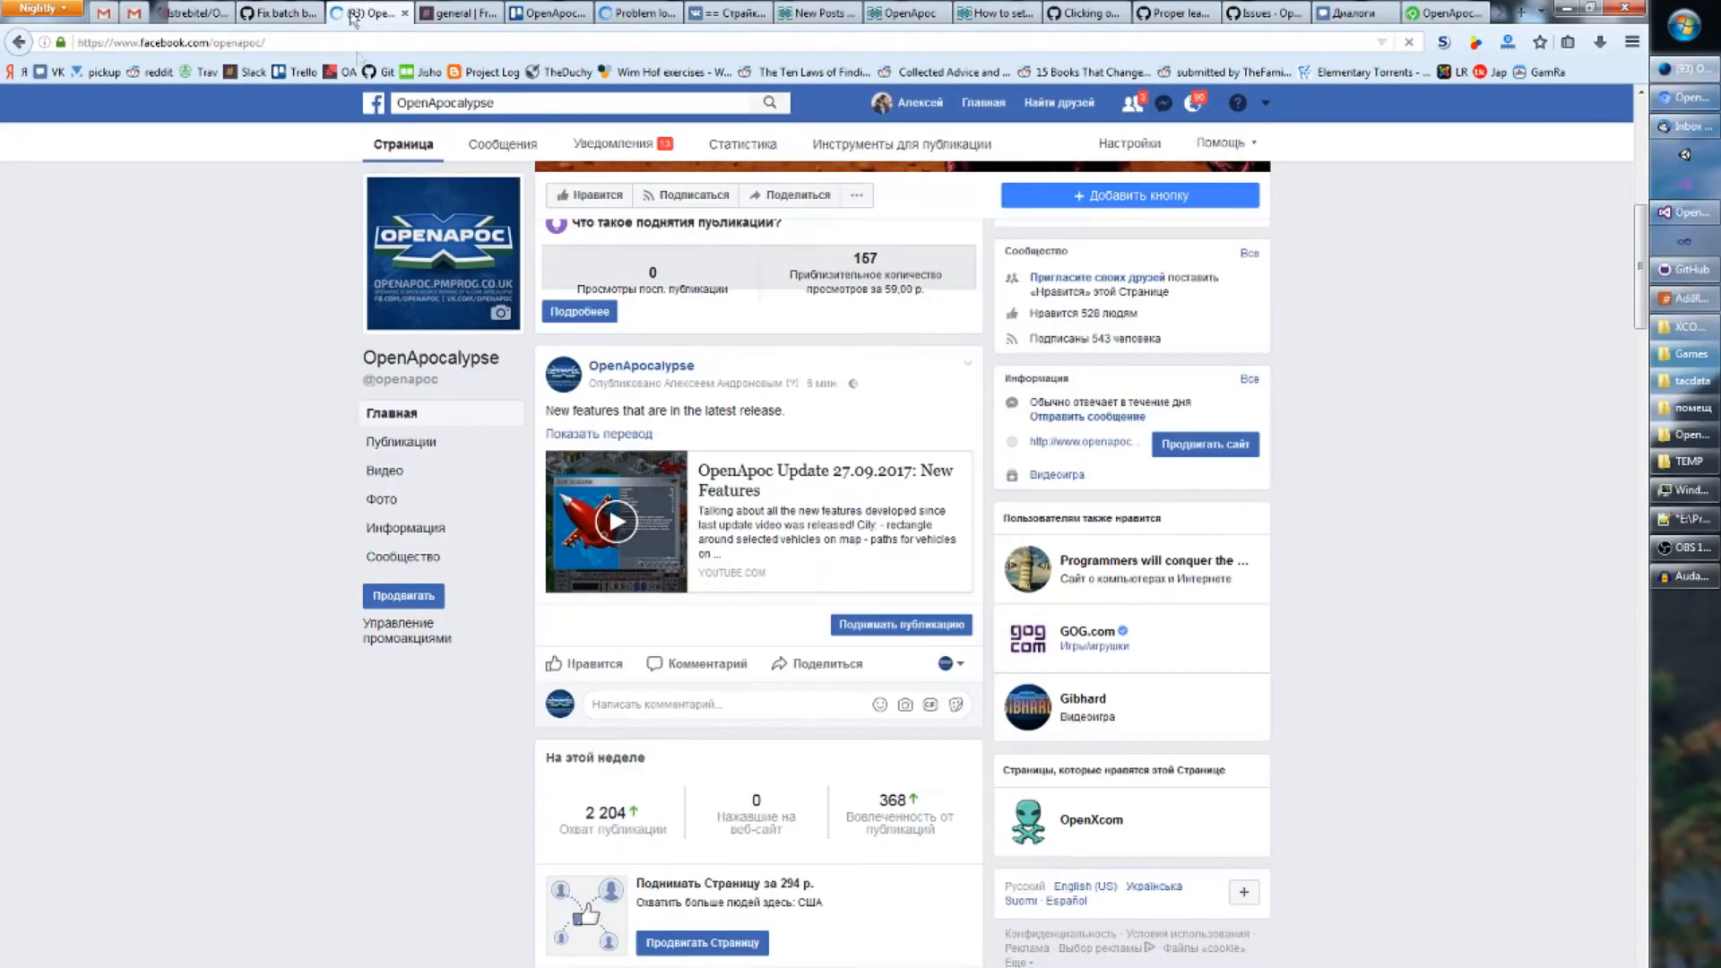
- Scroll down to the comments under the OpenApocalypse release post
scroll(down, 3)
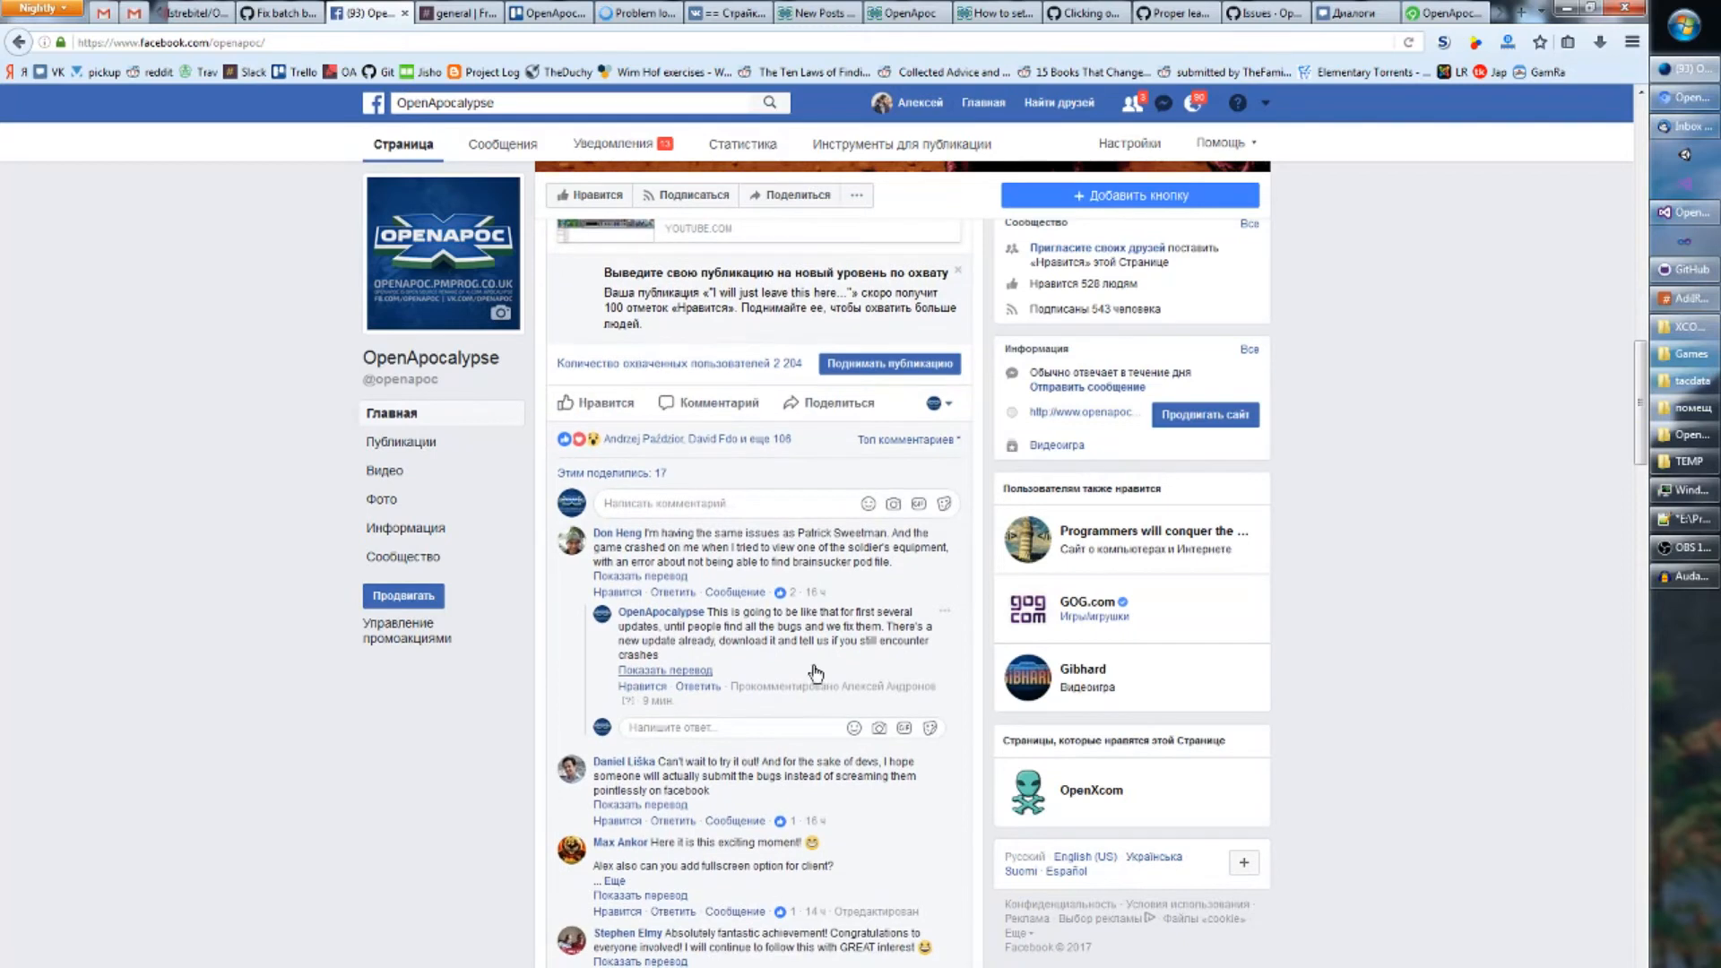
mouse_move(729, 830)
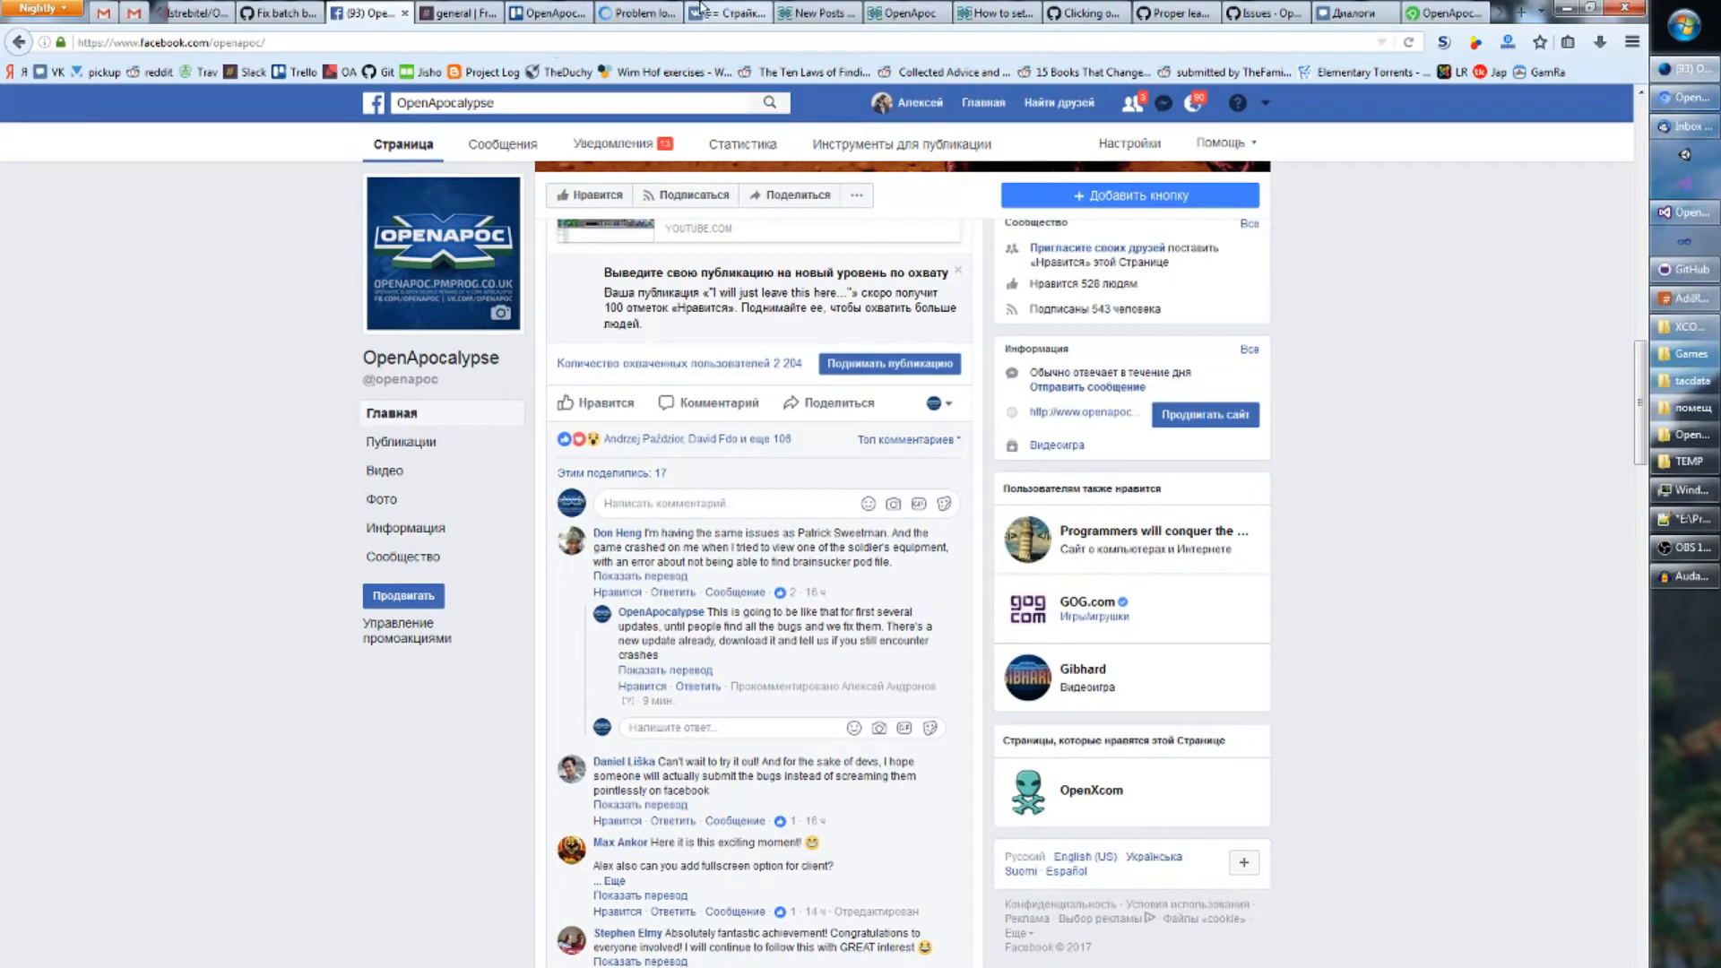
mouse_move(241, 197)
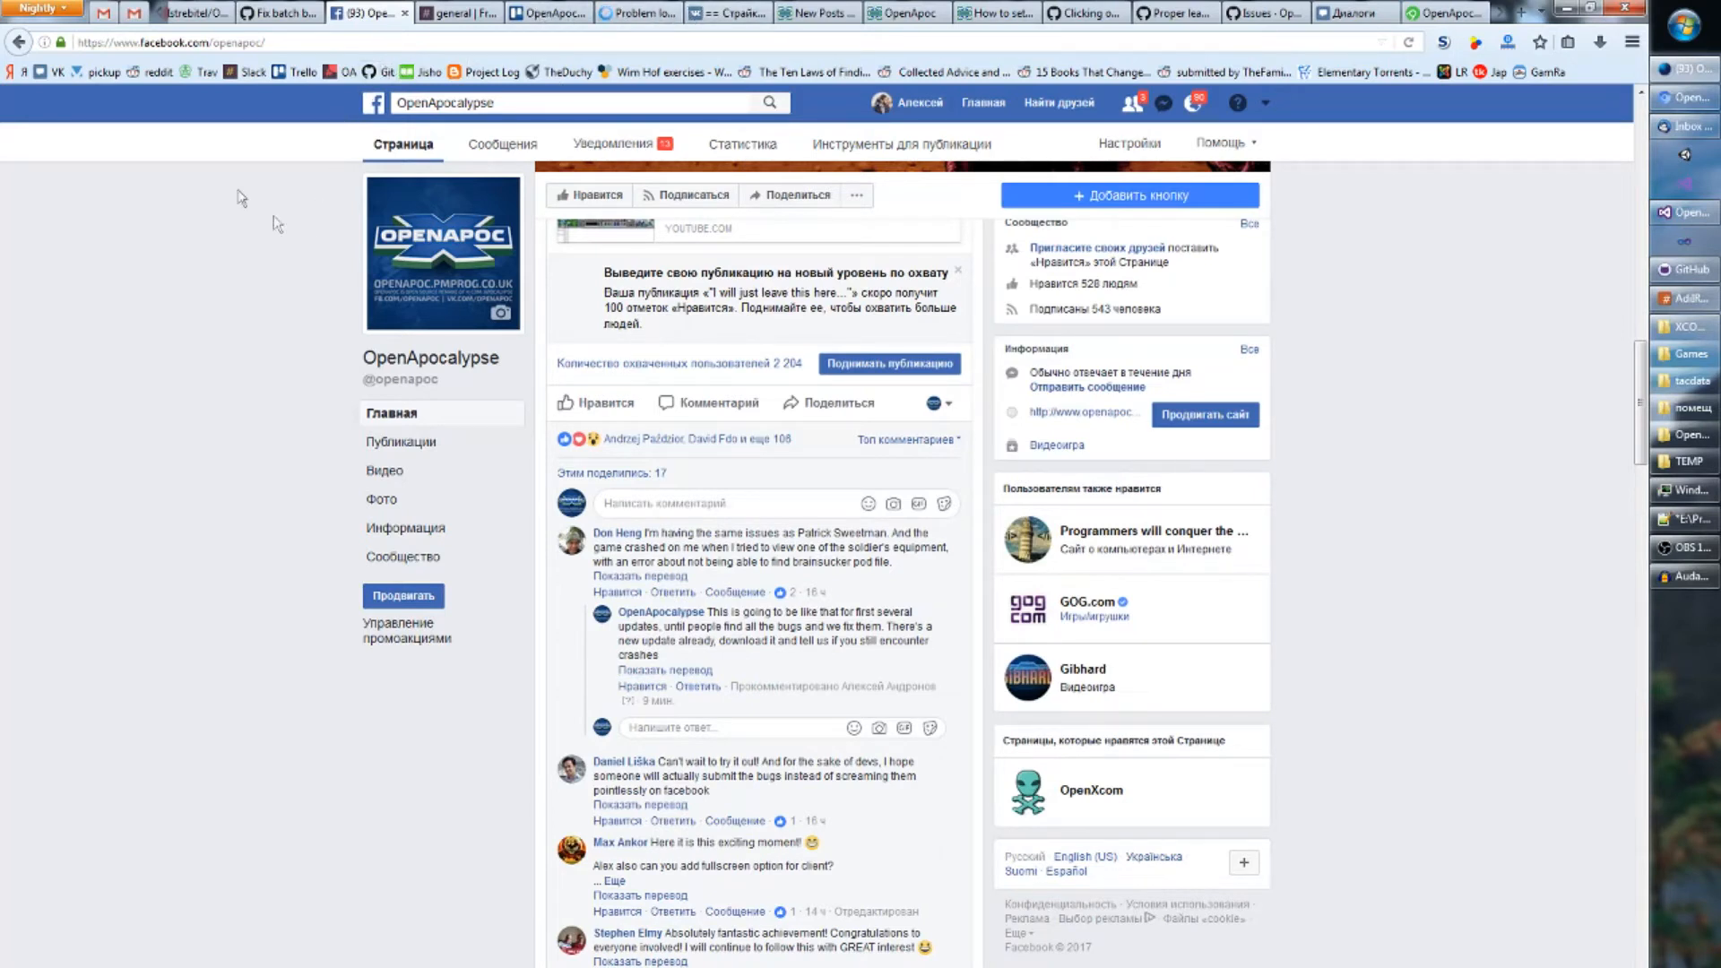
mouse_move(833, 466)
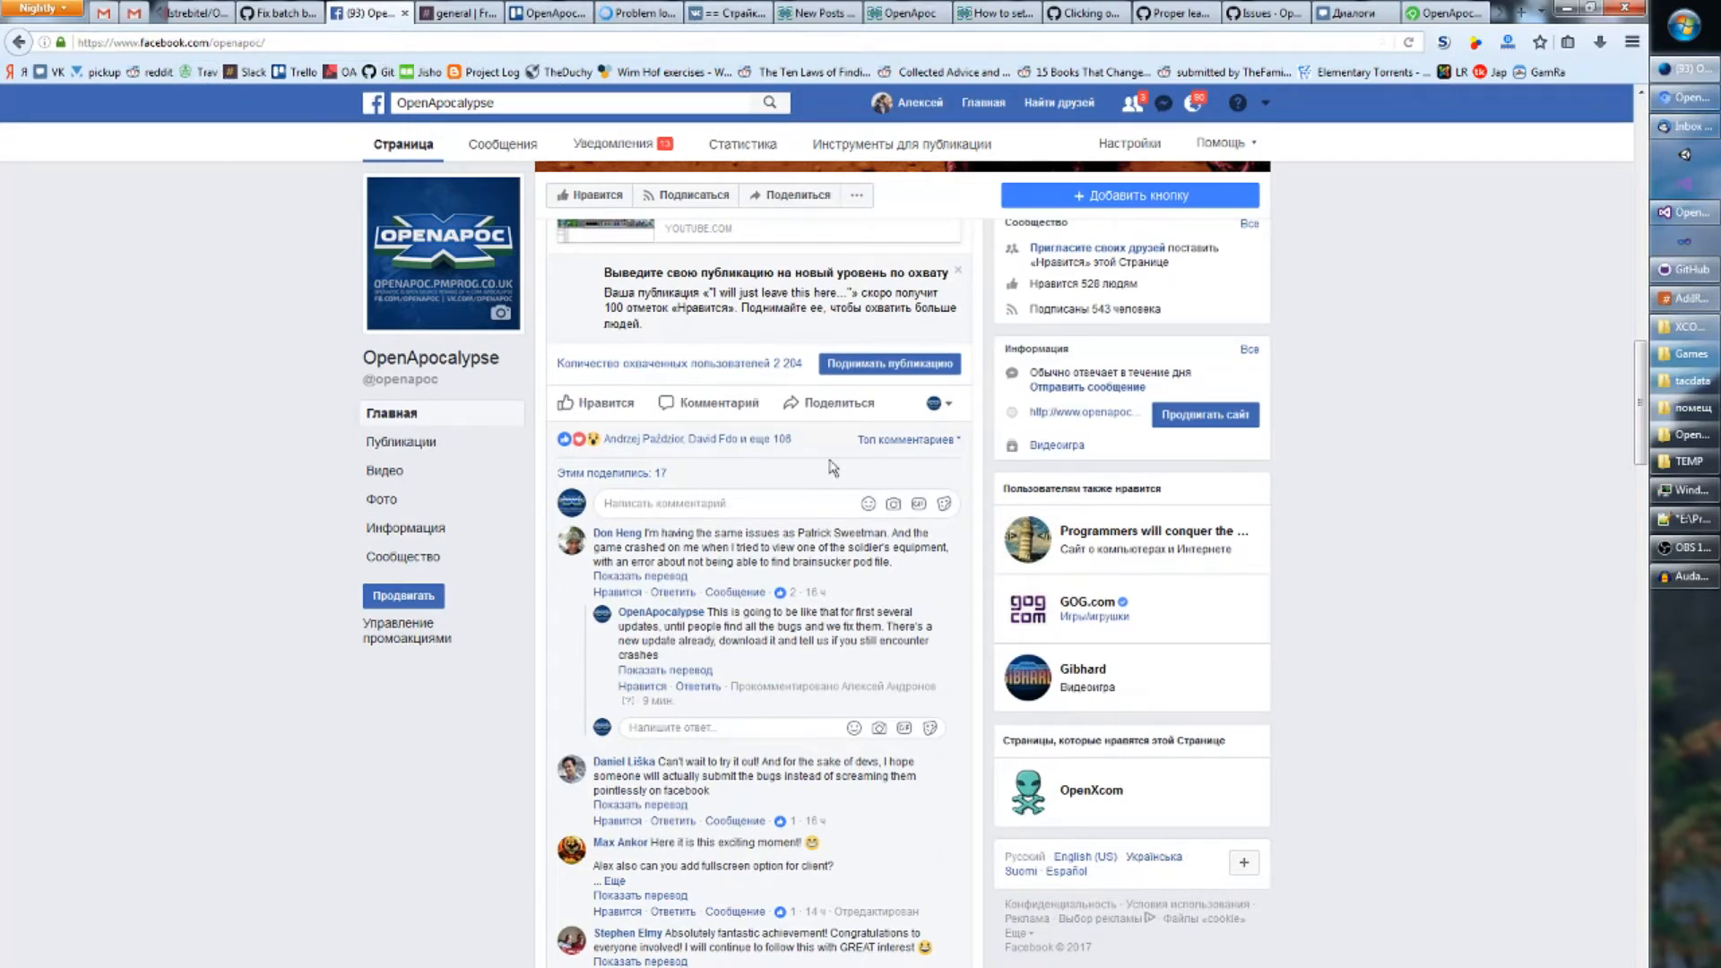
mouse_move(1062, 395)
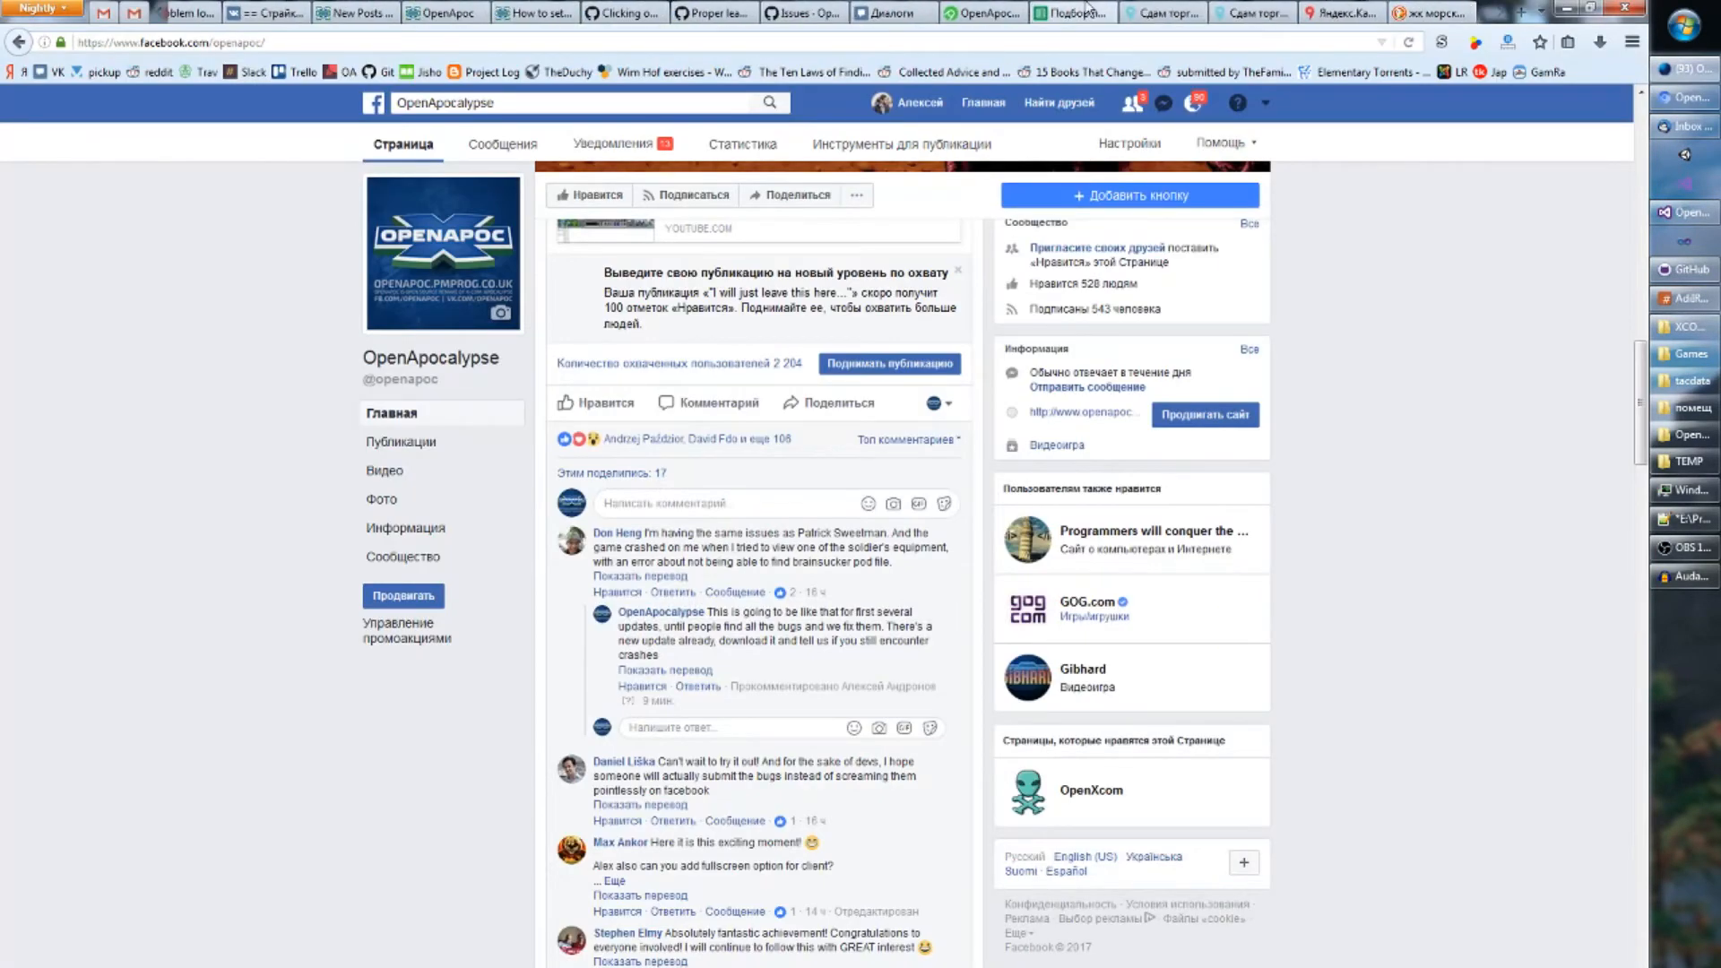
- Return to OpenApoc's GitHub issues list with 16 open and 35 closed
click(802, 13)
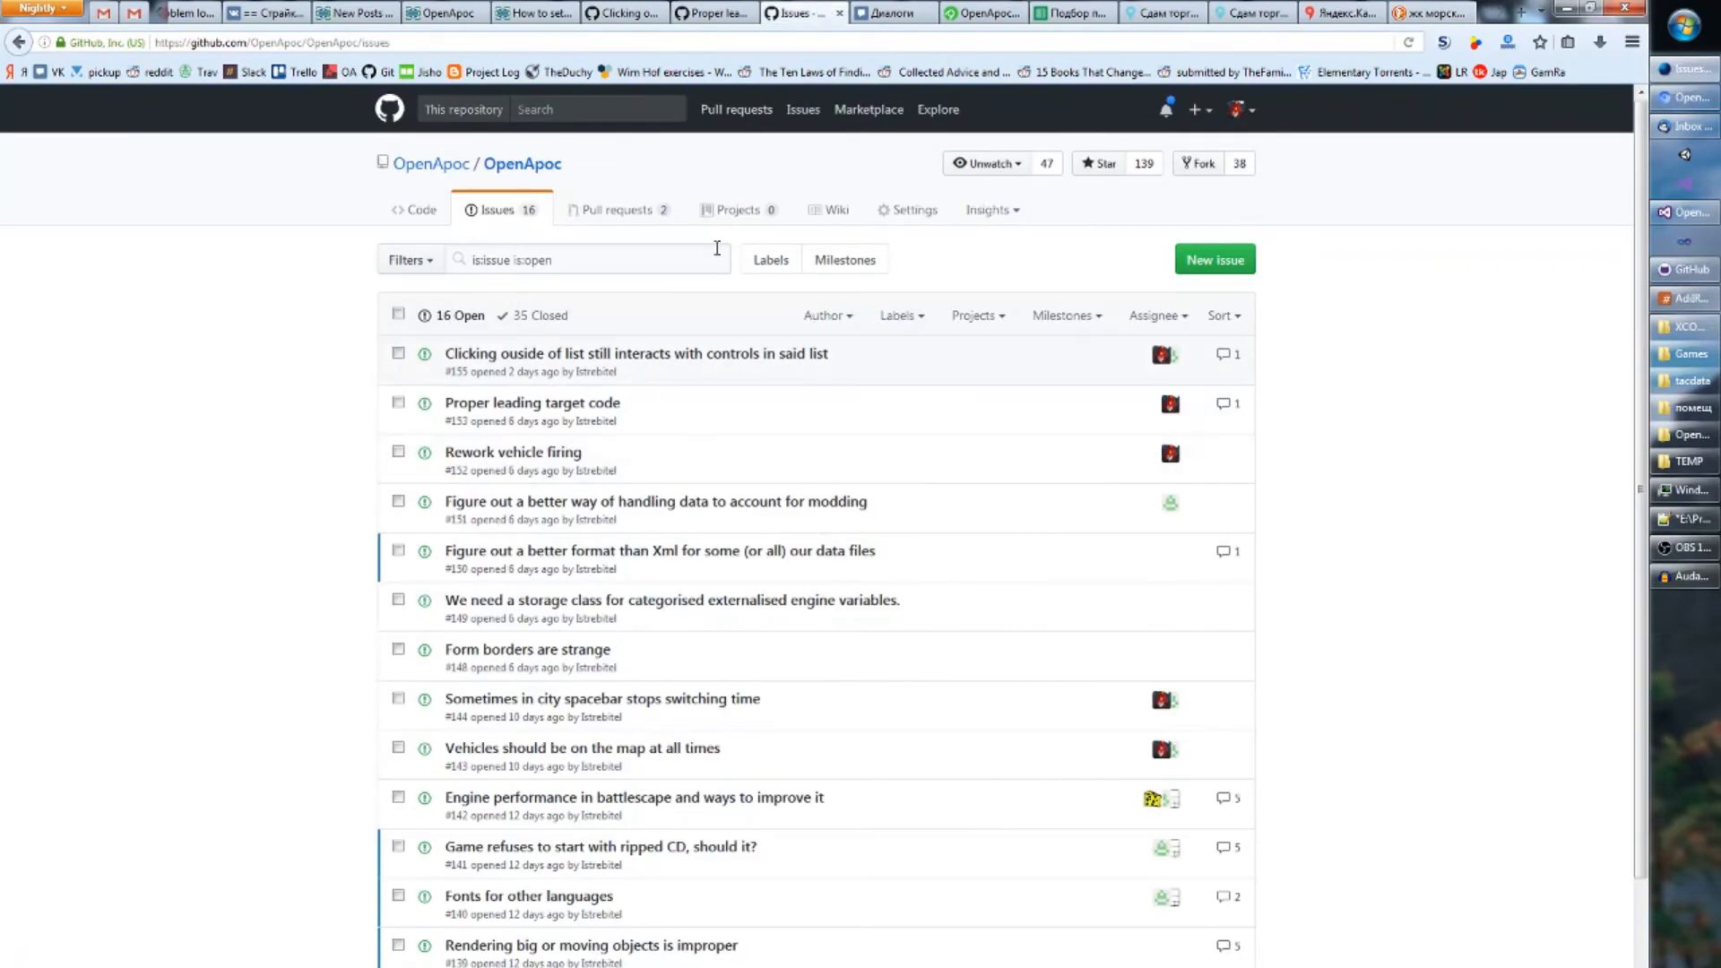
mouse_move(662, 413)
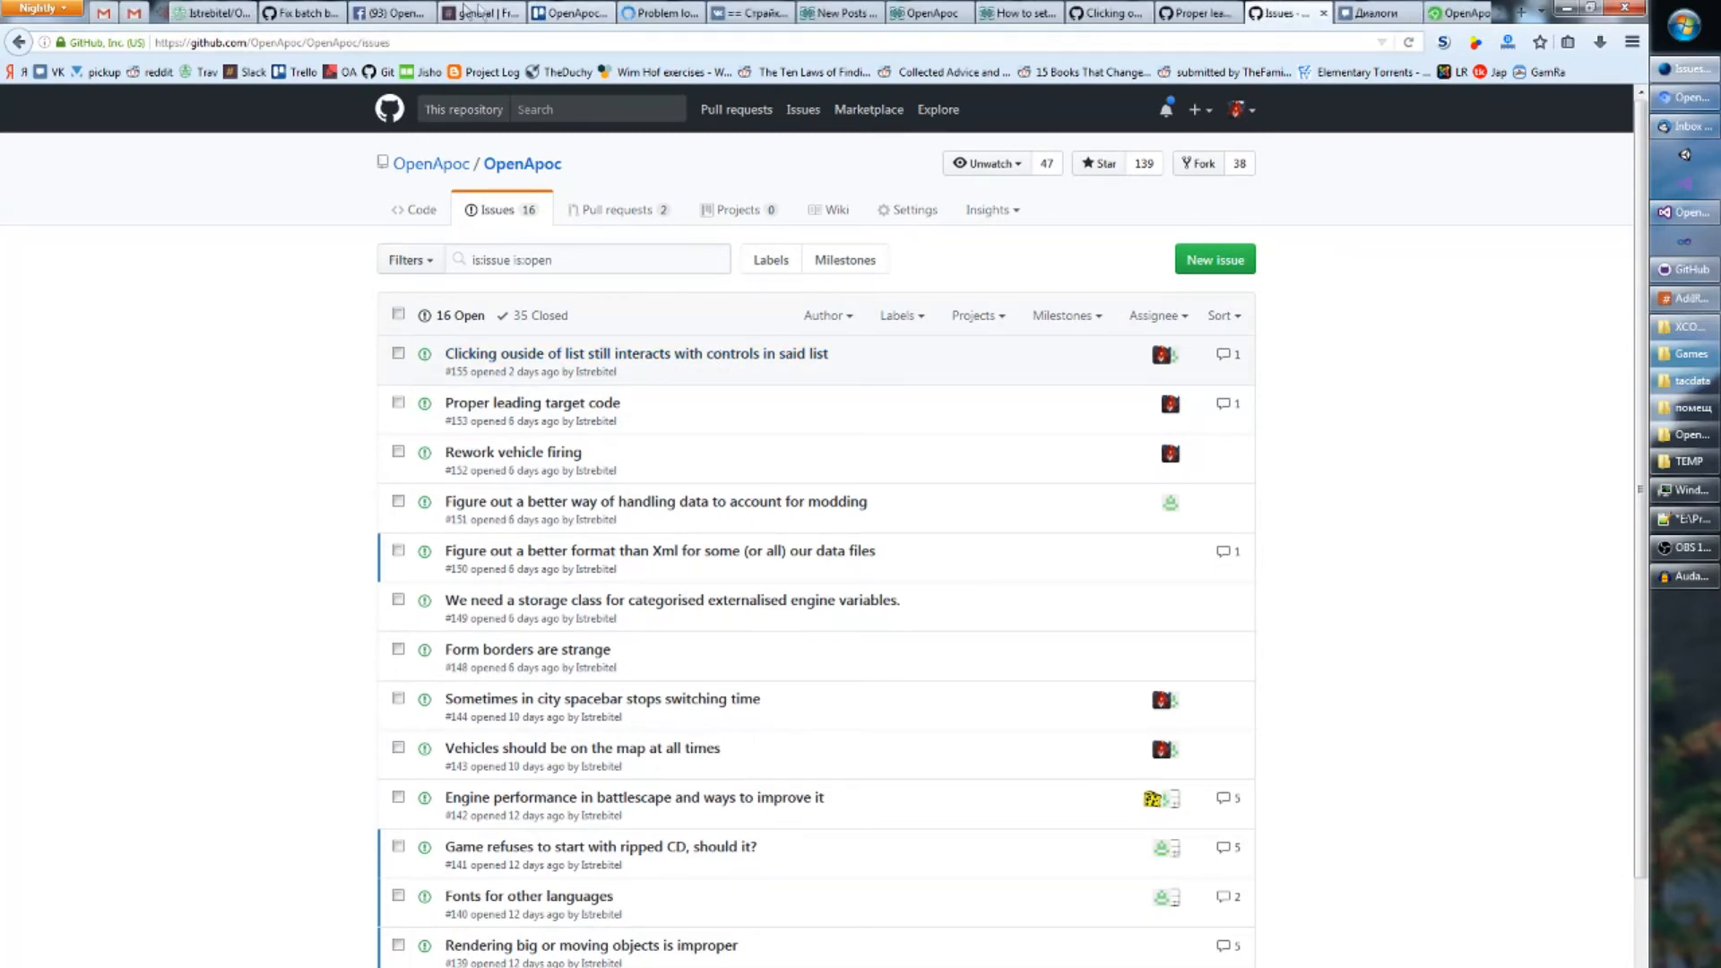
- Highlight the Facebook comment's remark about using the original game CD files
click(378, 13)
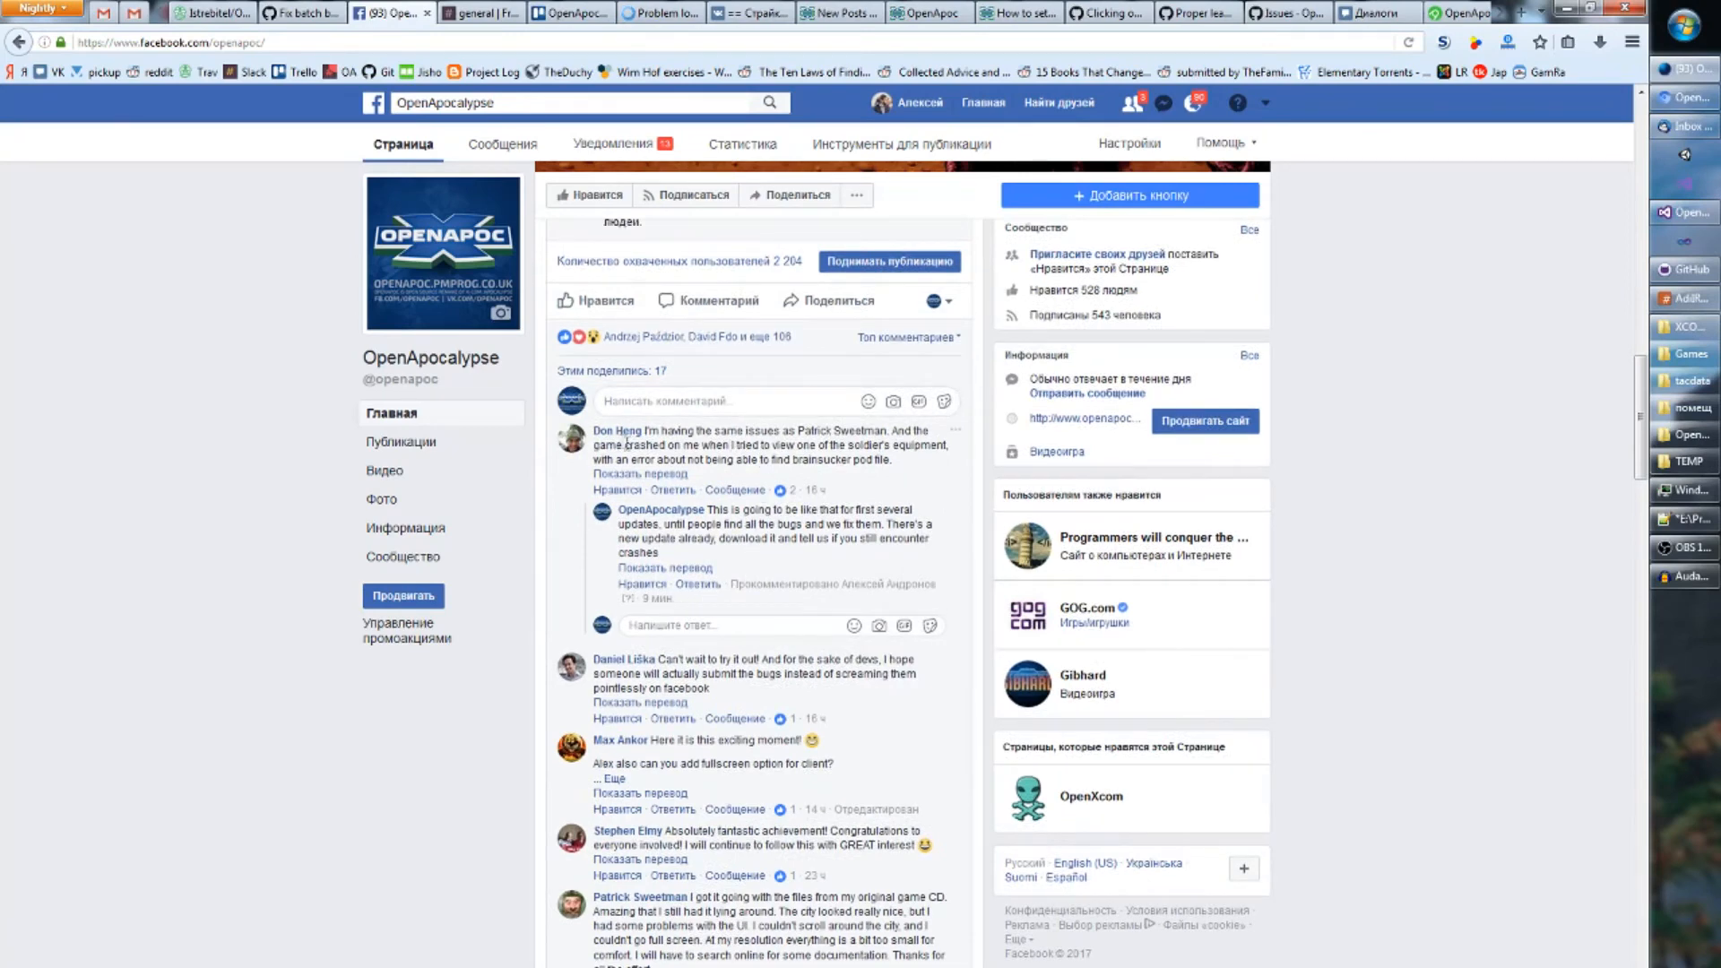
scroll(down, 3)
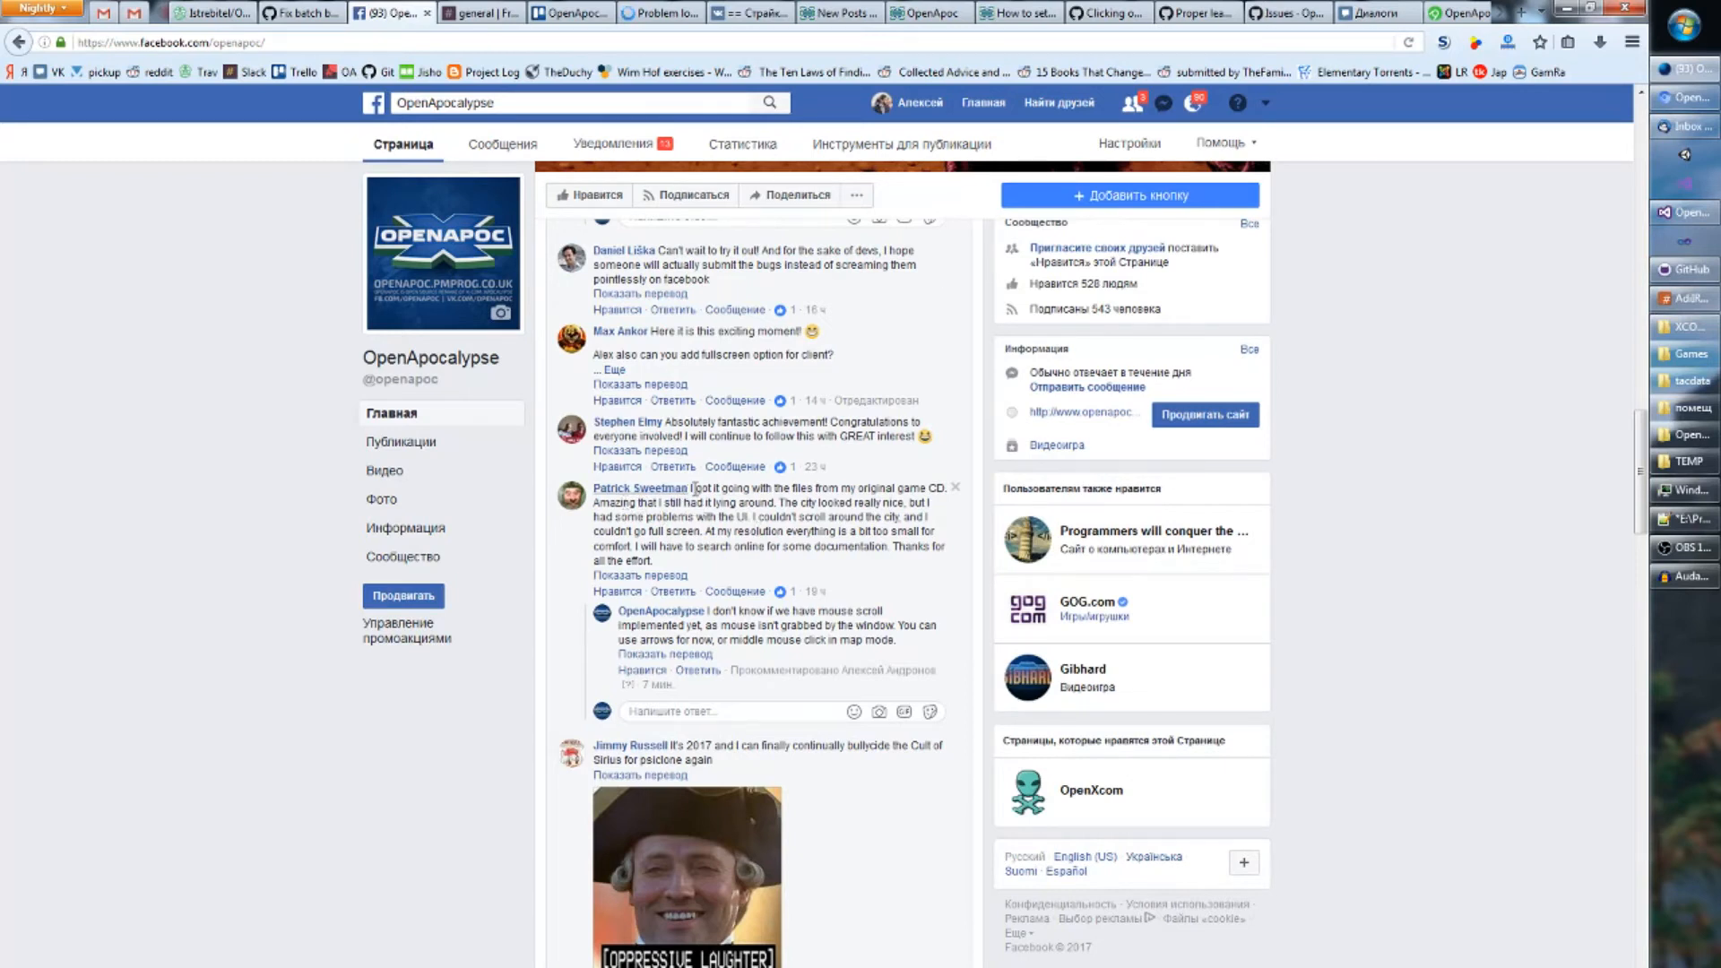
drag(693, 488, 776, 502)
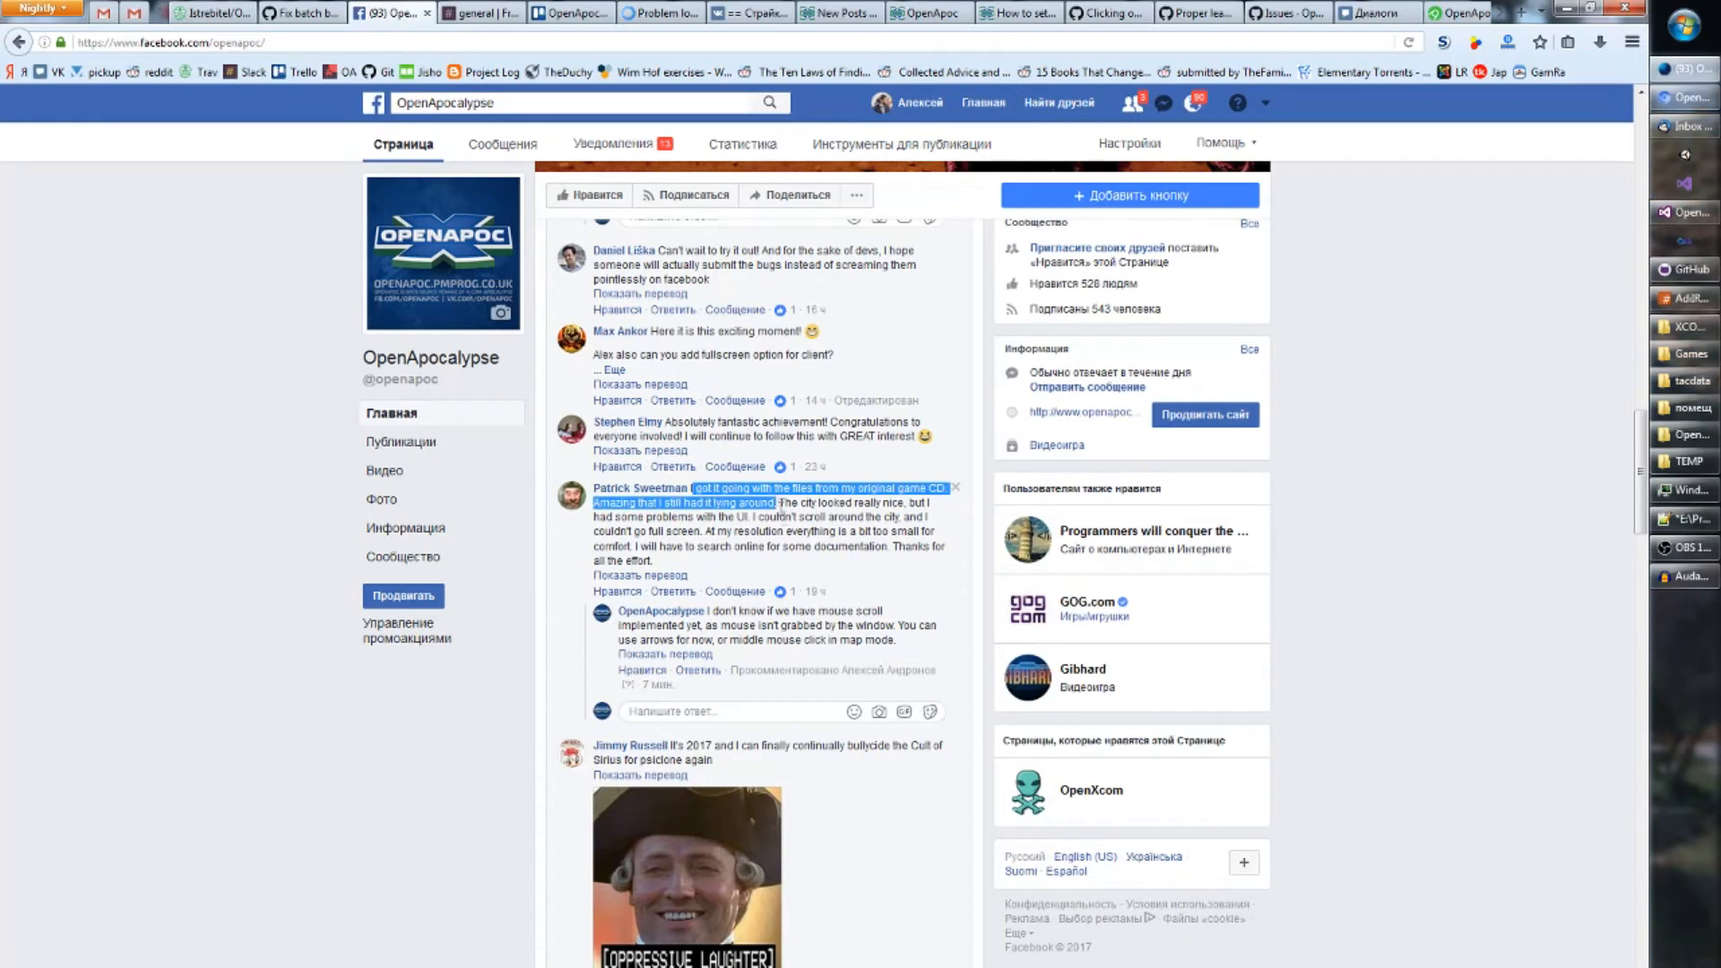
mouse_move(814, 549)
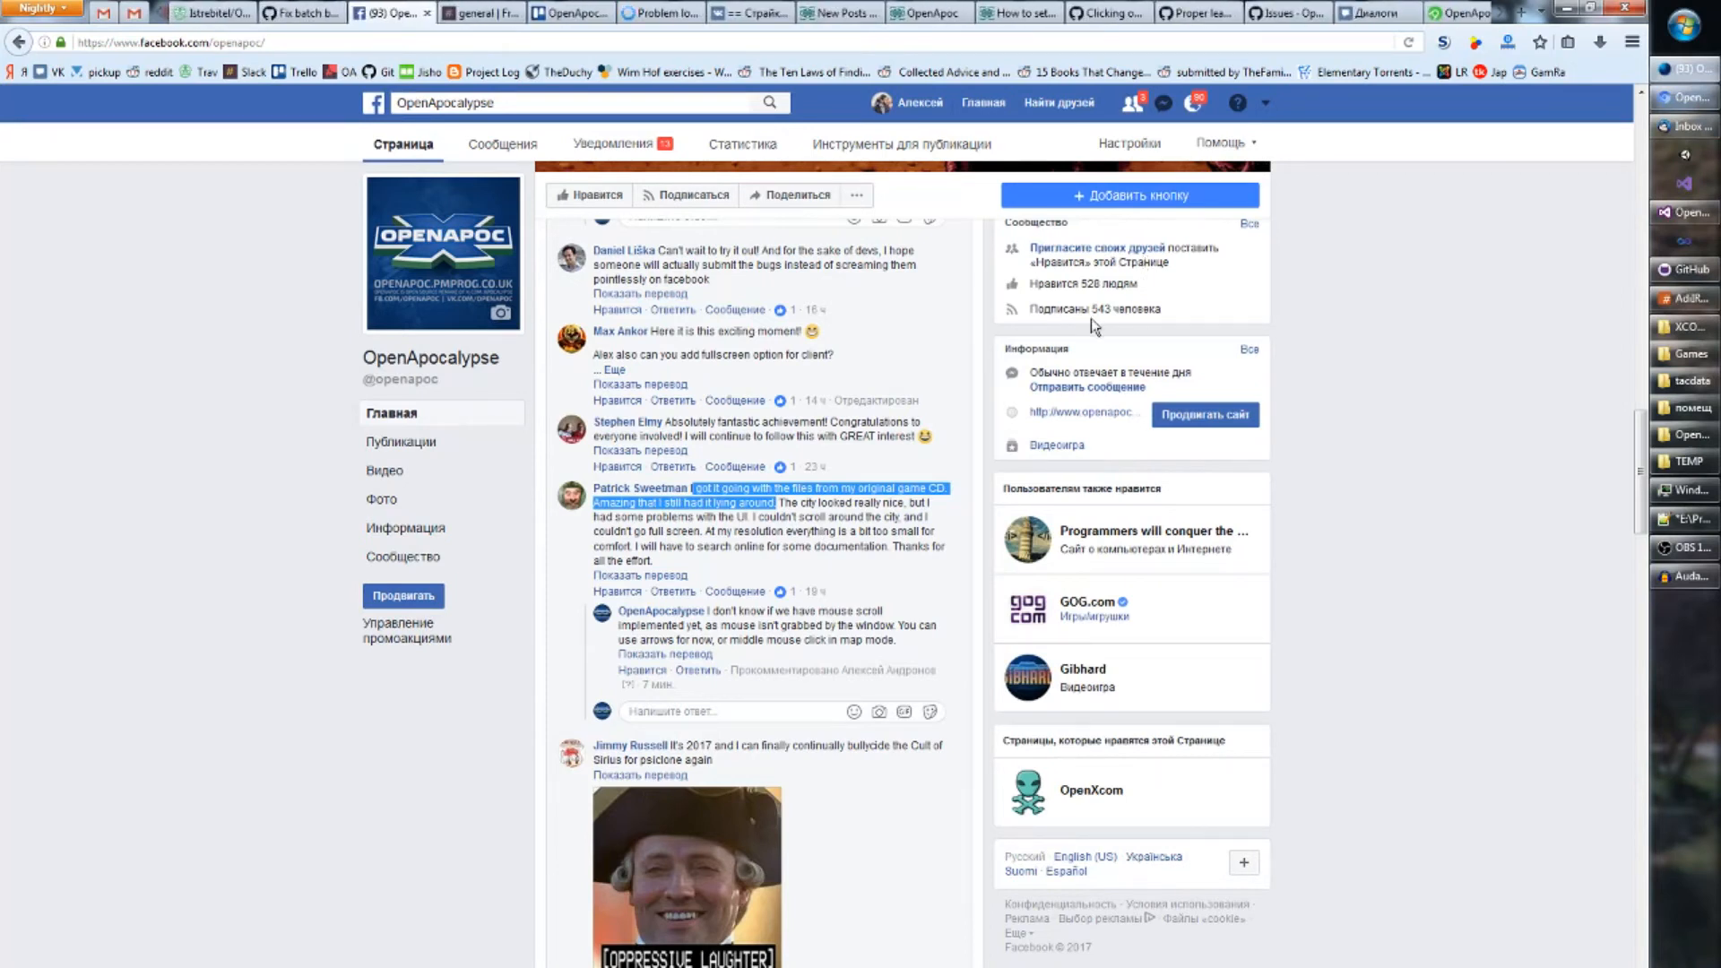
mouse_move(1190, 102)
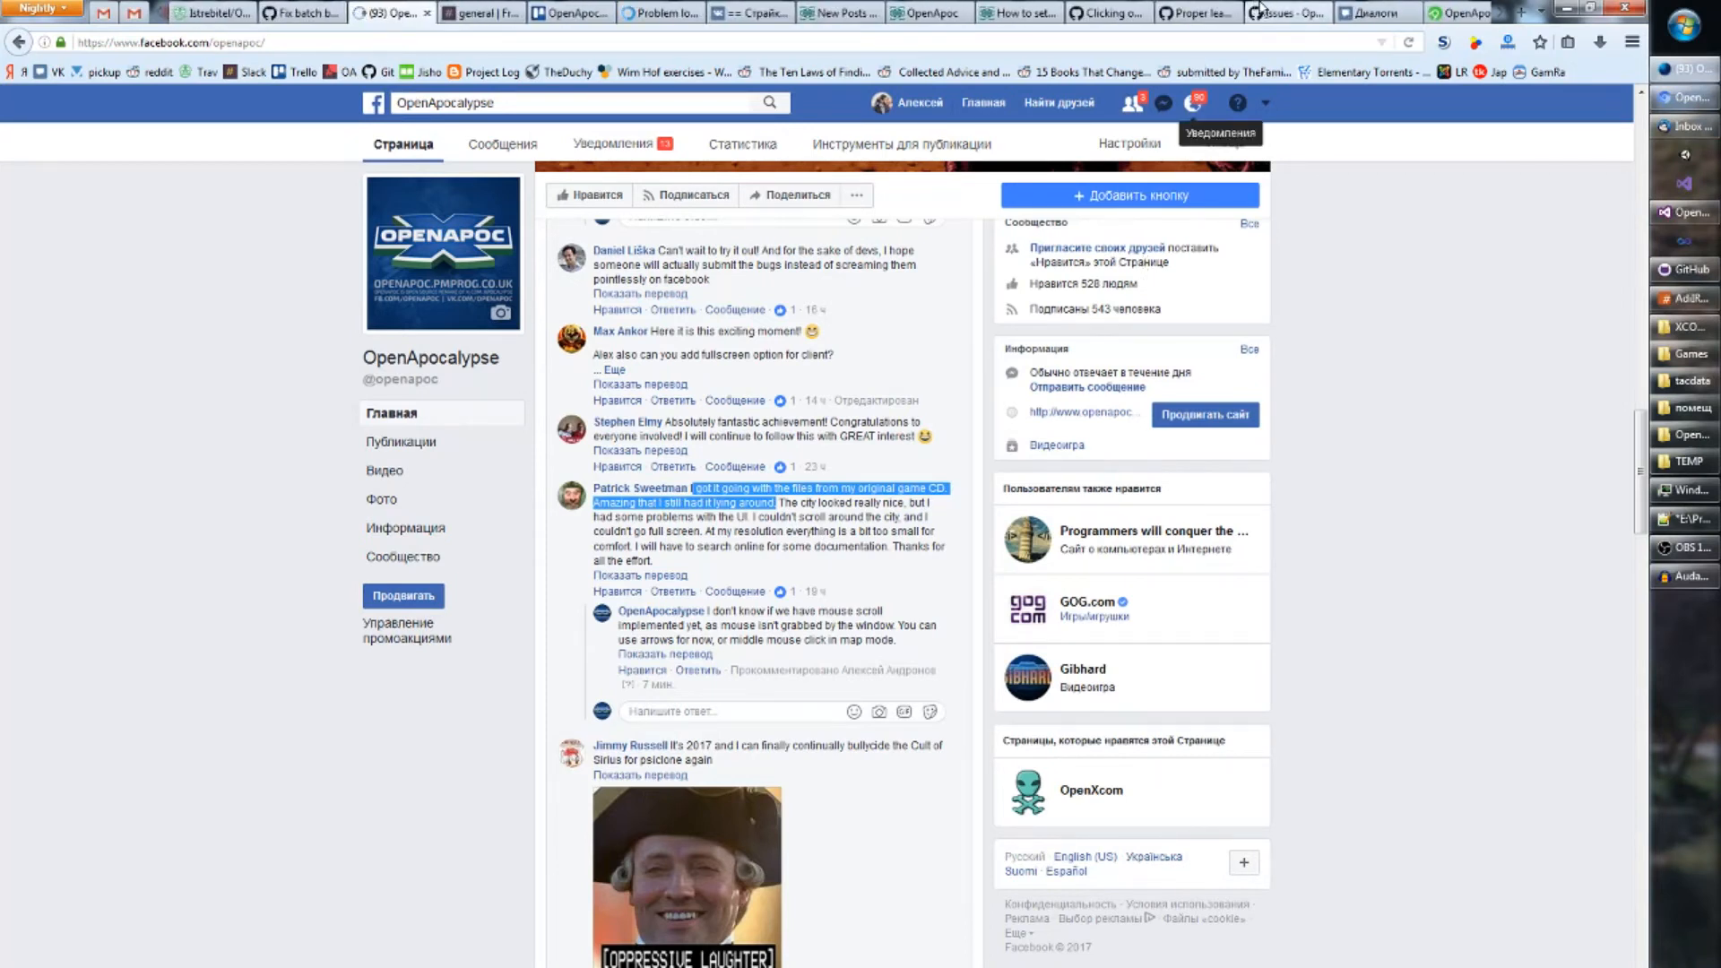
- Flip between the GitHub and Facebook tabs, landing on the AppVeyor build page
click(1272, 13)
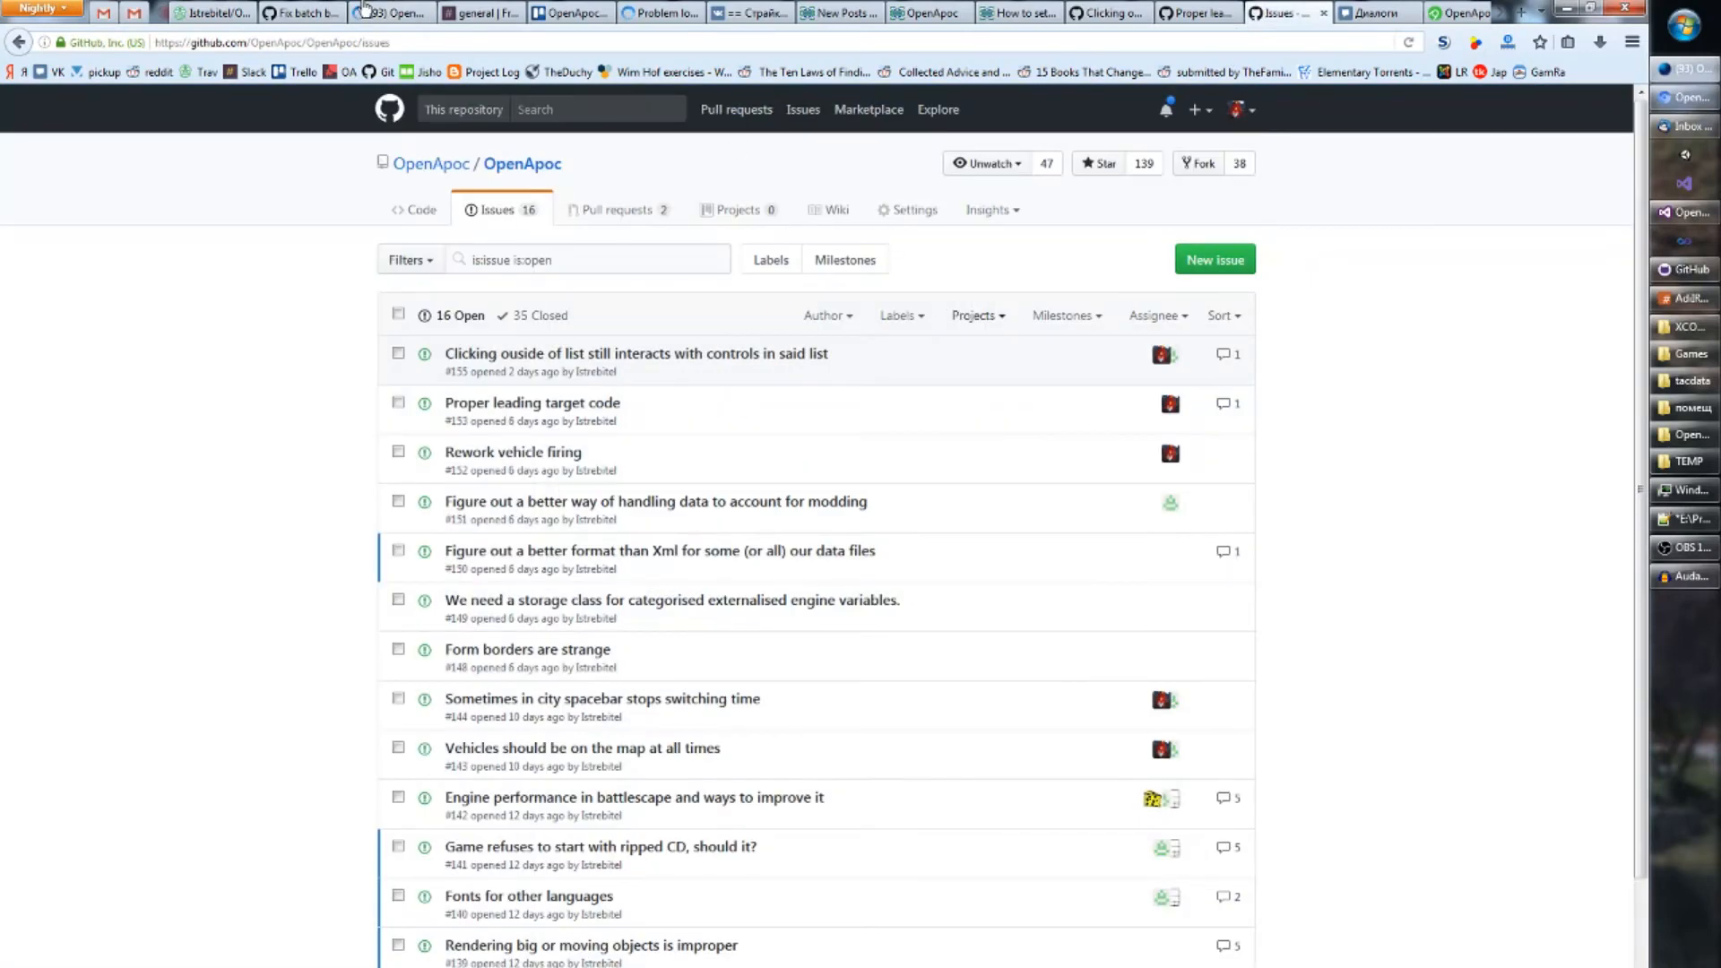
click(383, 12)
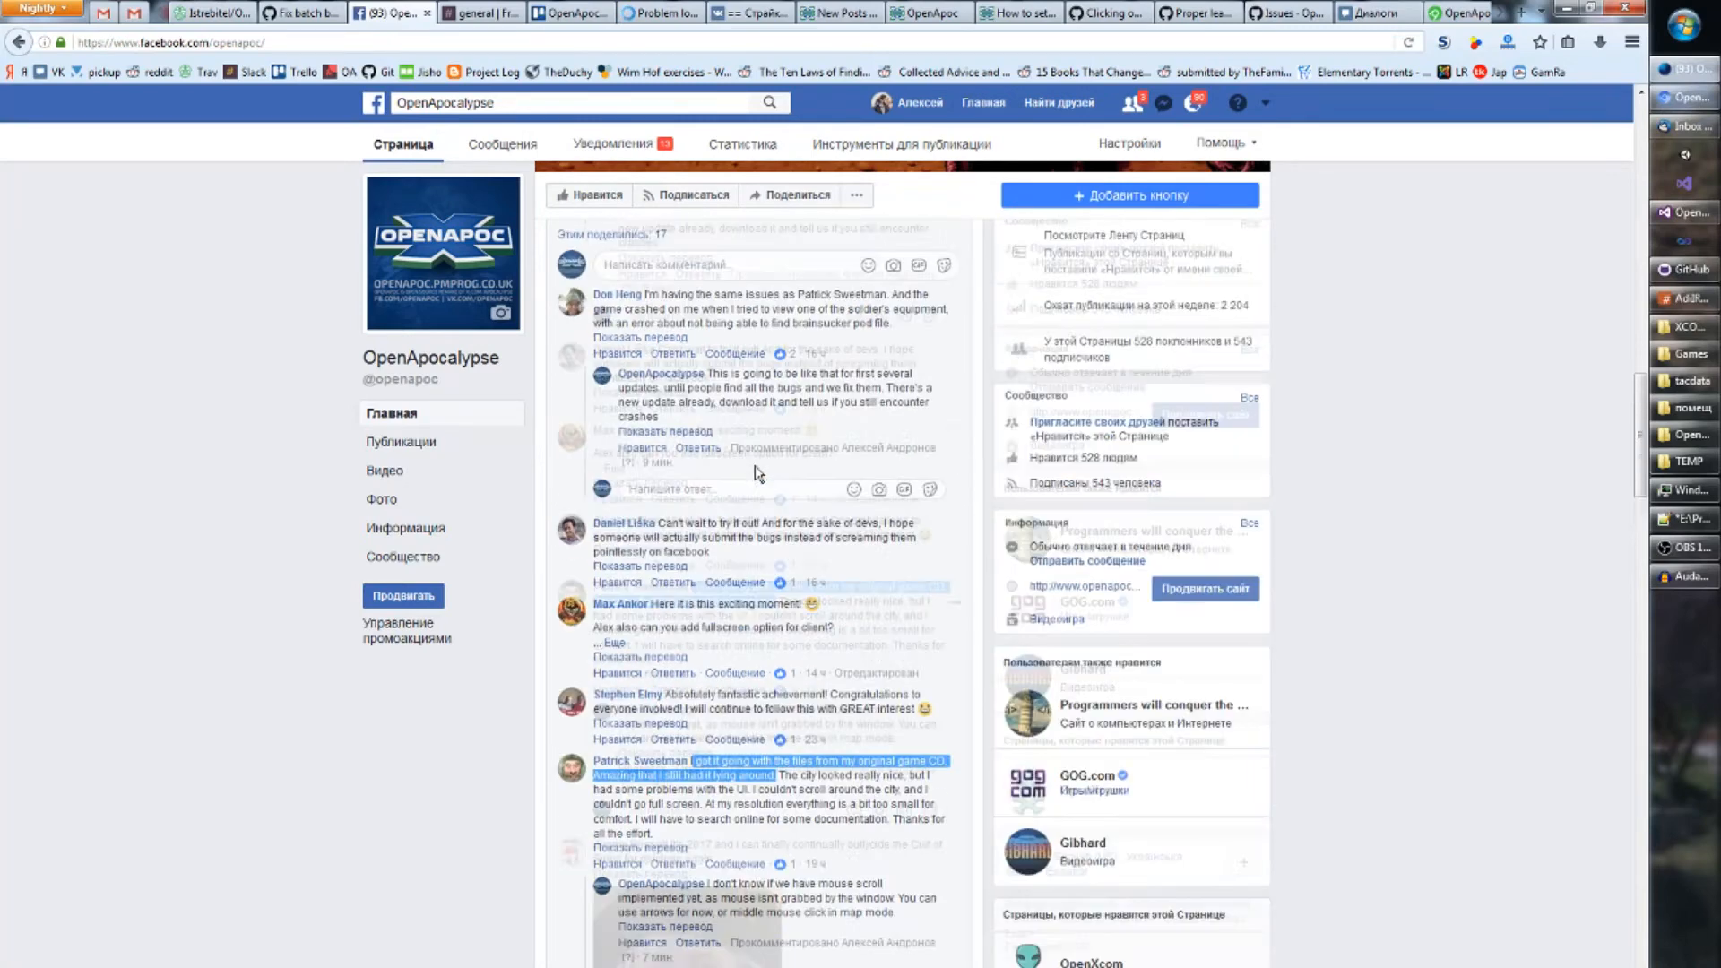
click(1262, 13)
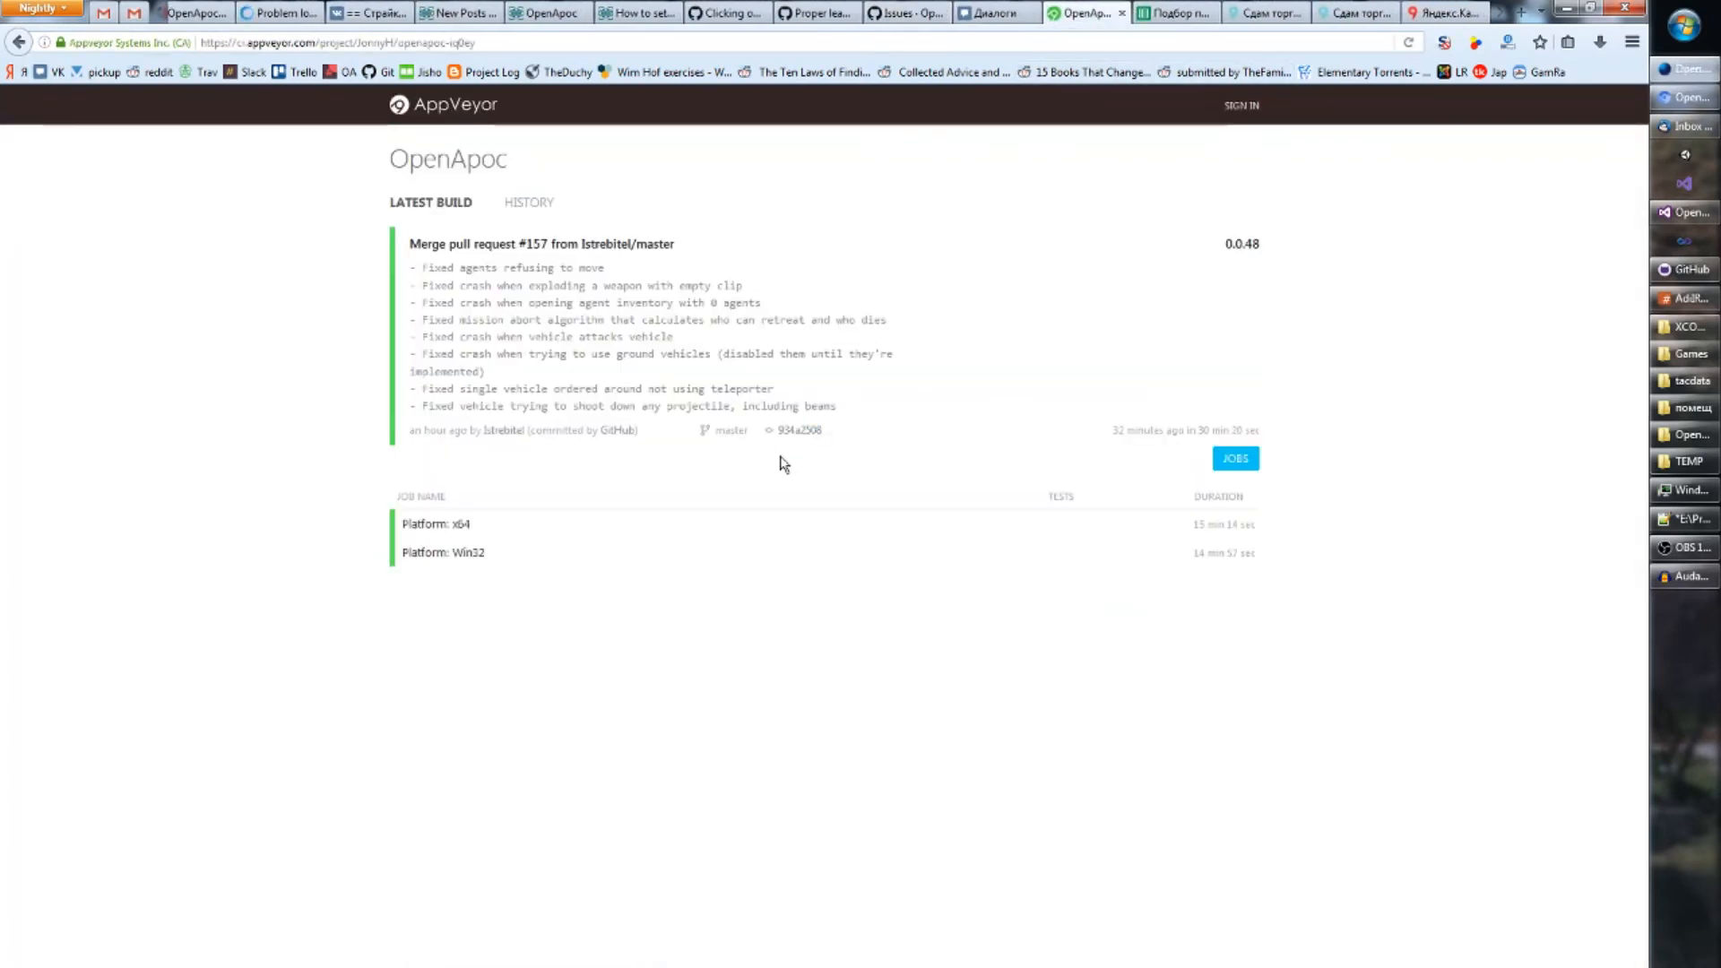
mouse_move(823, 385)
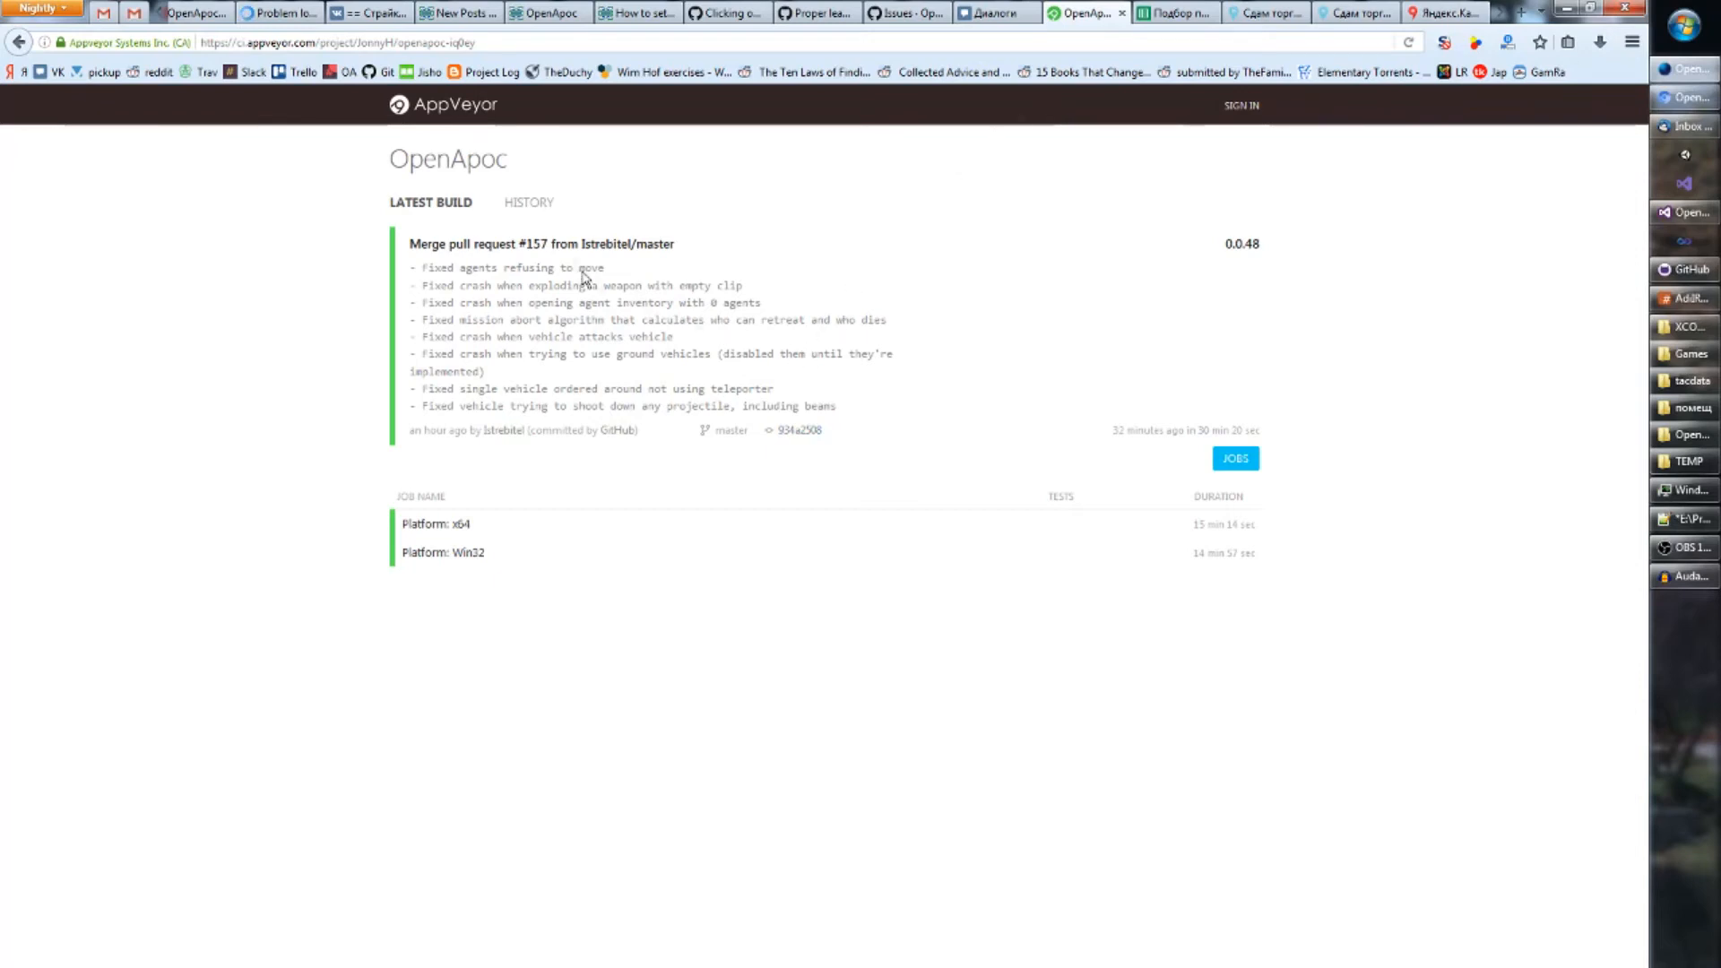
mouse_move(672, 274)
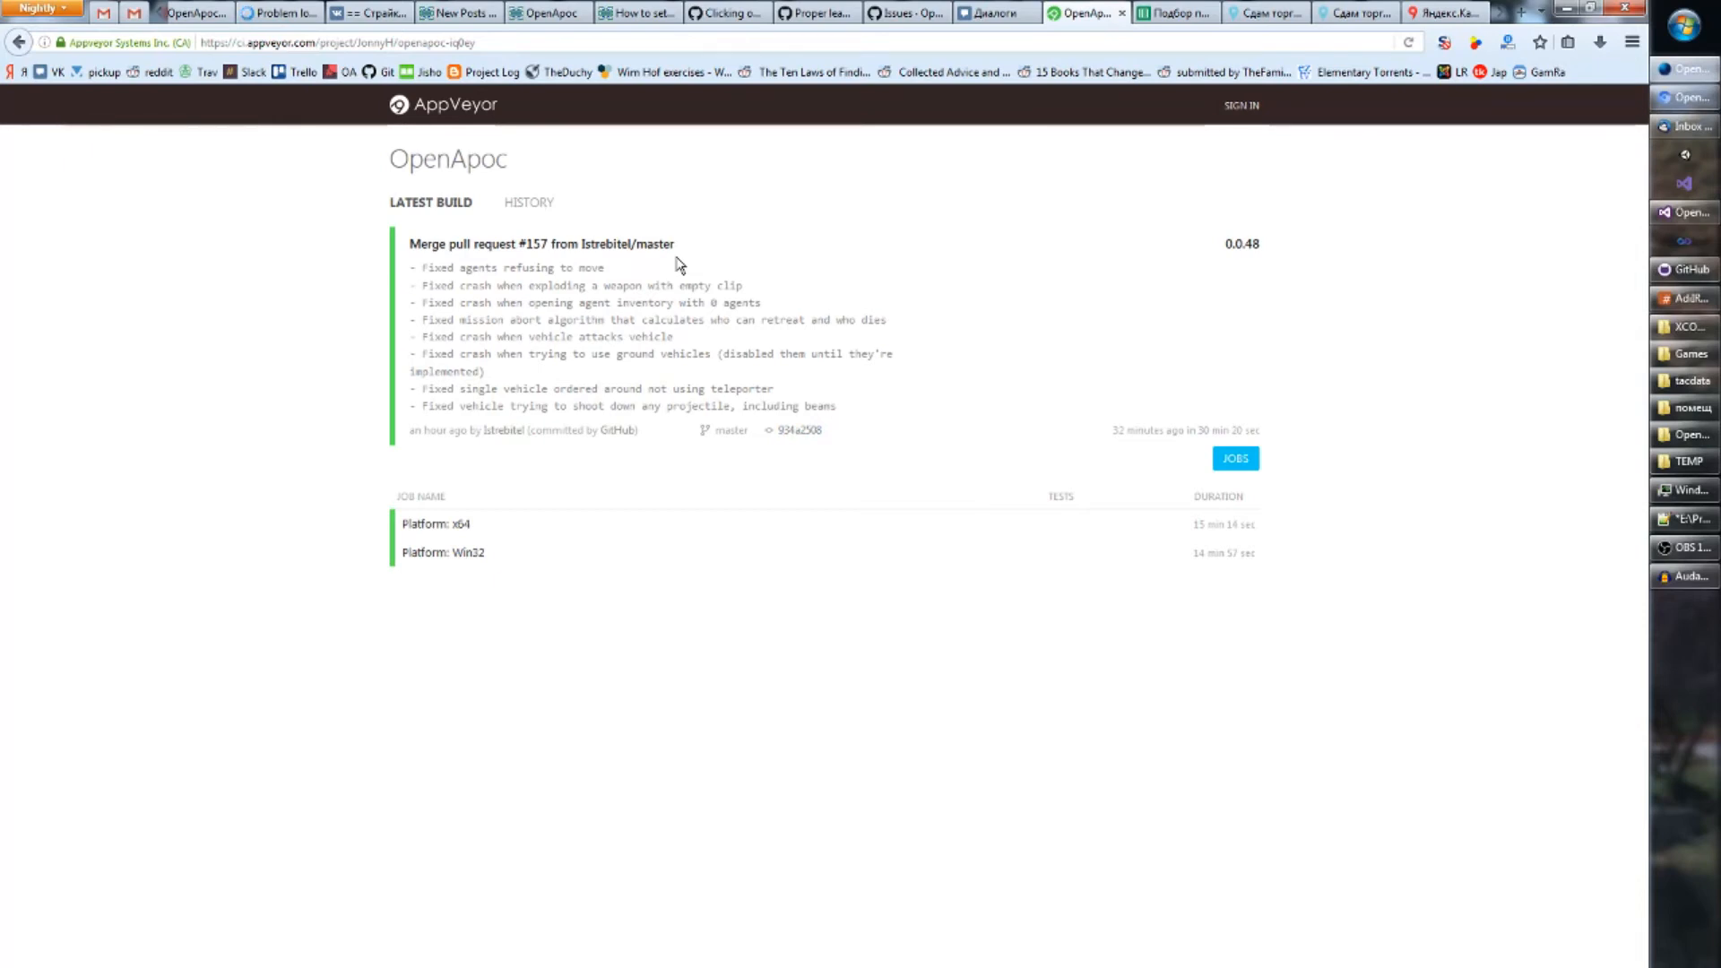
mouse_move(824, 303)
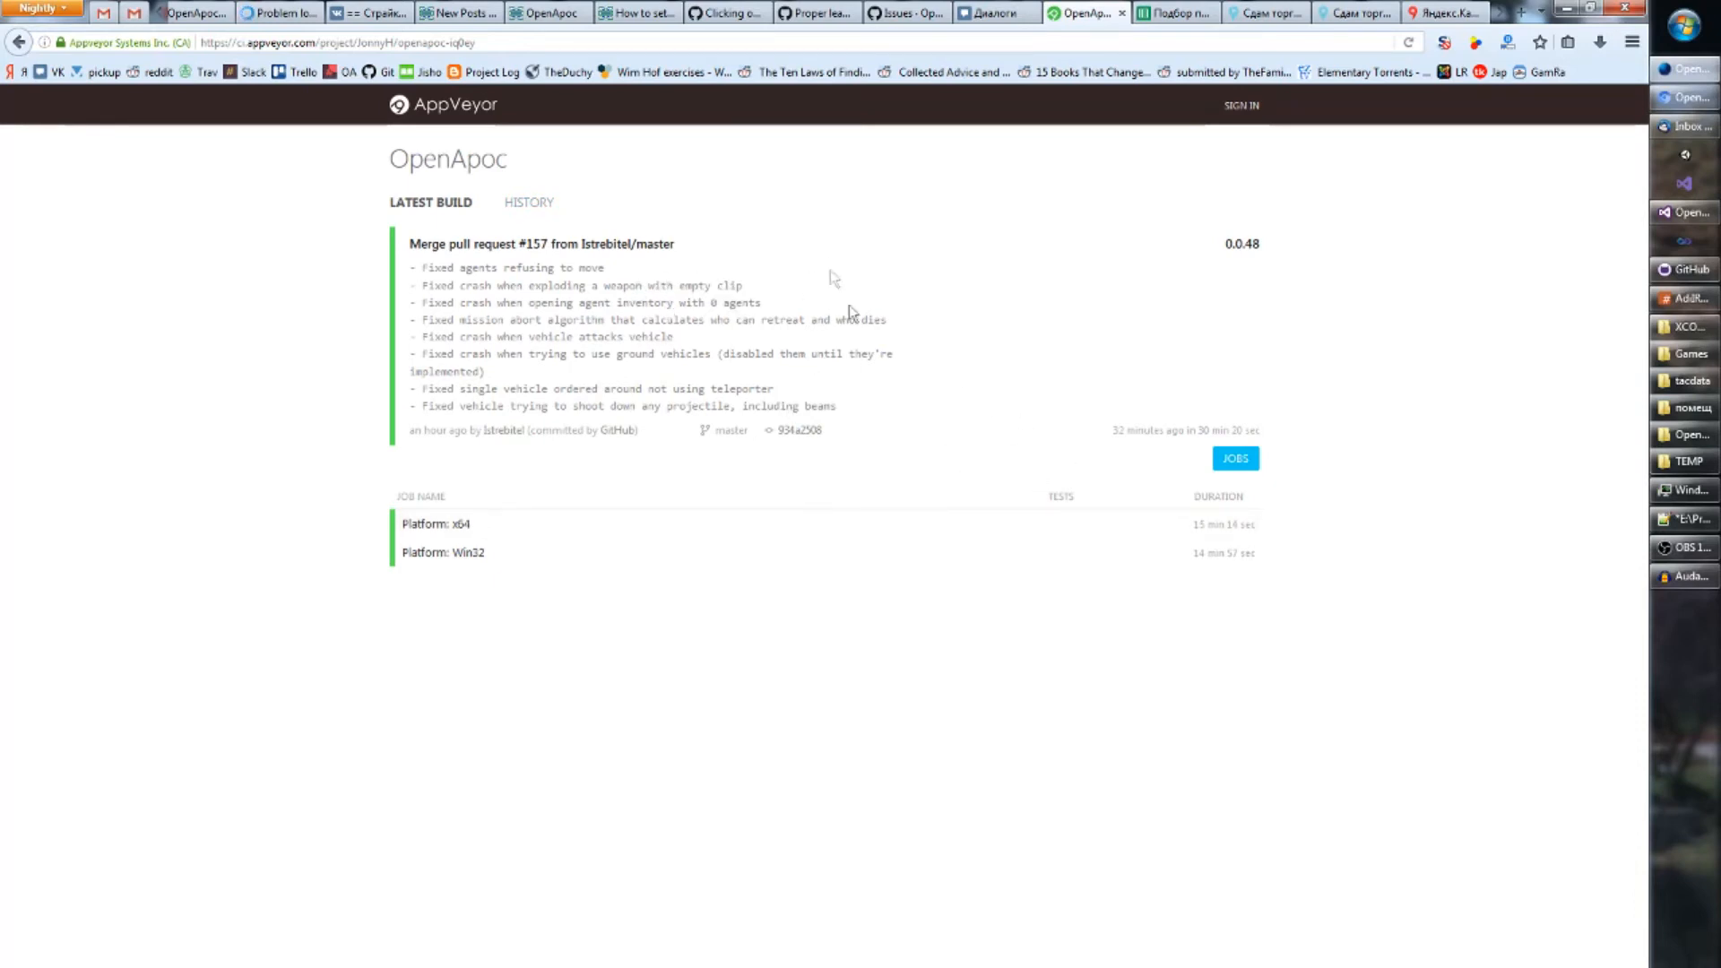
mouse_move(568, 269)
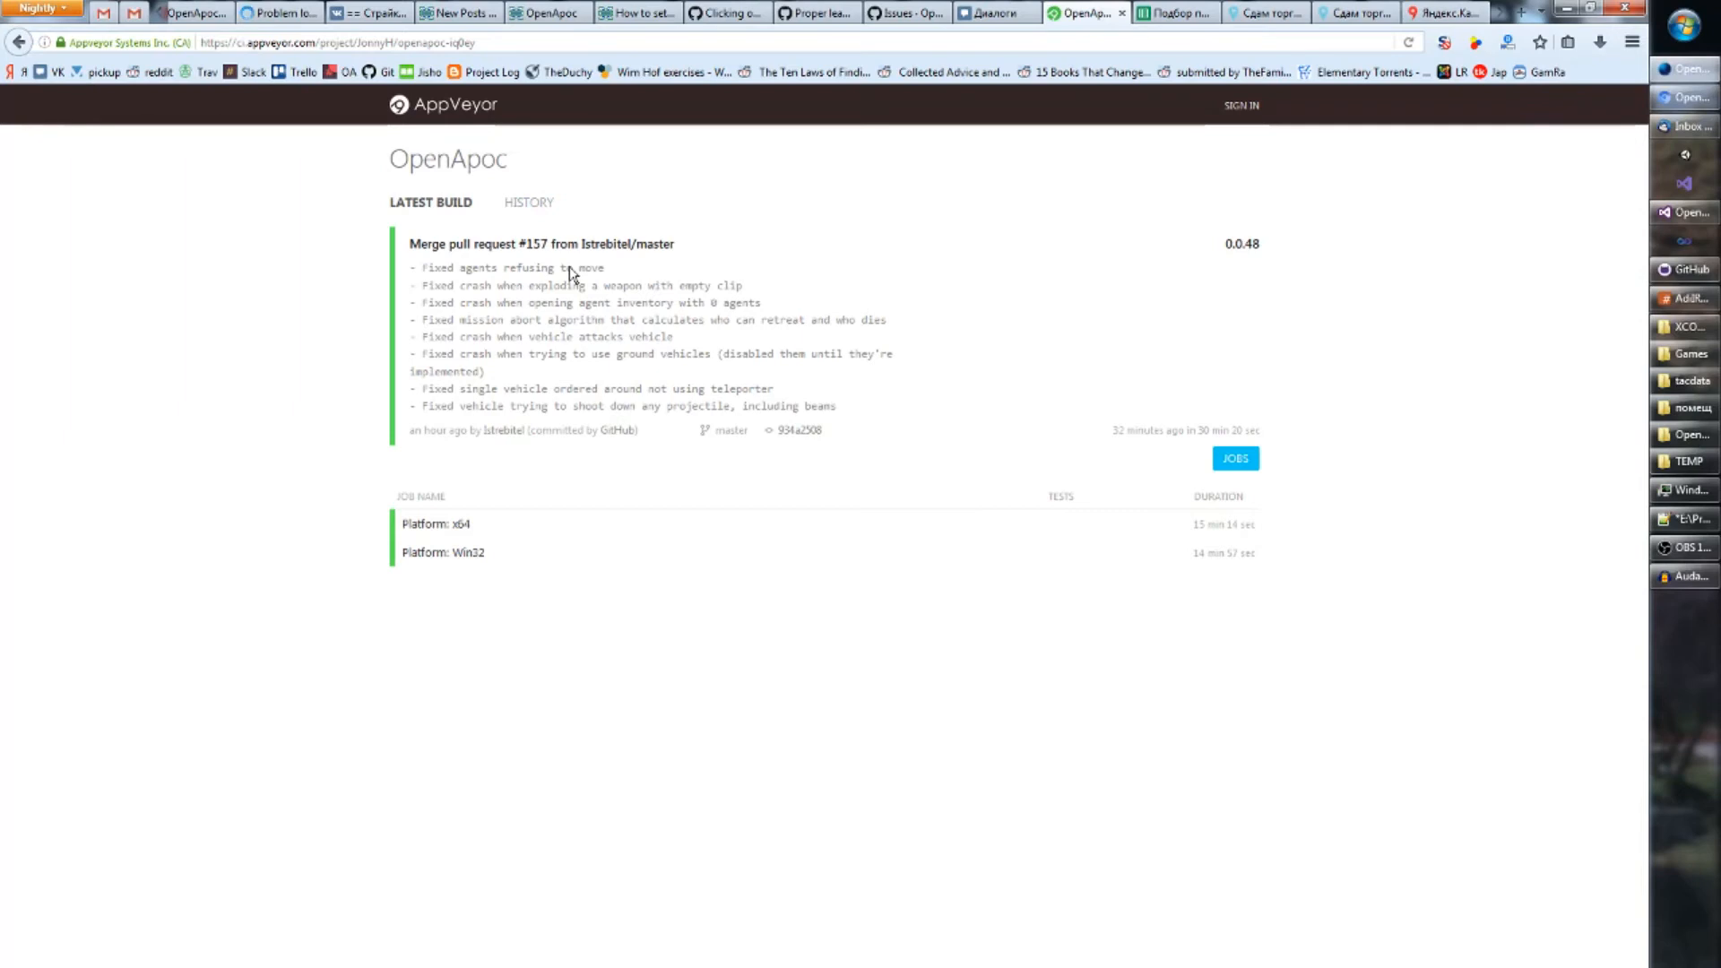
mouse_move(487, 271)
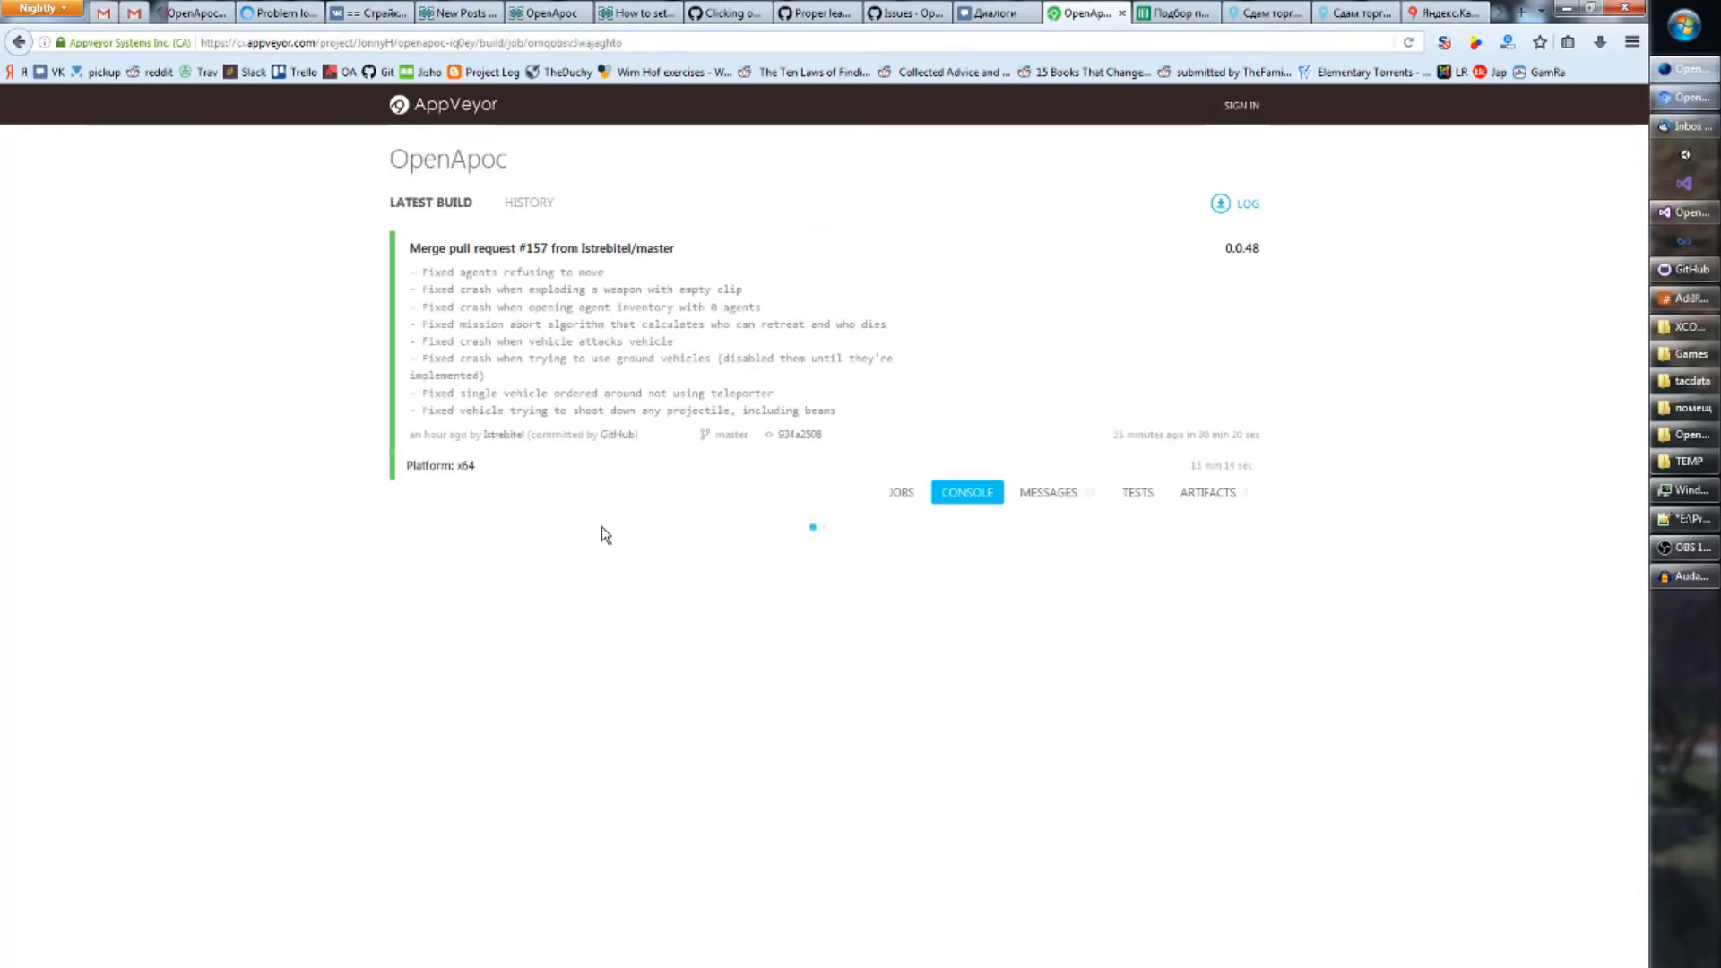
- Show the x64 job's downloadable build zip artifacts
click(1206, 491)
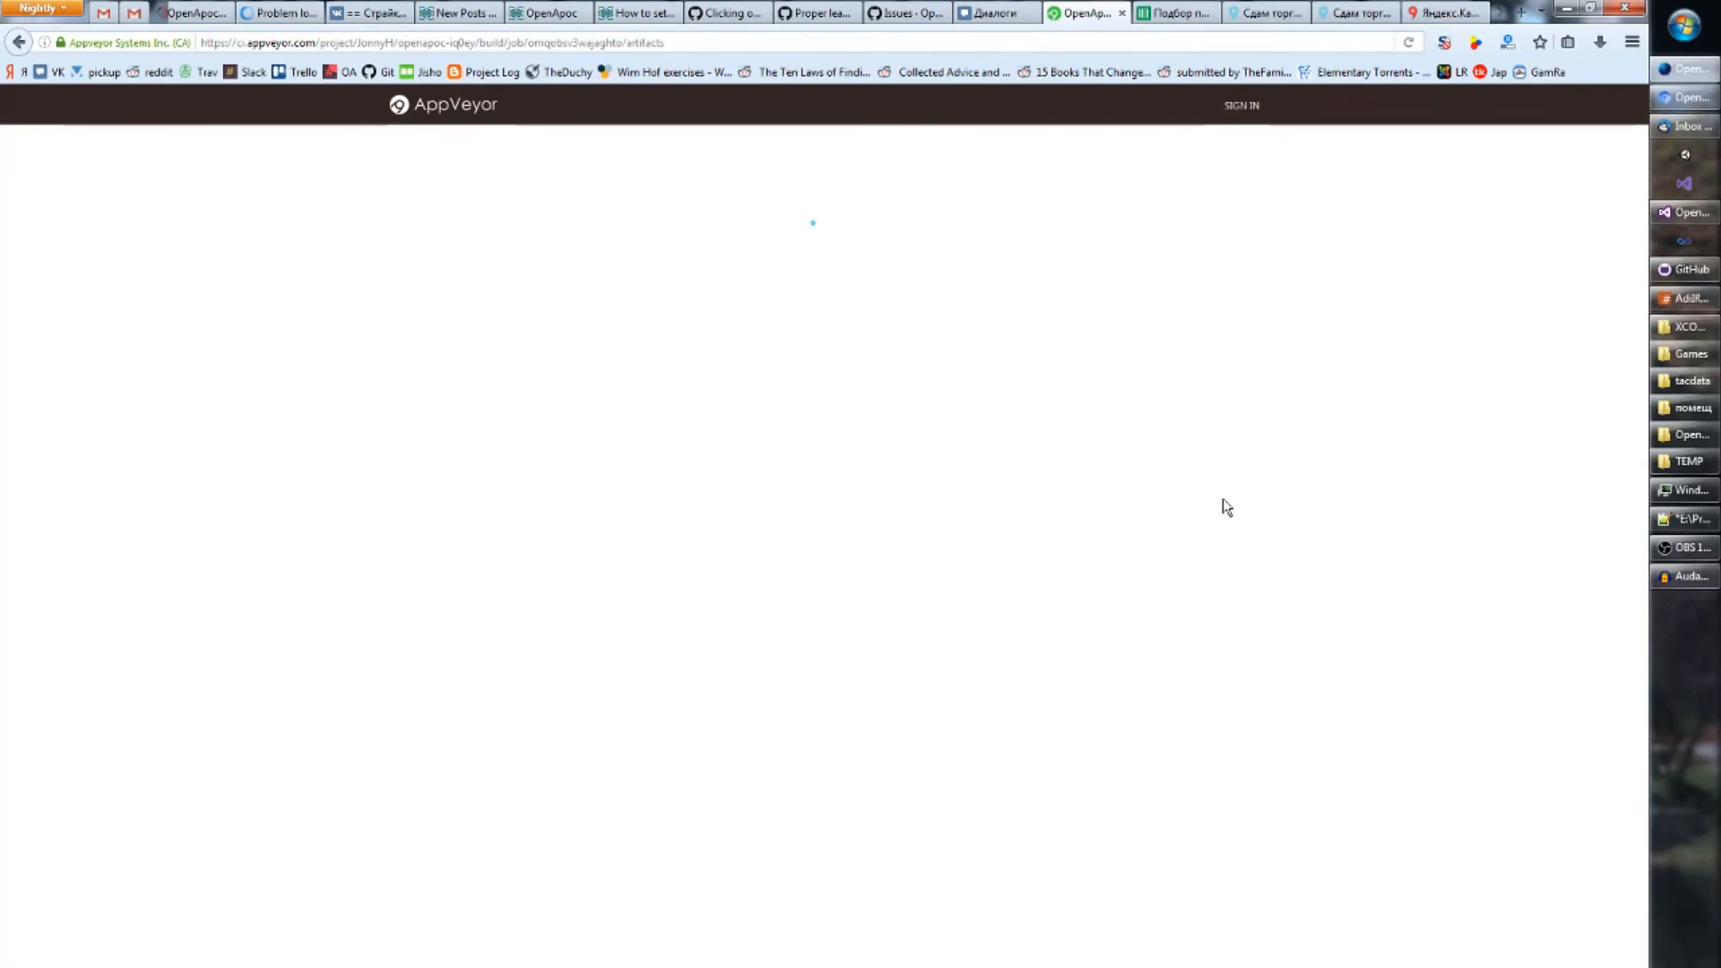
click(1213, 491)
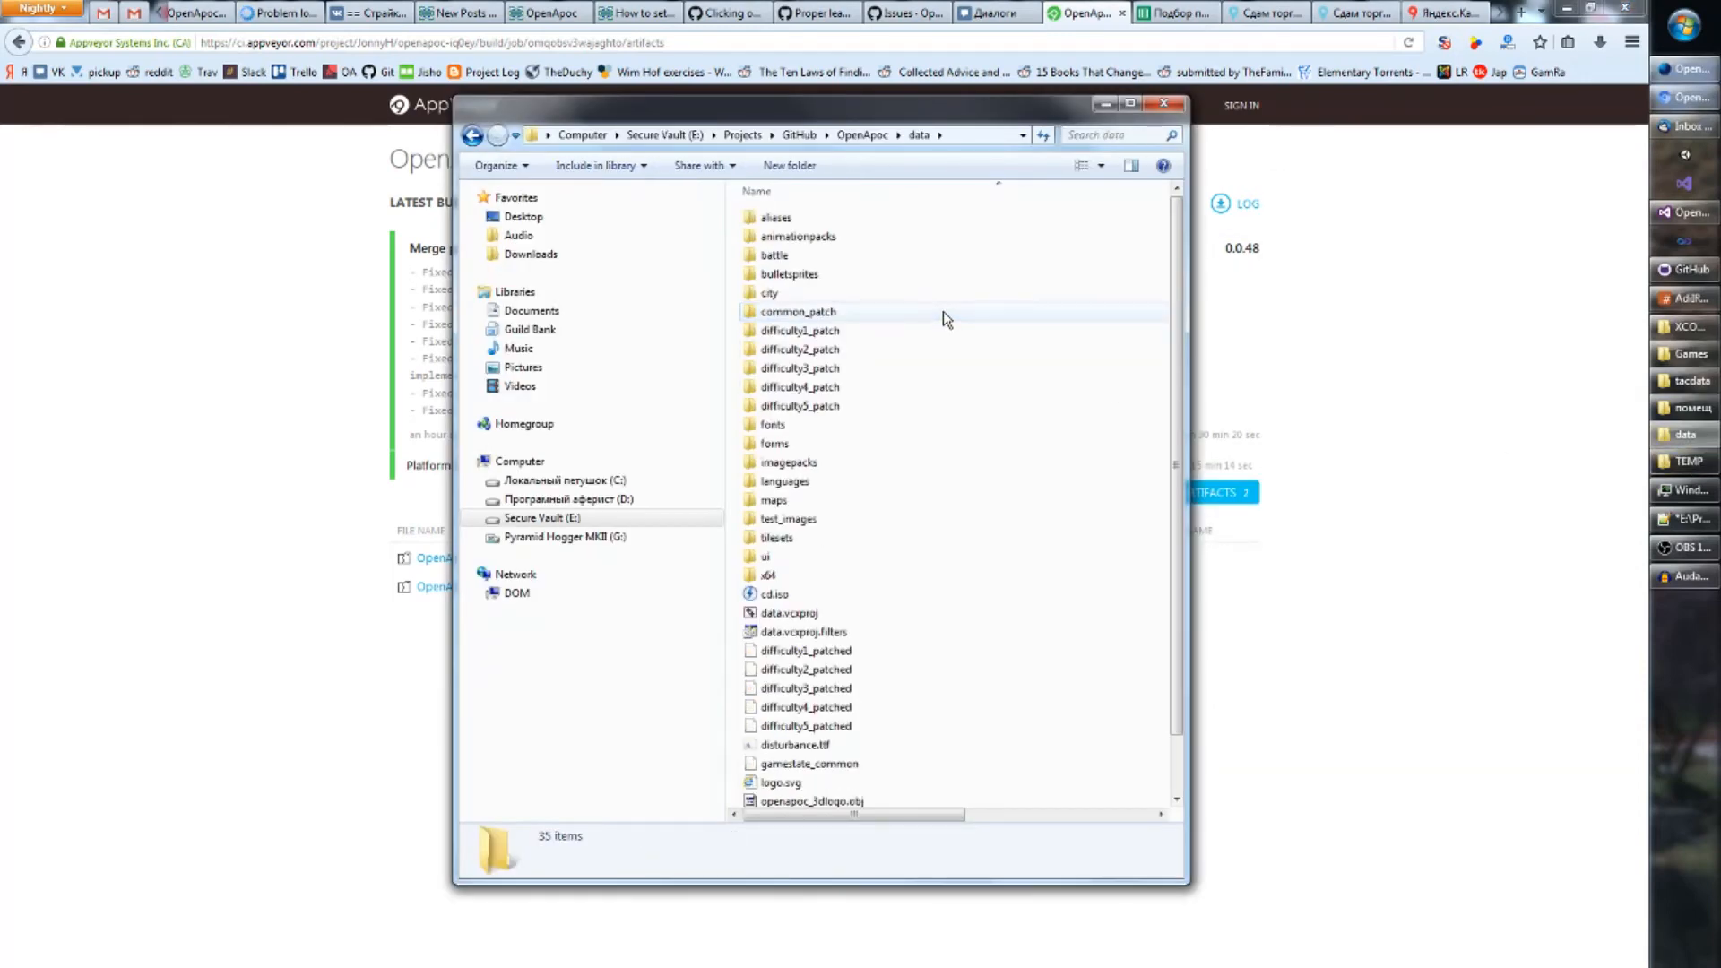
- Create a new bitmap tt.bmp in the OpenApoc data folder and edit it in Paint
click(774, 593)
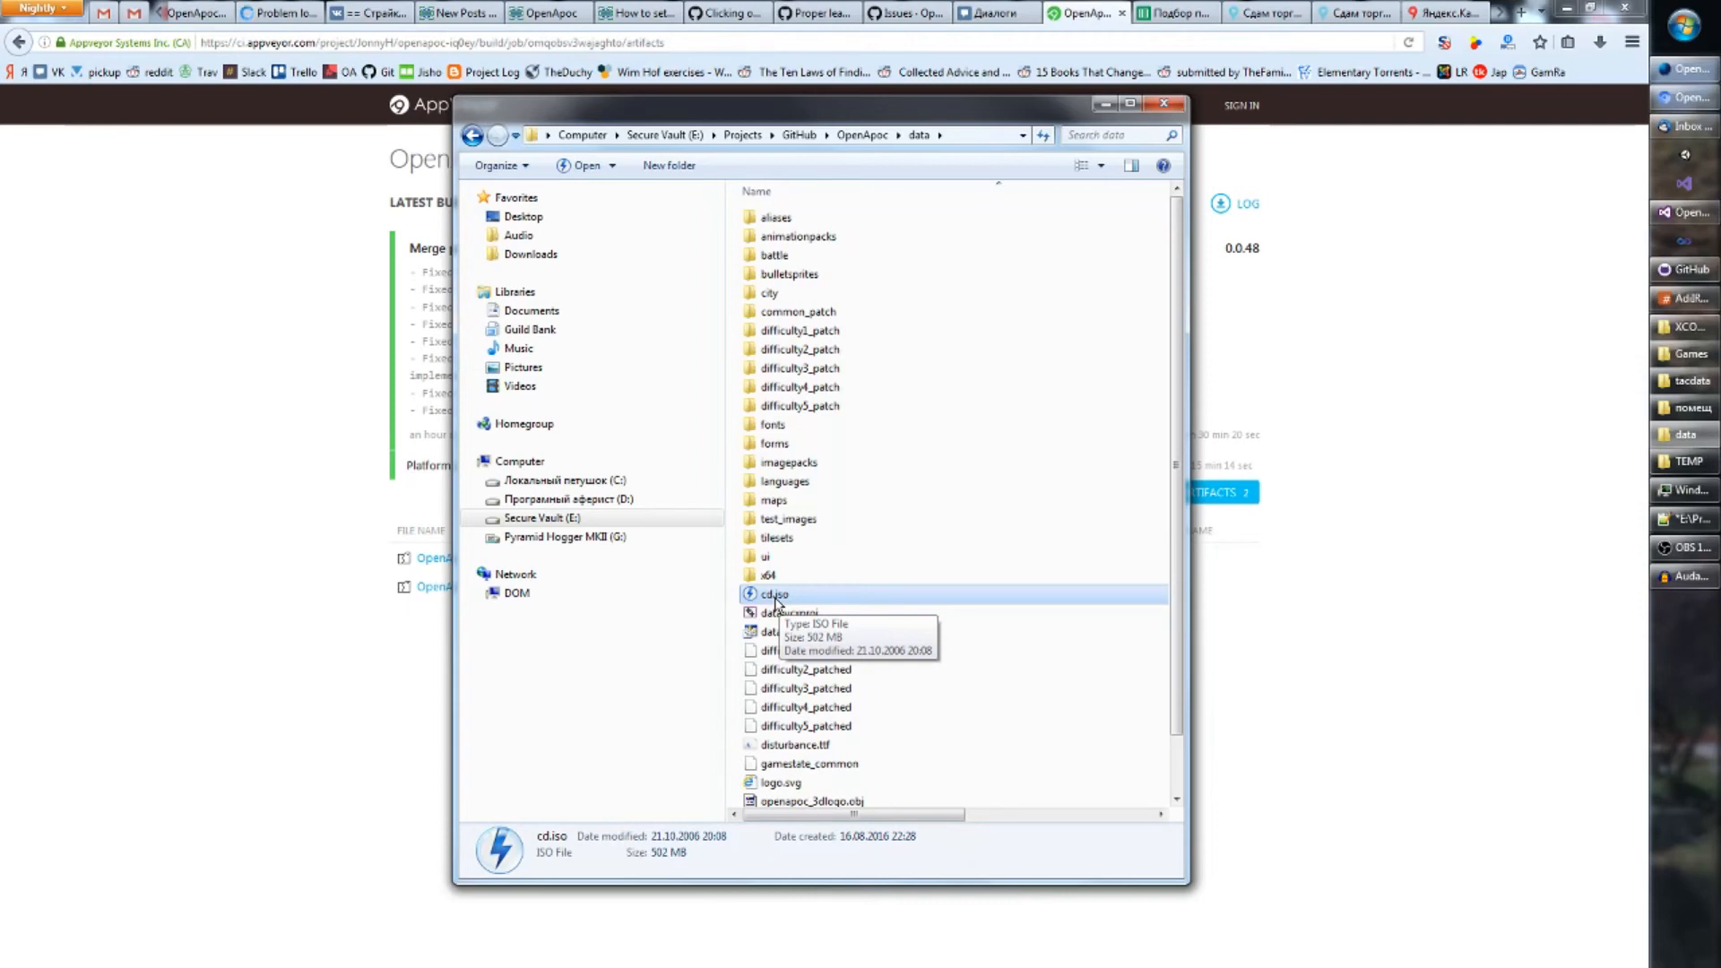
mouse_move(715, 658)
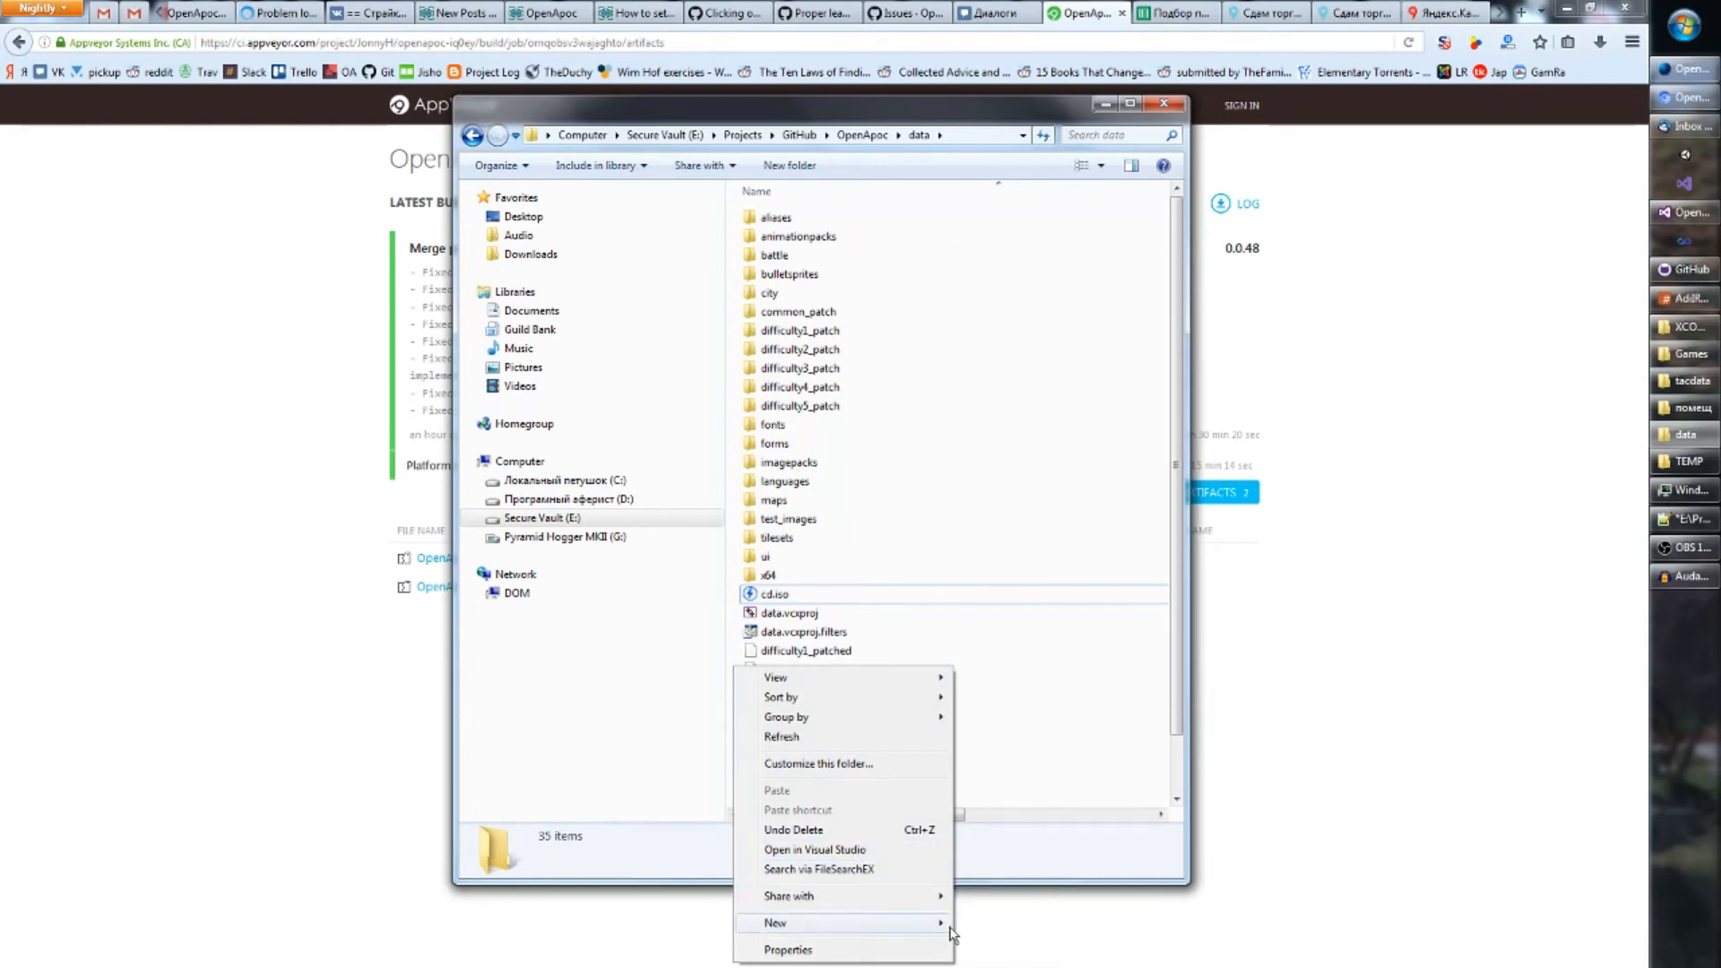
mouse_move(775, 923)
text(tt.bmp)
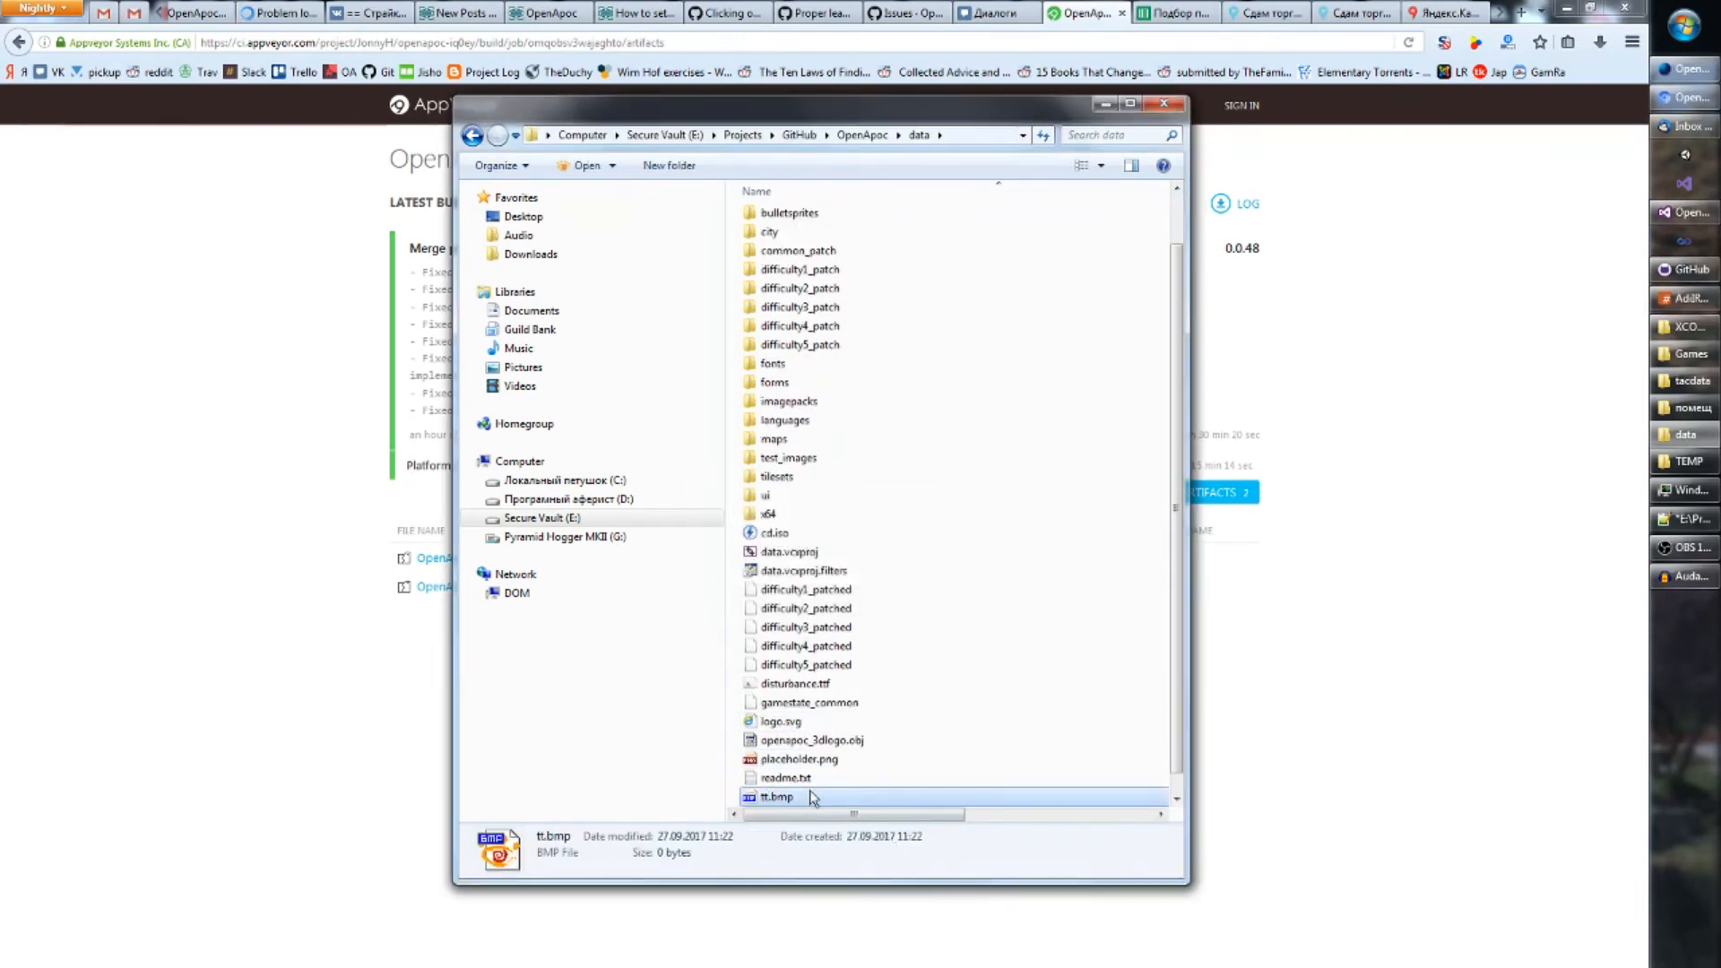
right_click(779, 796)
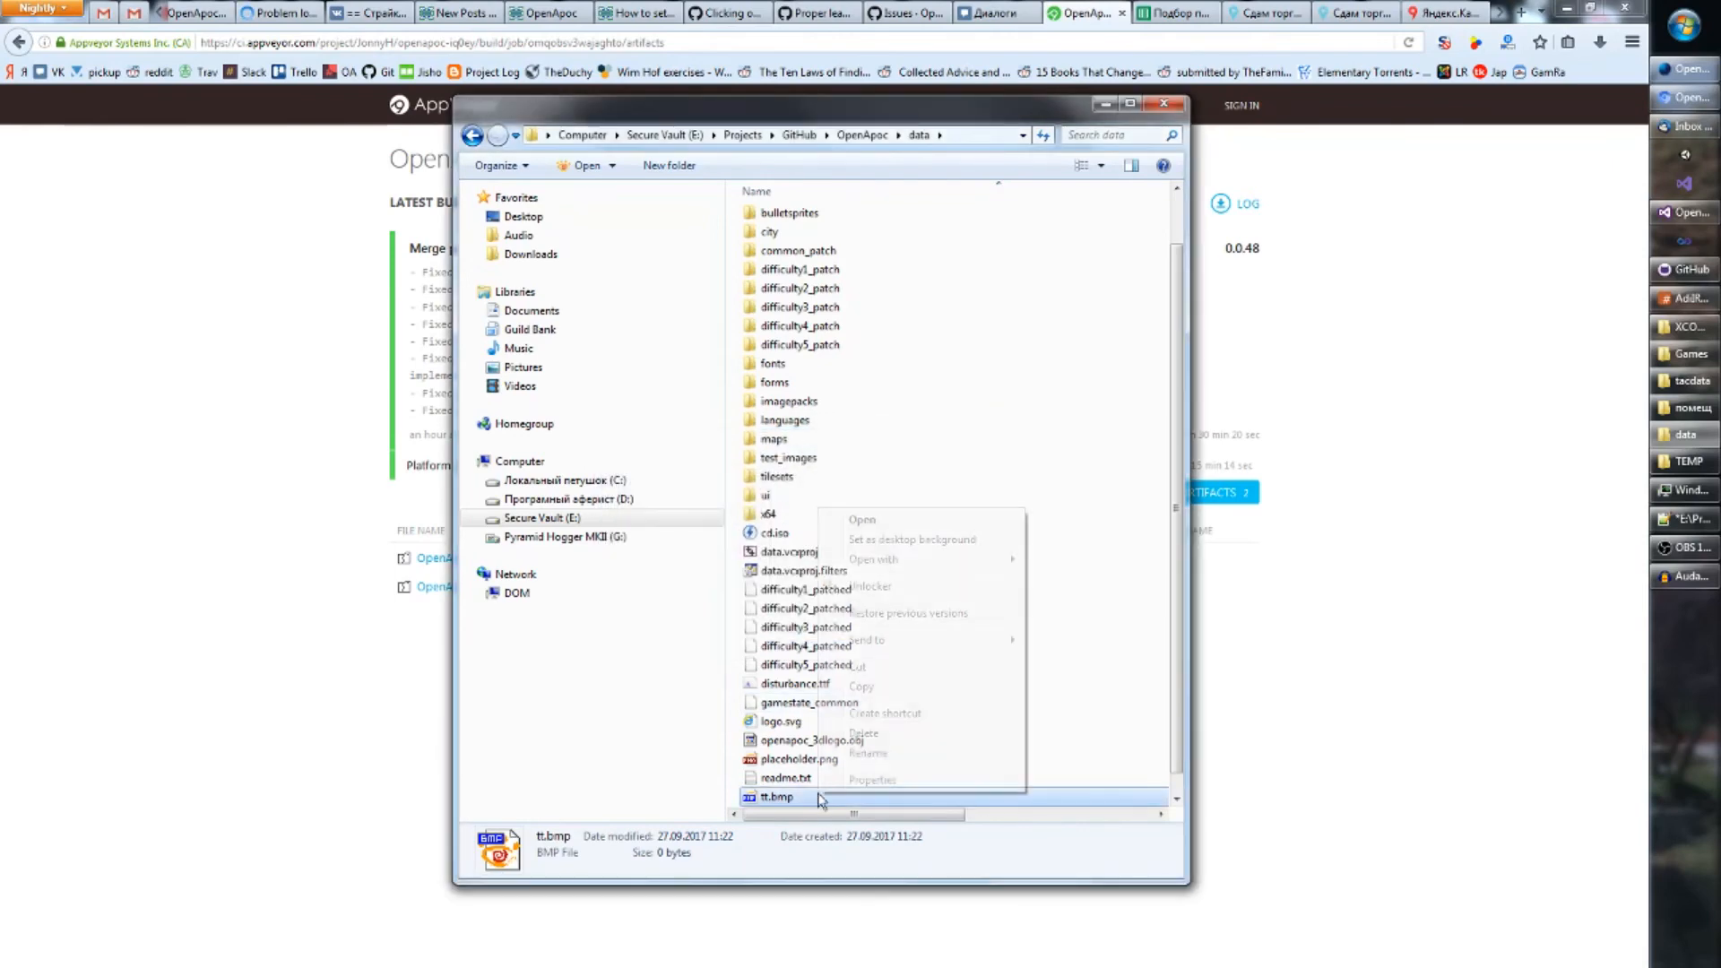
mouse_move(873, 559)
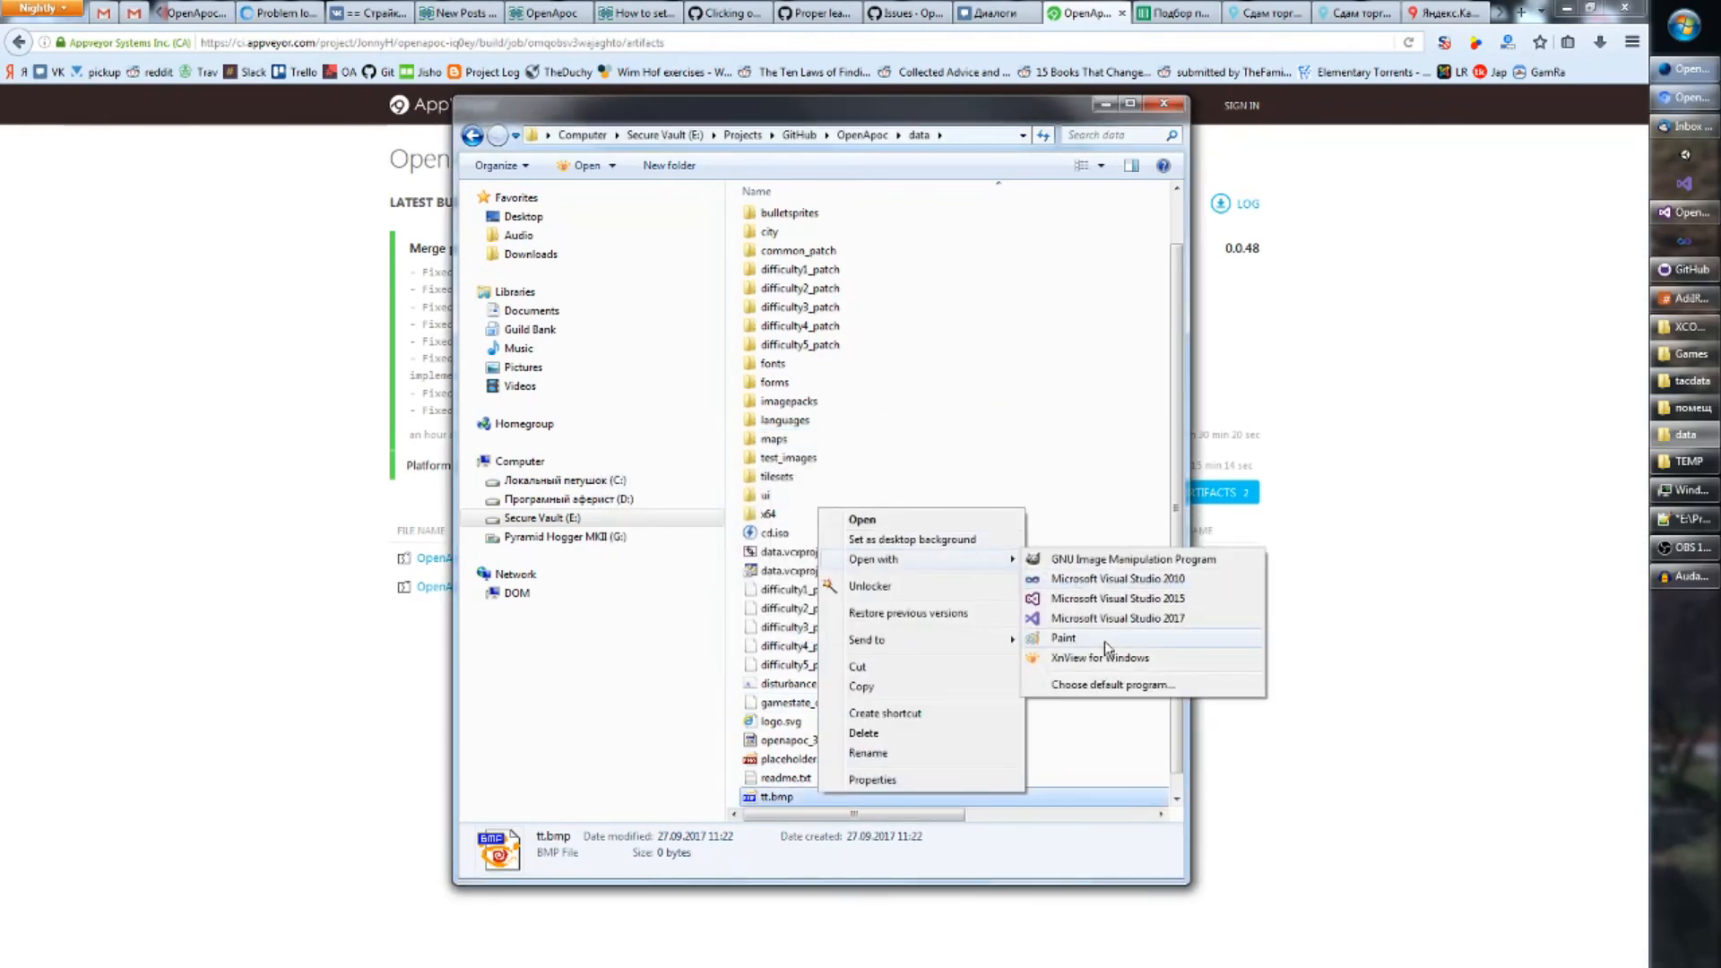
click(1061, 638)
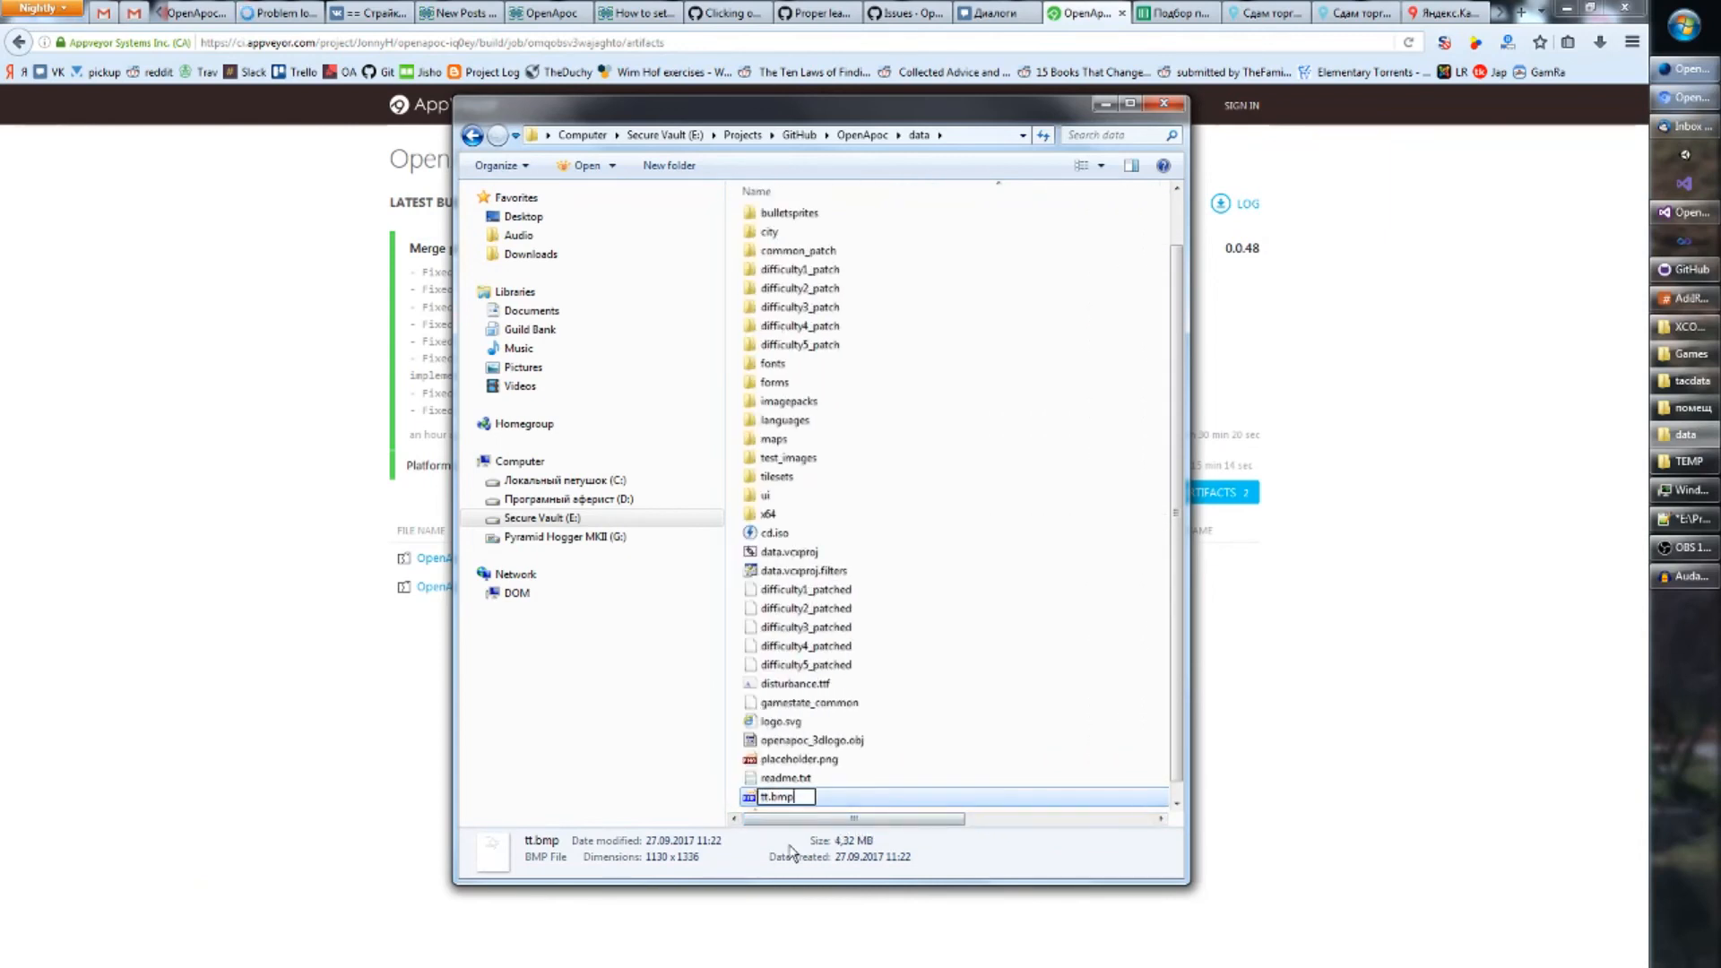
- Rename the bitmap to tt.jpeg and choose Frhed as the program to open it
text(tt.jpeg)
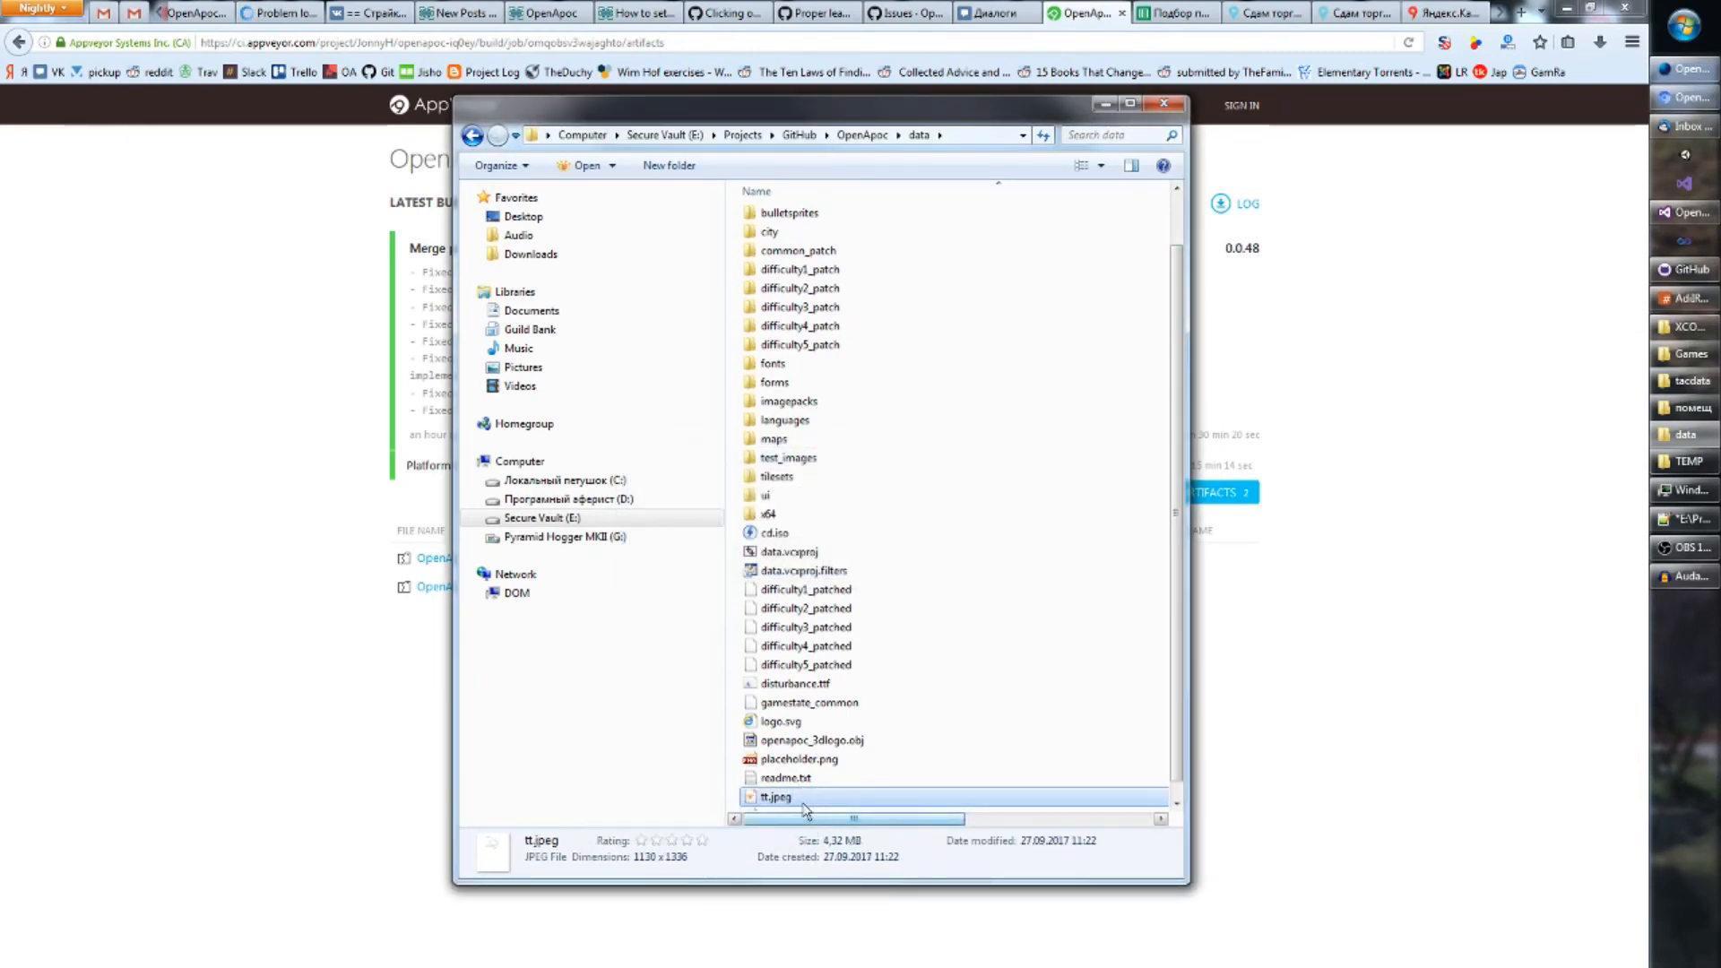
double_click(776, 796)
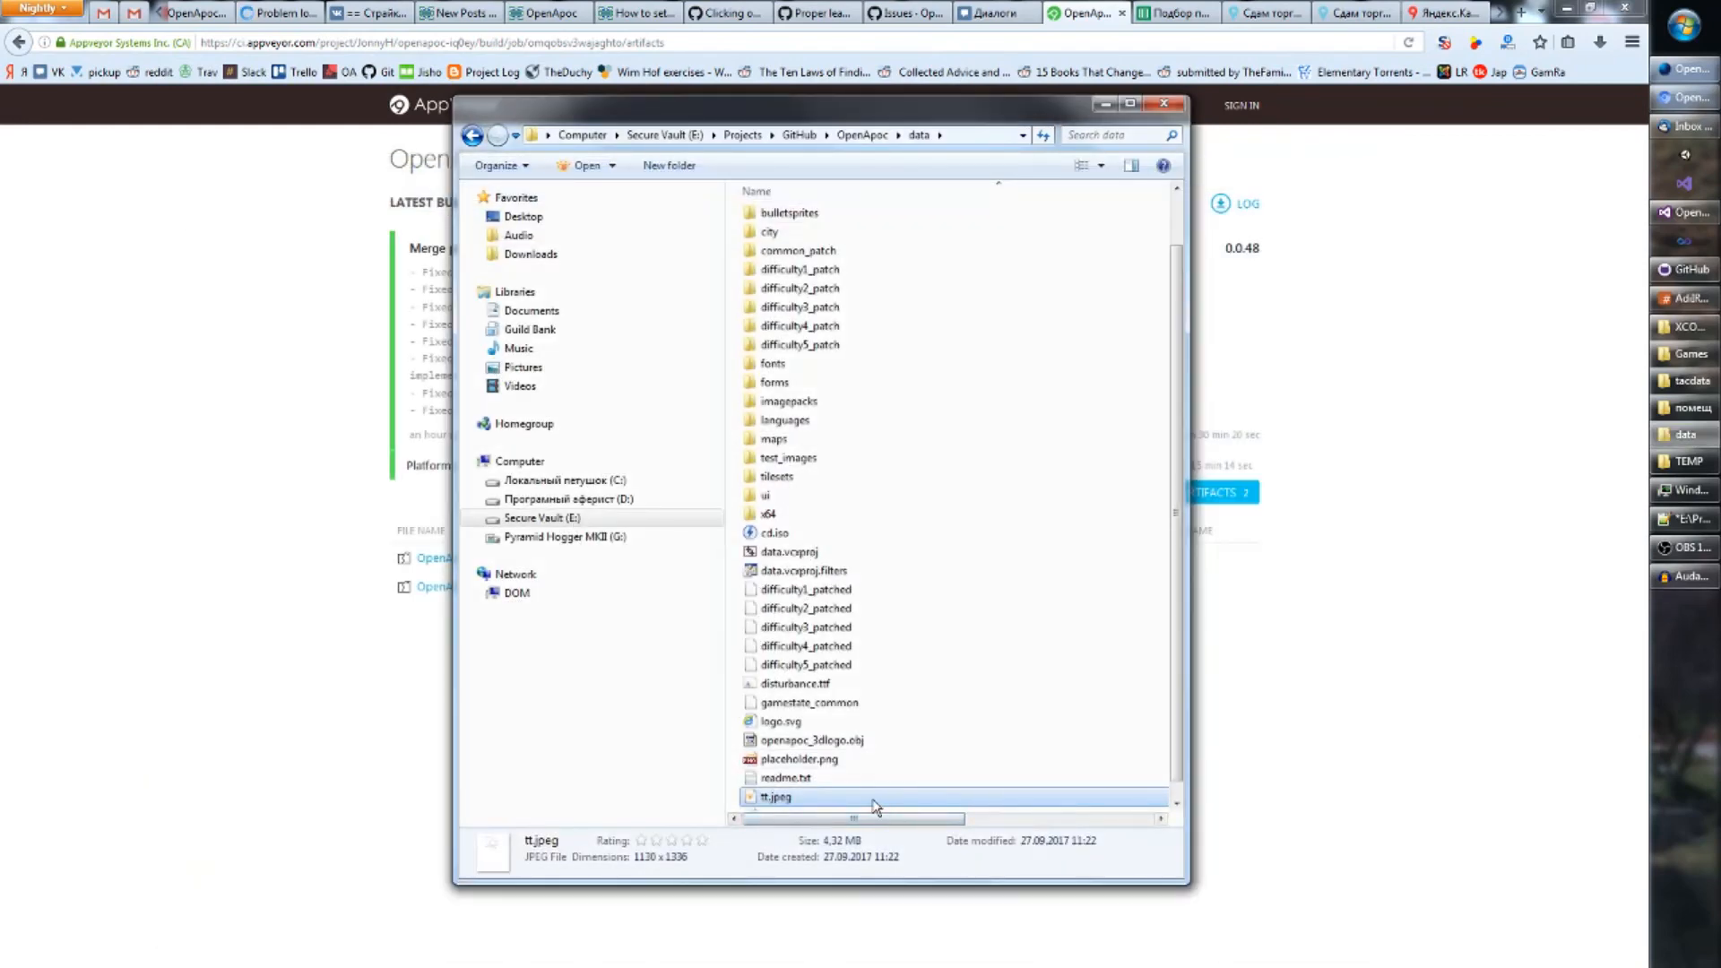
right_click(776, 795)
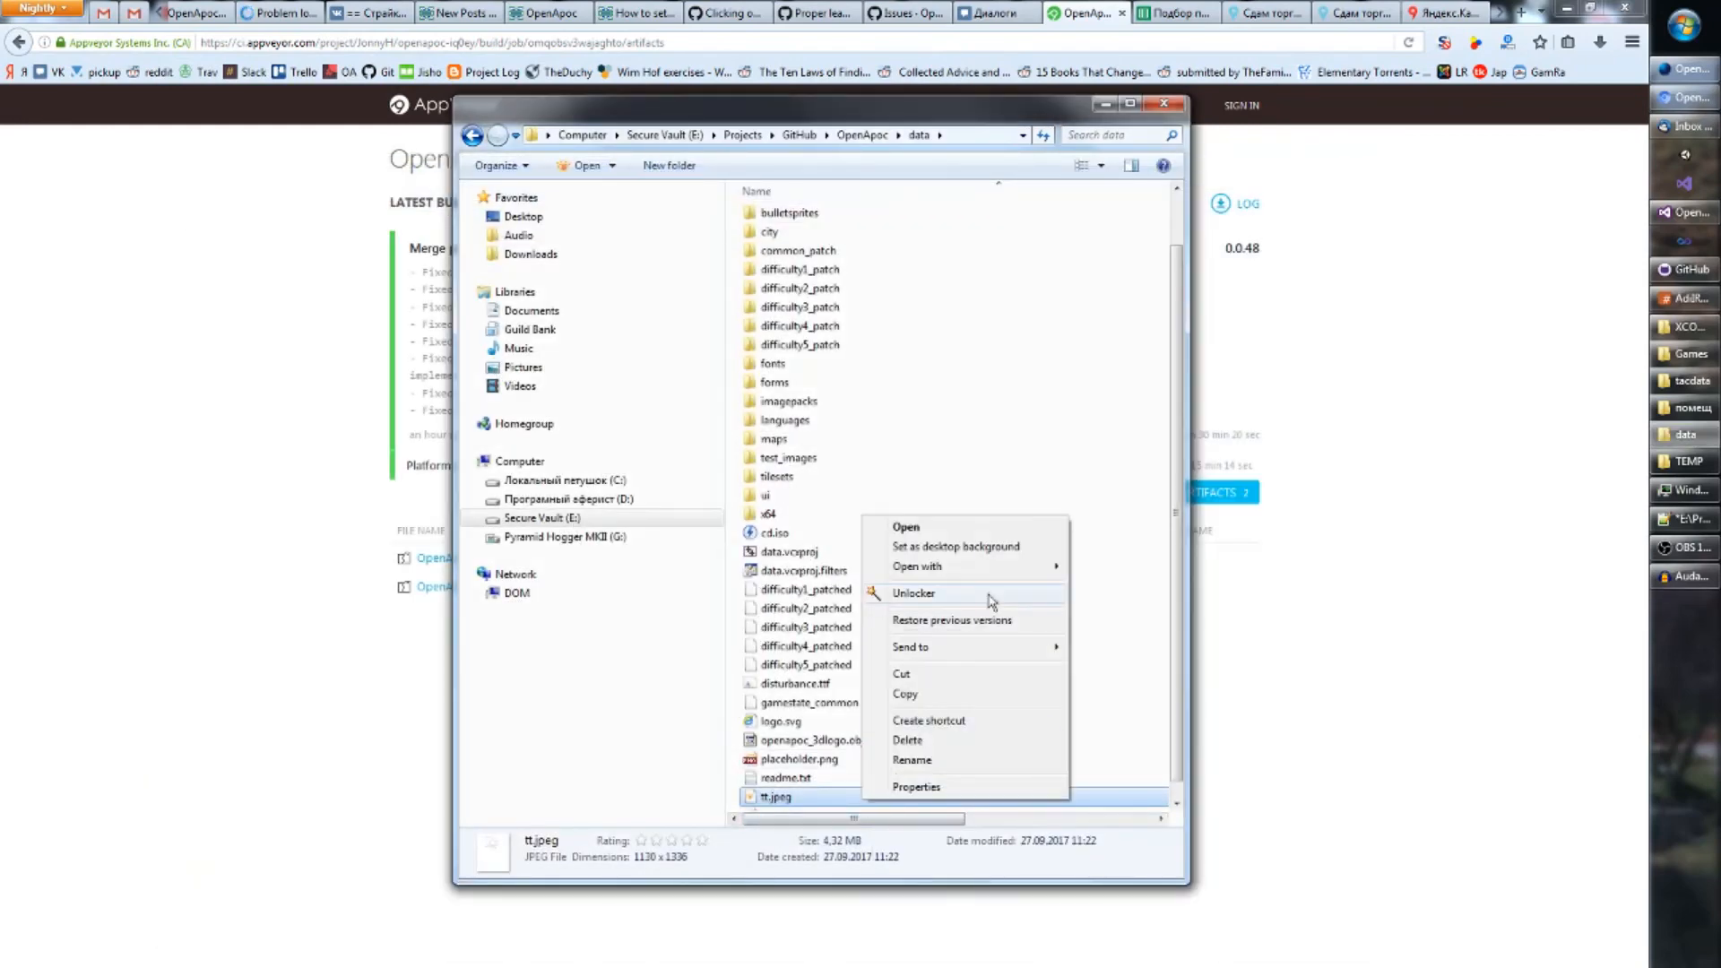
click(916, 567)
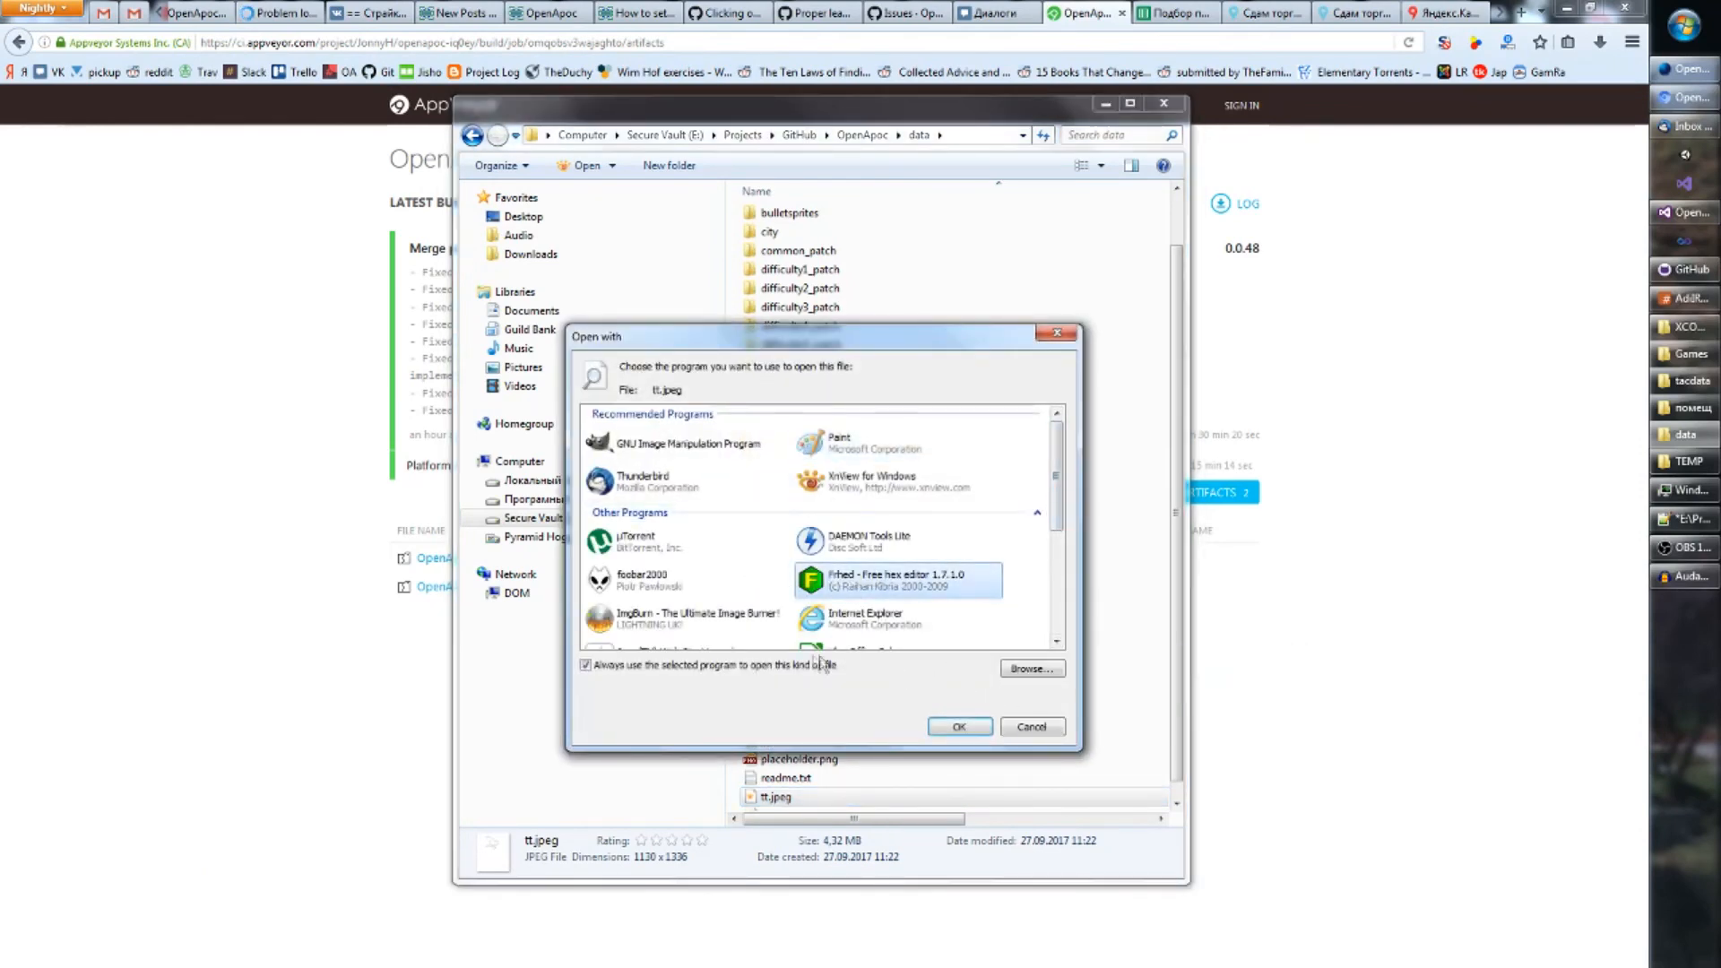
- Inspect tt.jpeg's bytes in Frhed, still a BM bitmap header, then close it
click(957, 725)
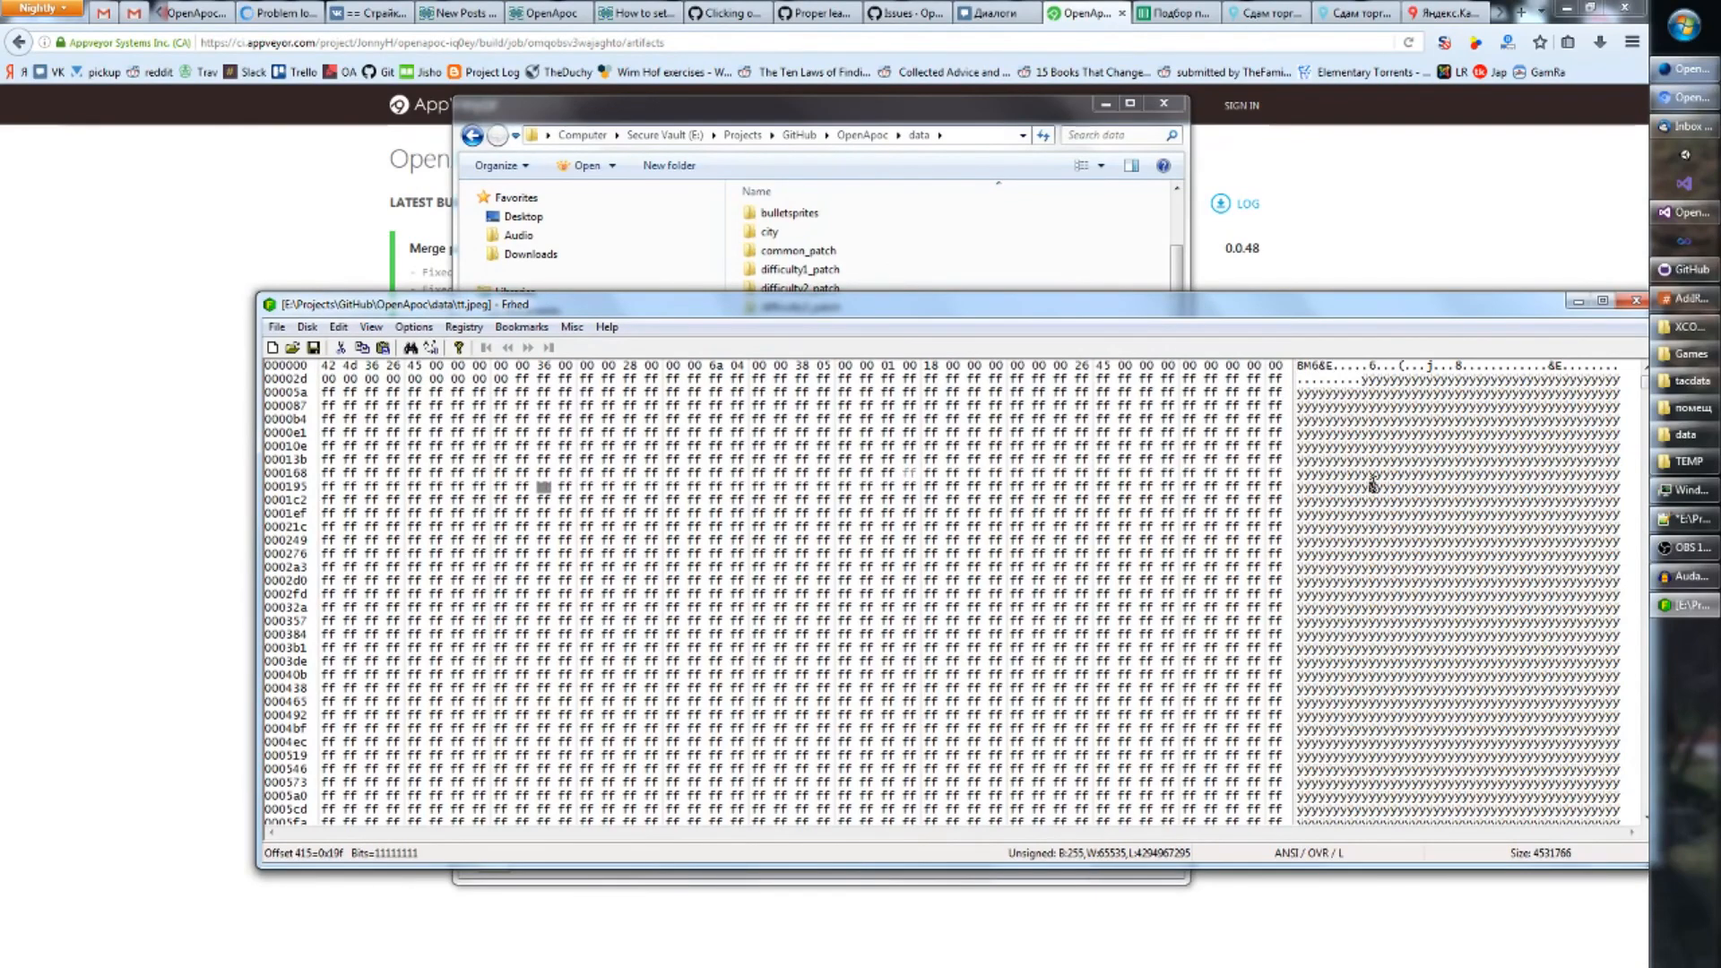
scroll(down, 3)
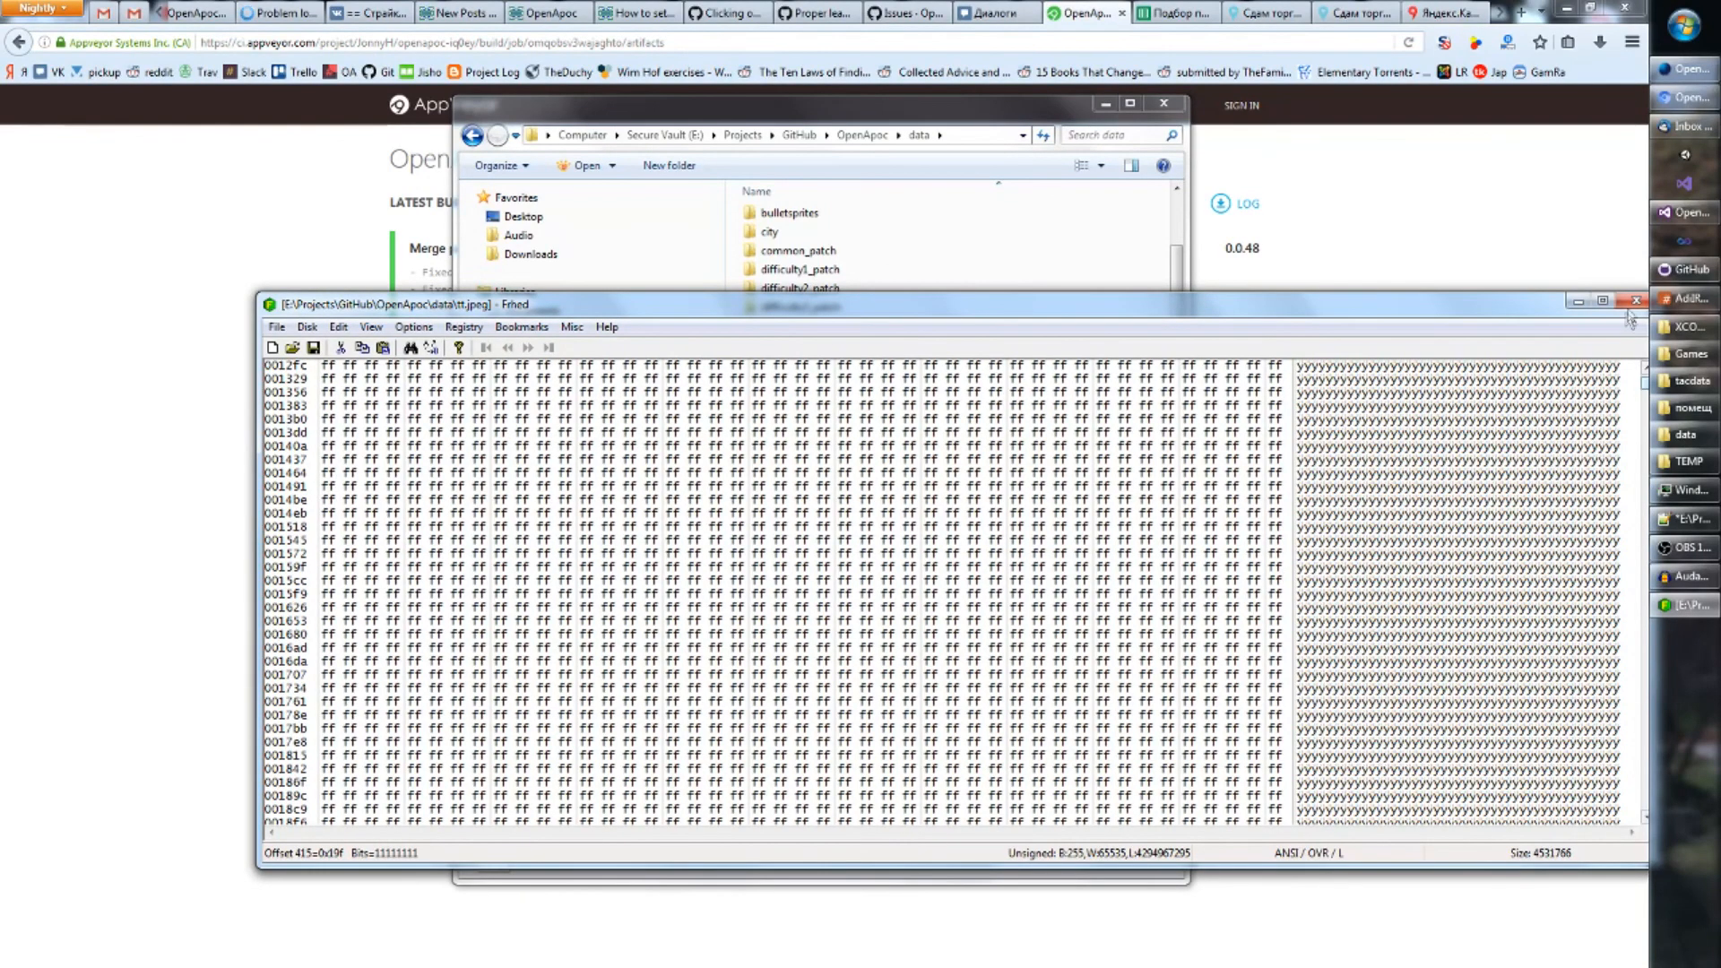
click(1637, 305)
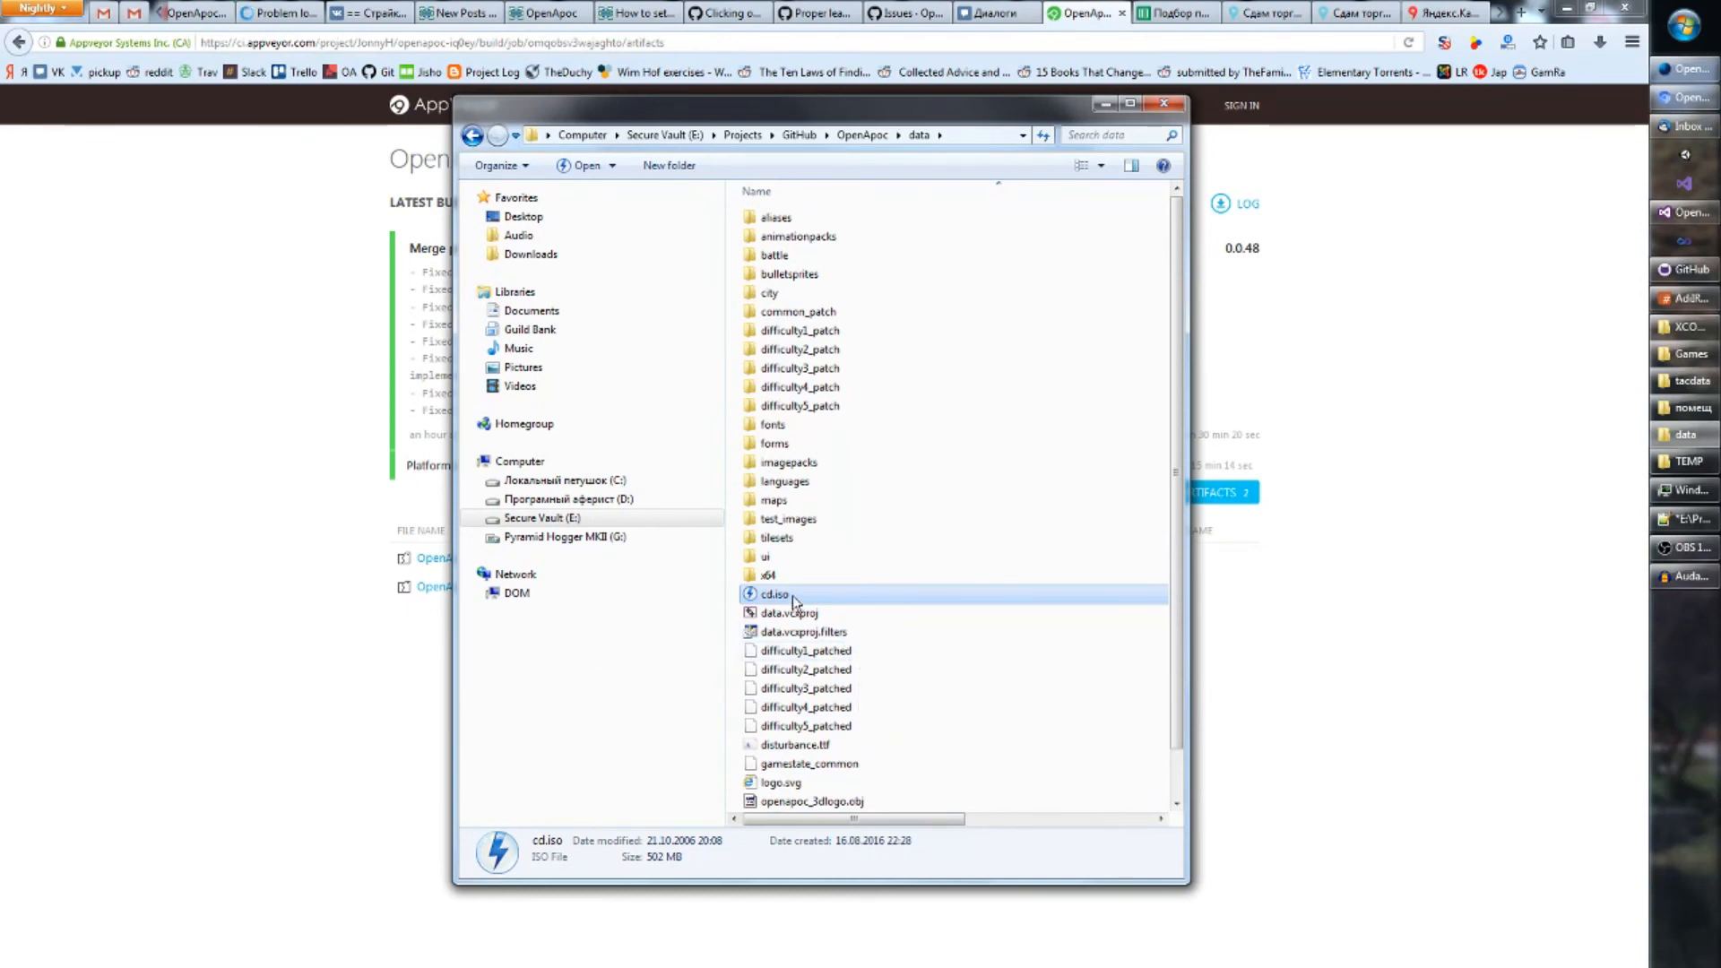
mouse_move(780, 593)
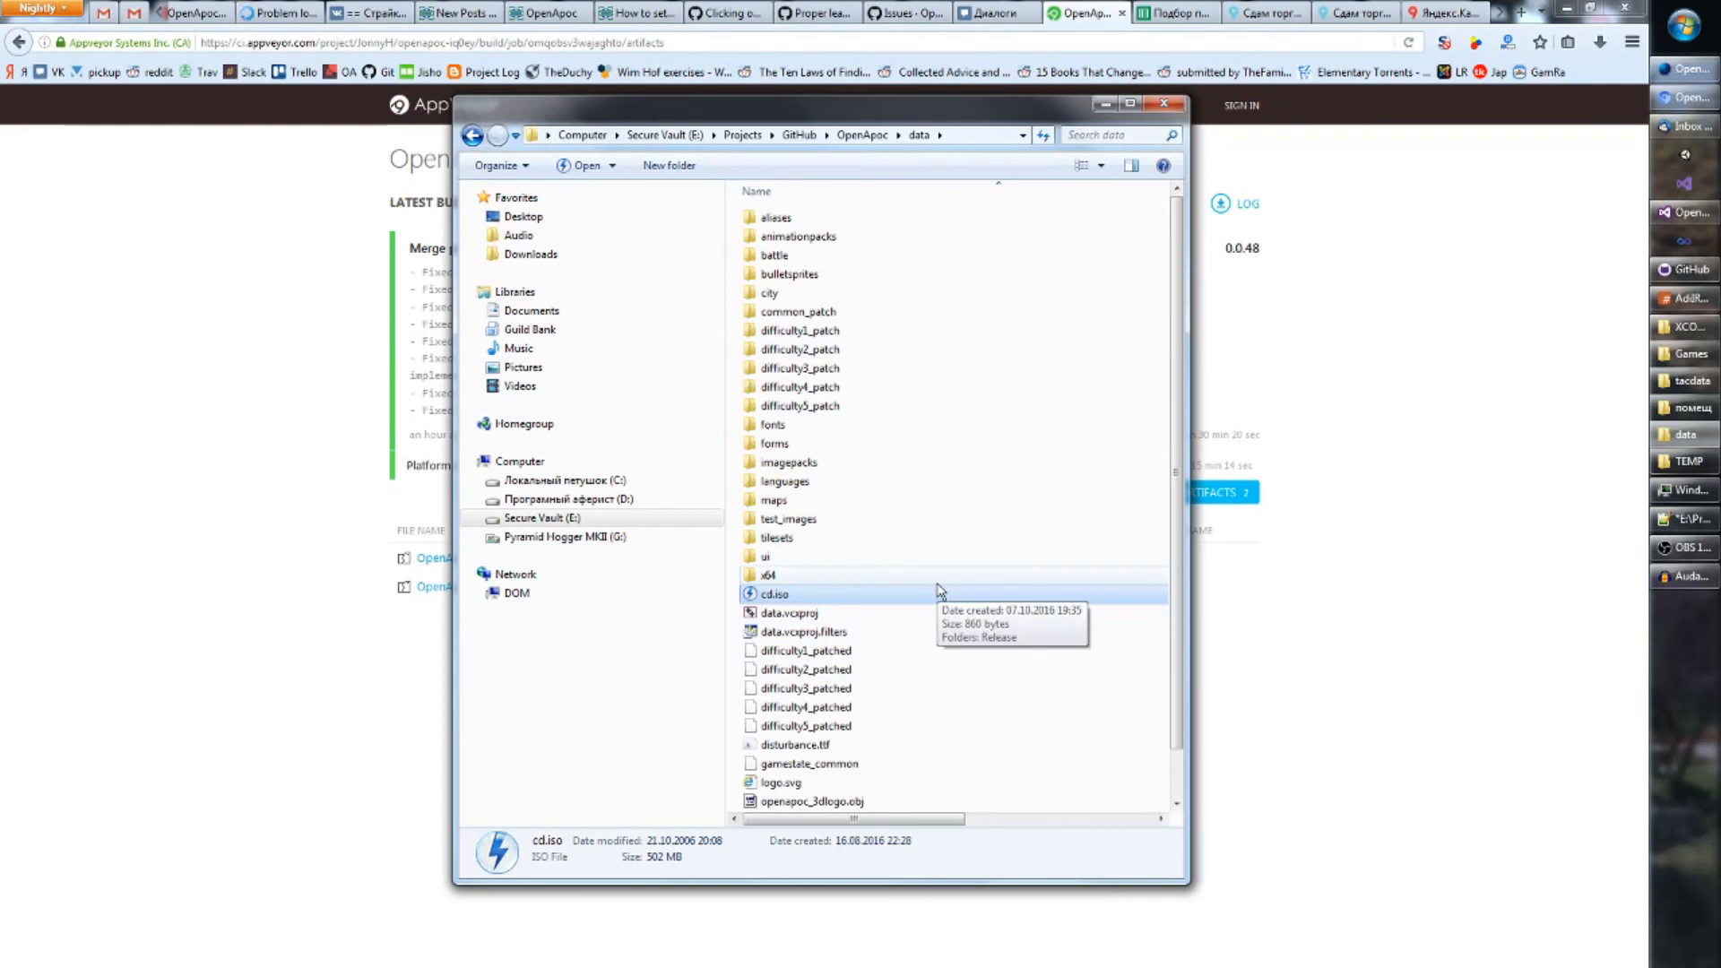
mouse_move(362, 634)
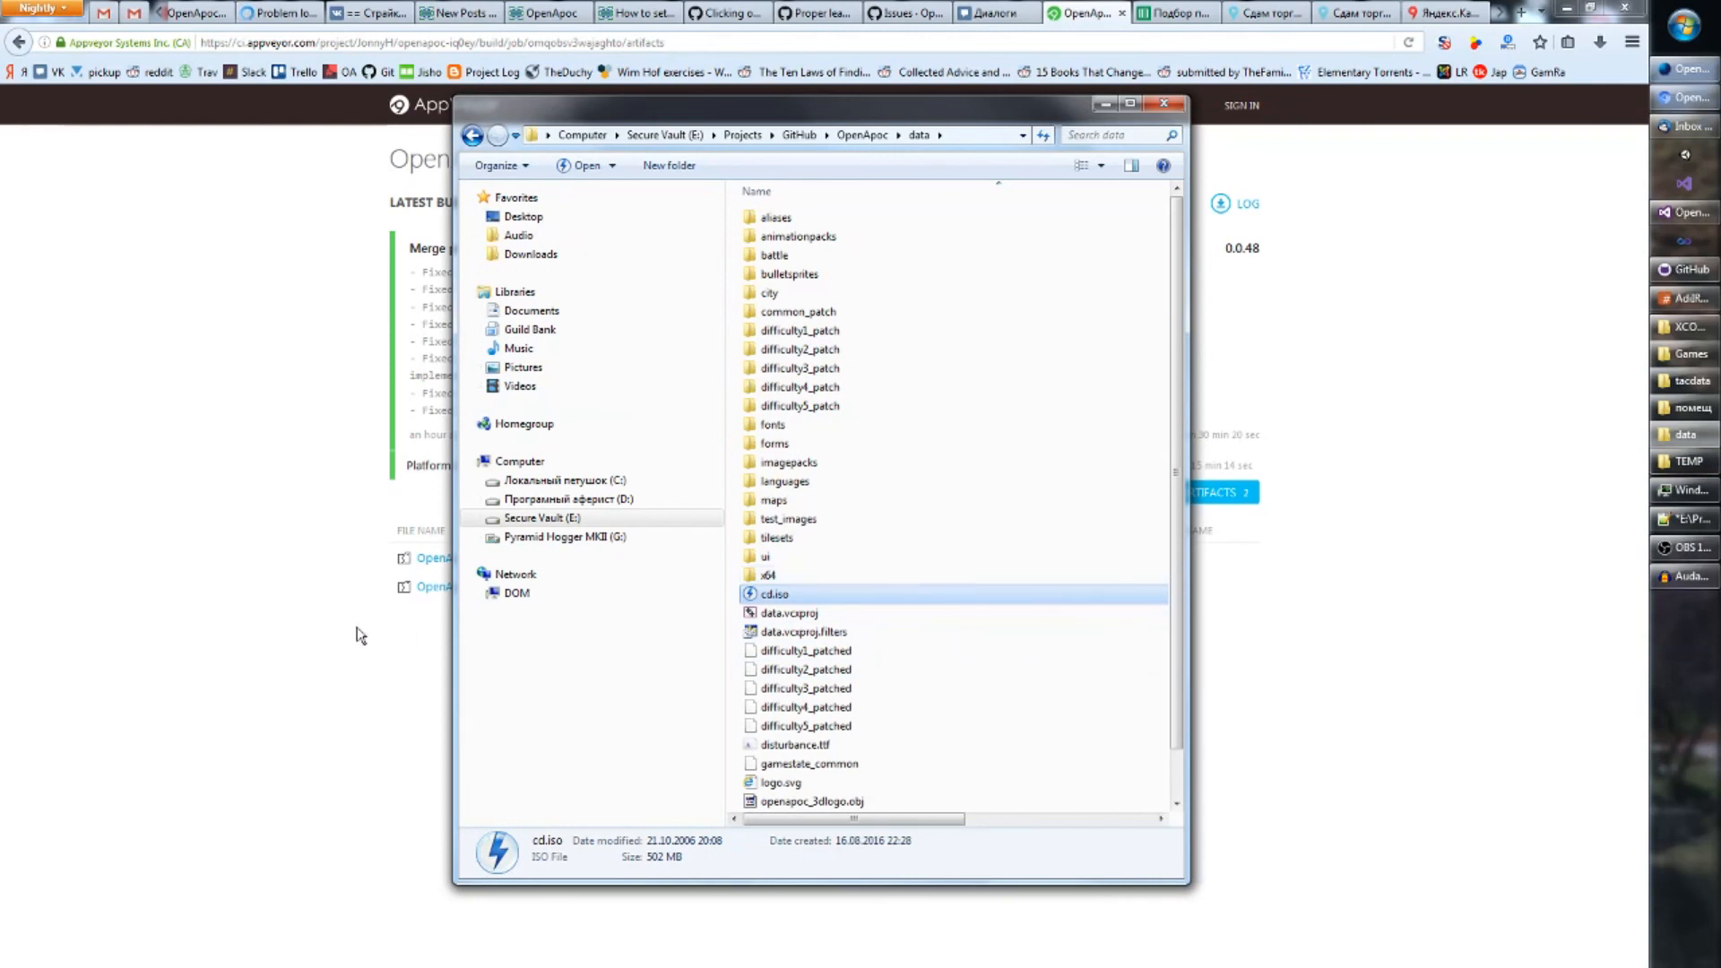
- Bring the AppVeyor x64 artifacts page back in front of Explorer
click(1161, 104)
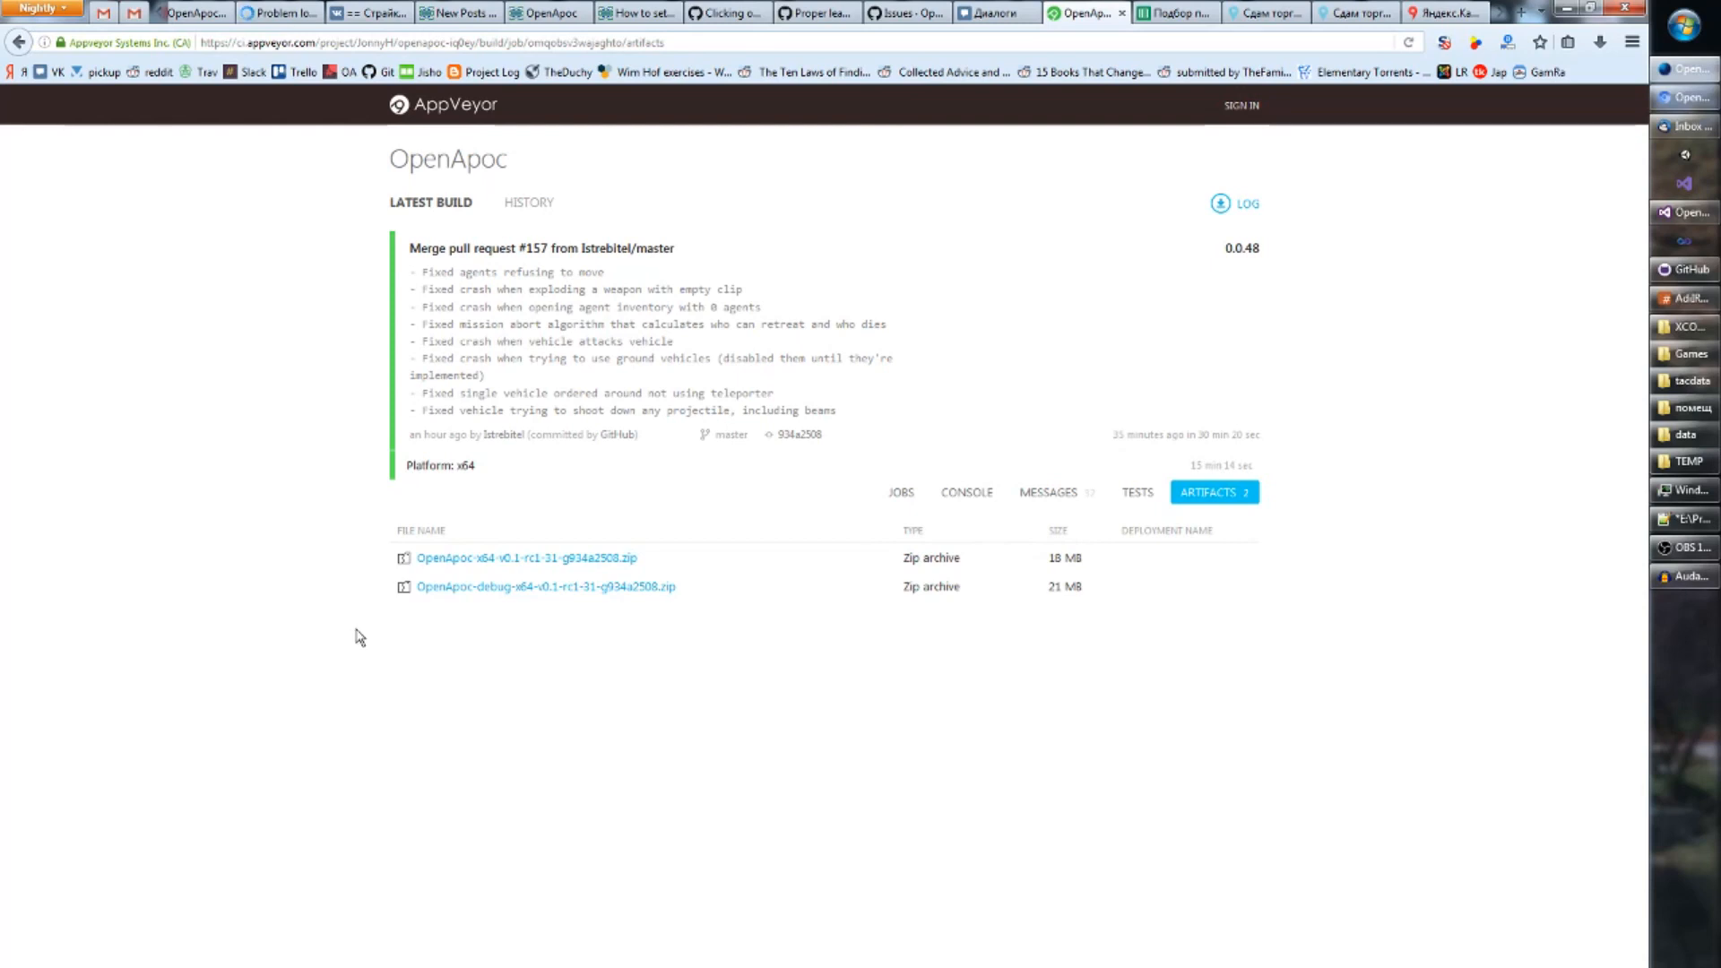
mouse_move(400, 267)
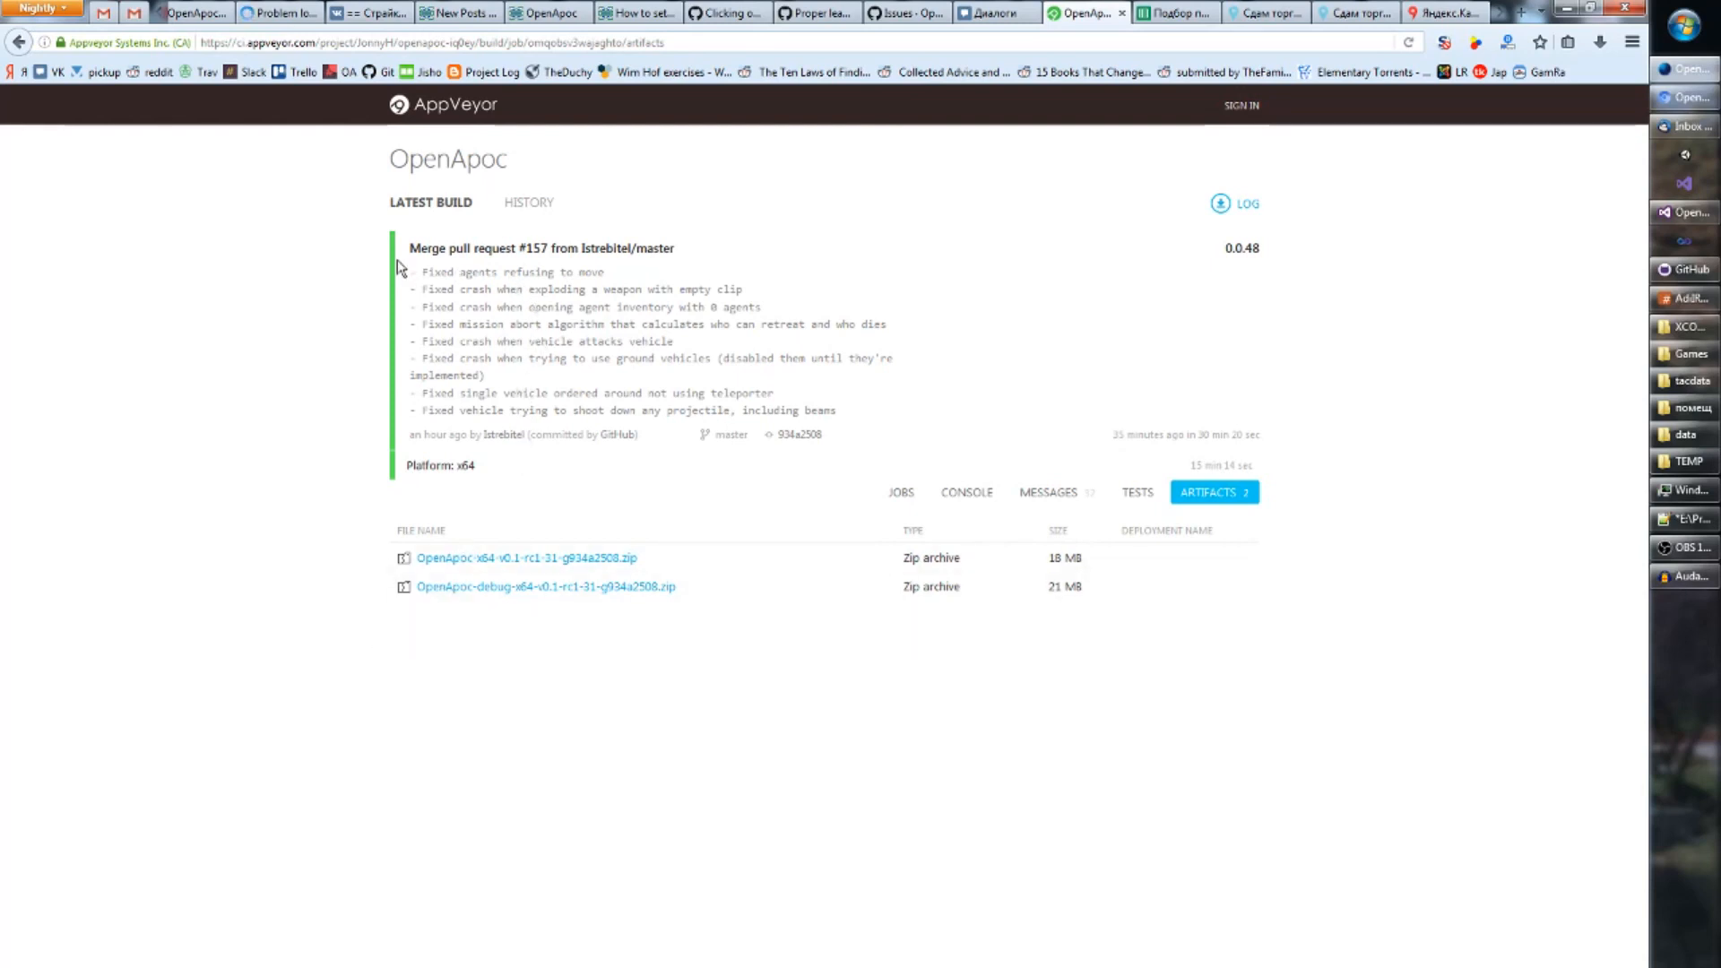
mouse_move(444, 222)
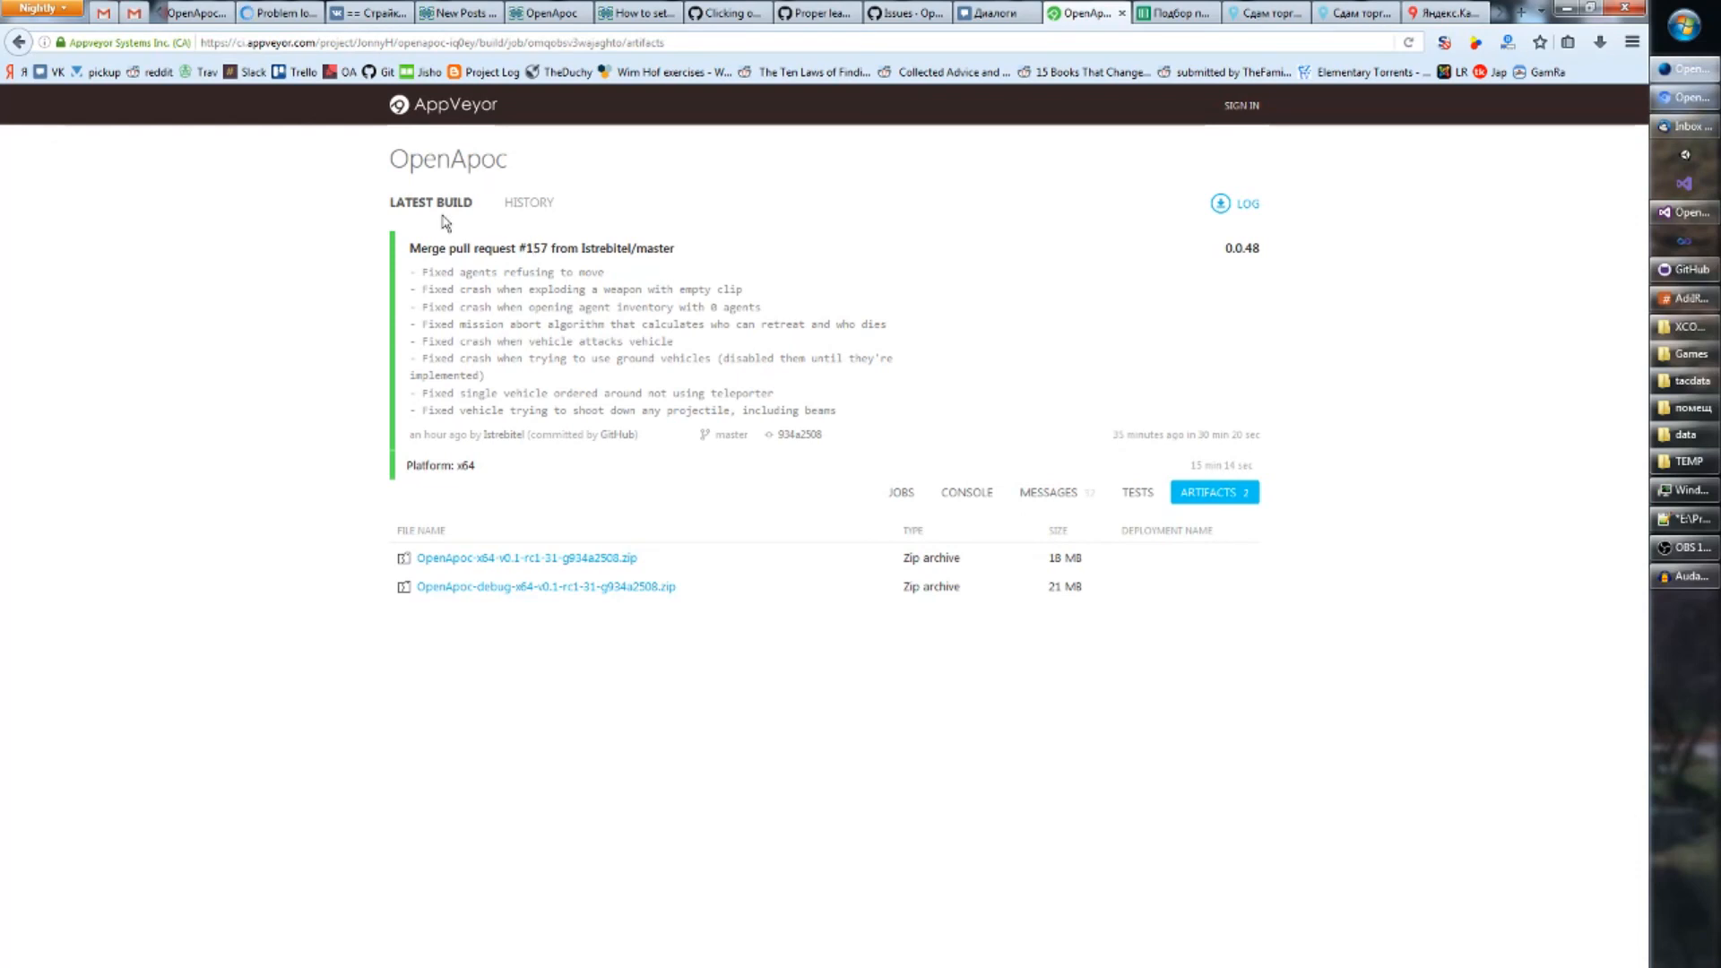
mouse_move(975, 265)
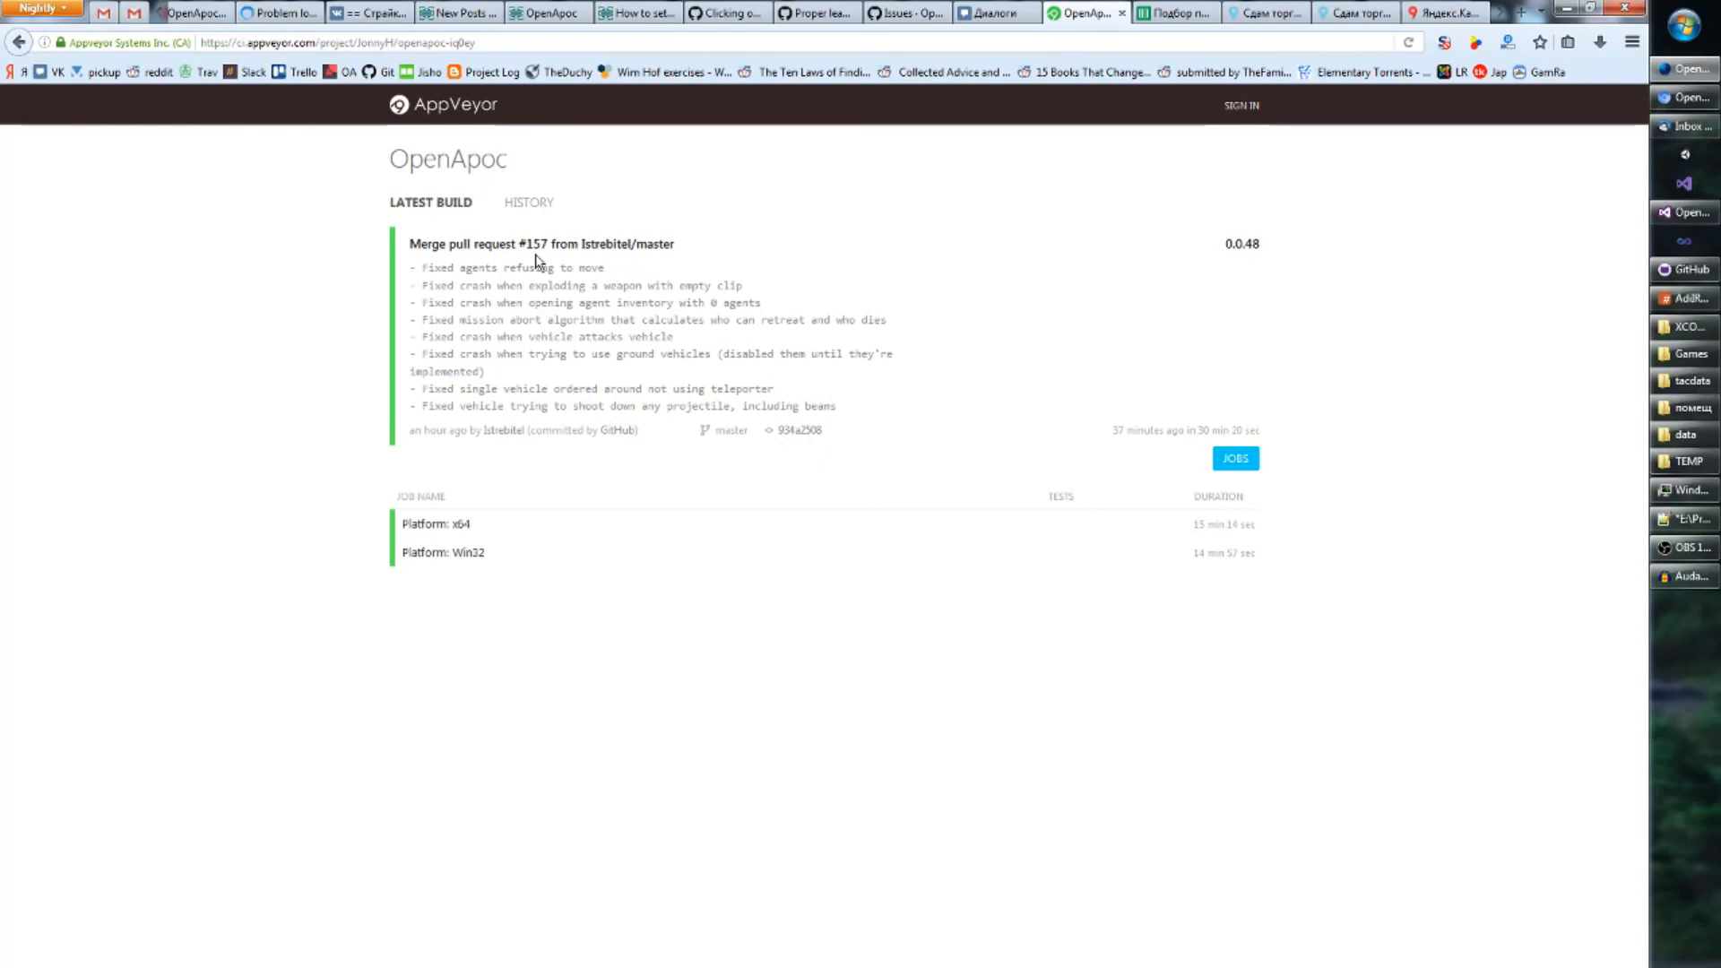
mouse_move(1341, 667)
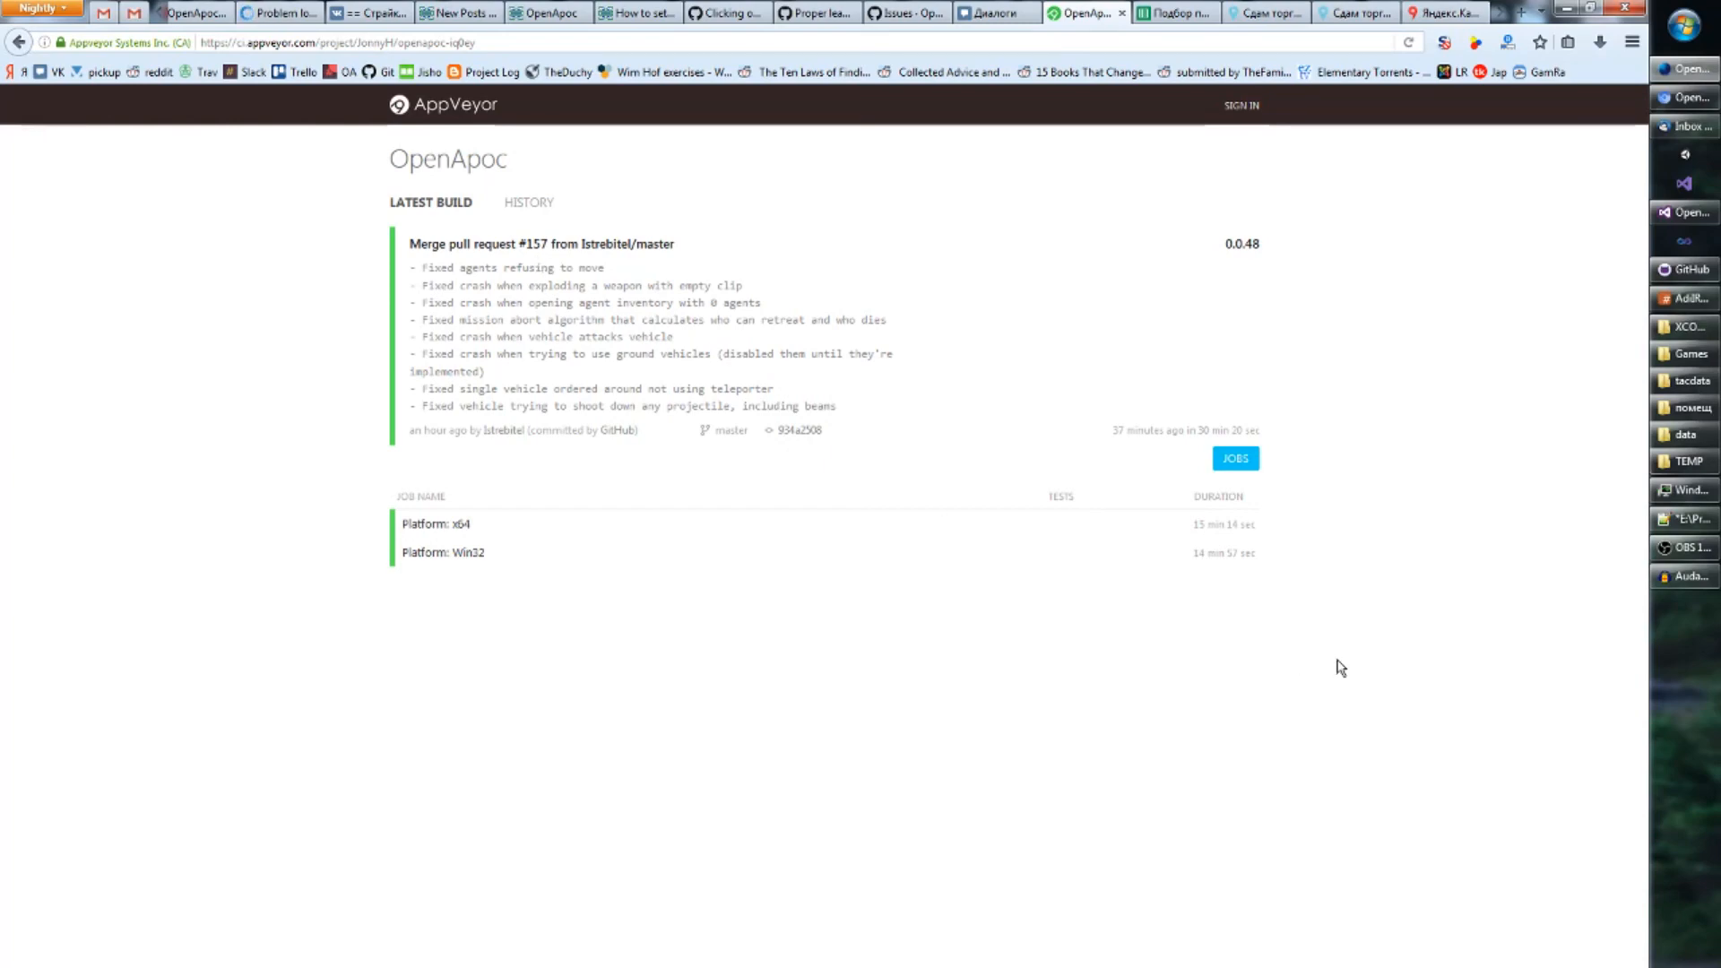